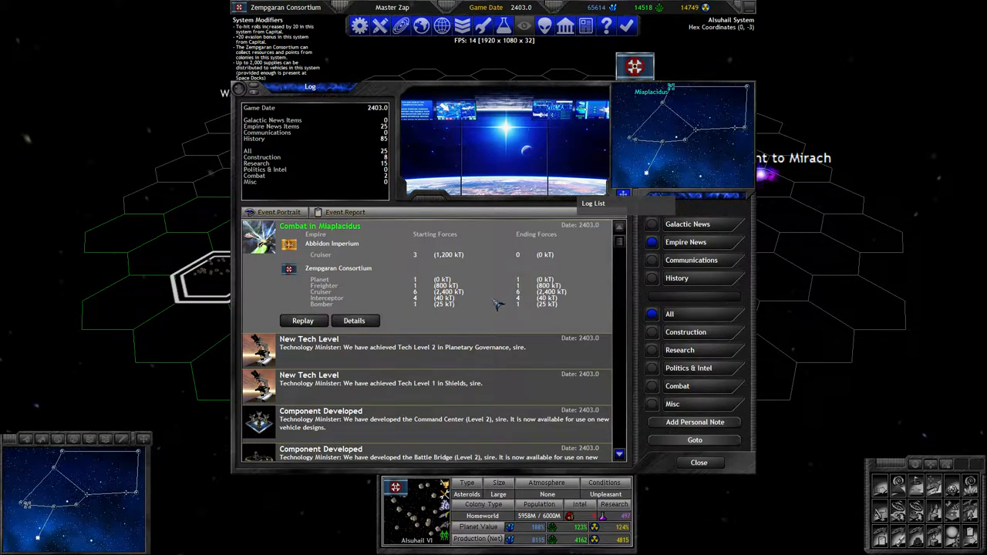
Step: Replay the Miaplacidus combat and scroll through the remaining event log entries
left_click(303, 321)
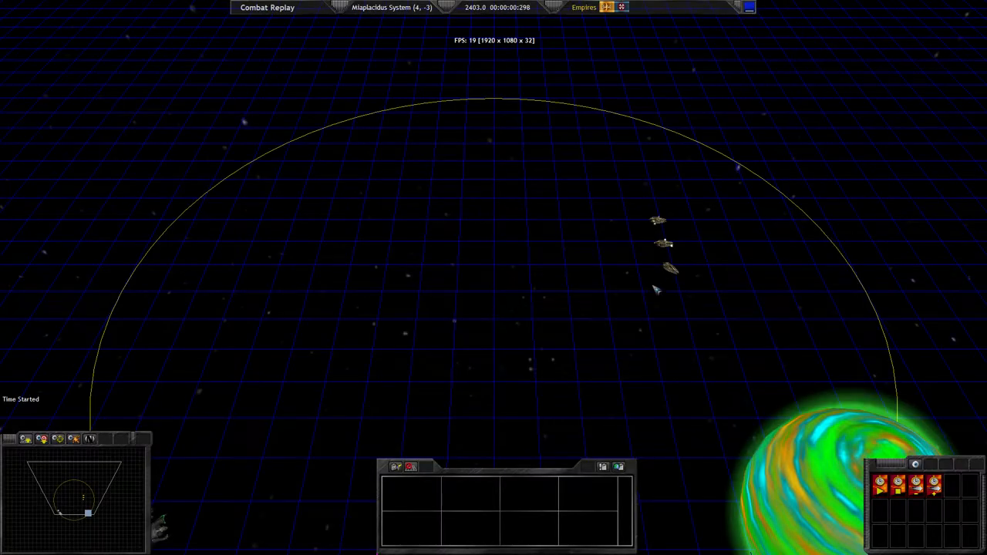
left_click(626, 255)
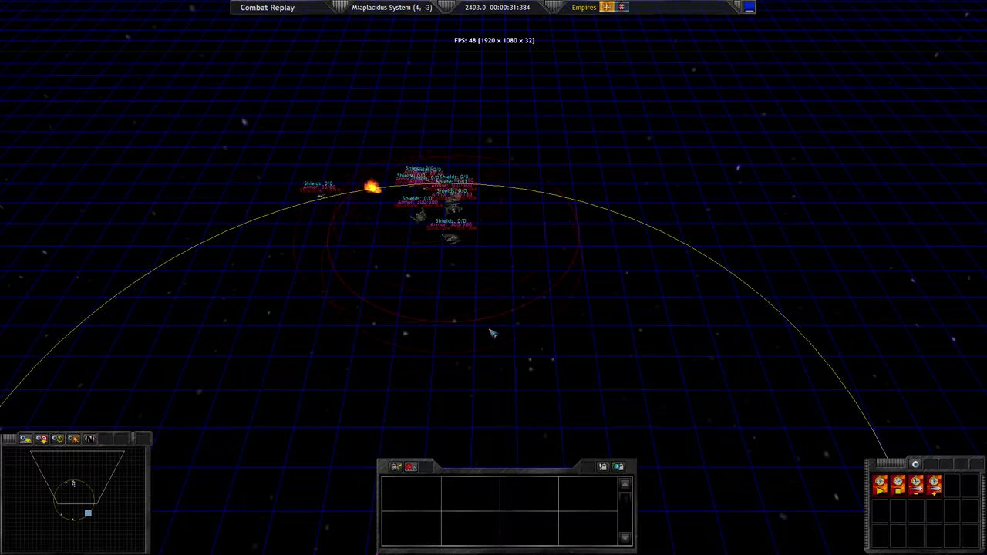
mouse_move(484, 328)
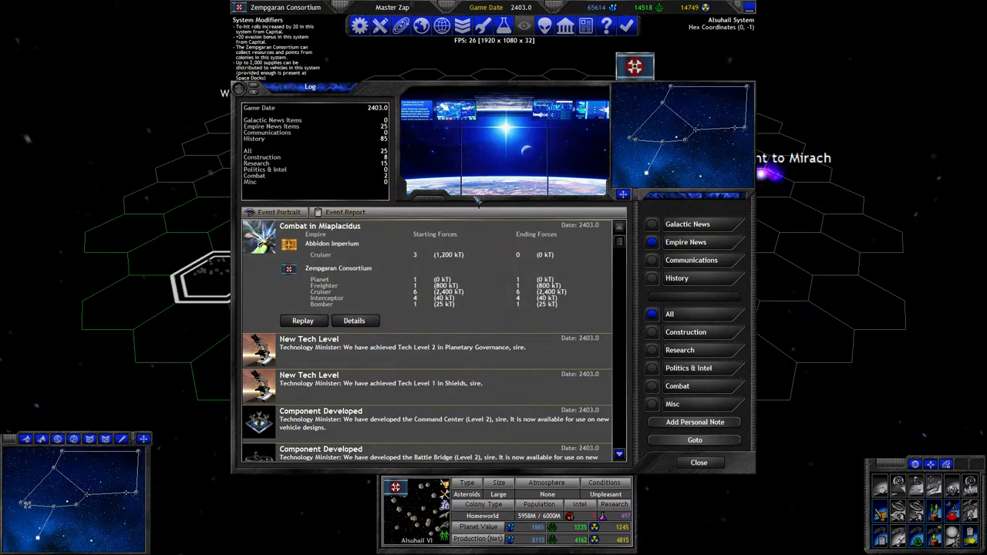
scroll("down", 3)
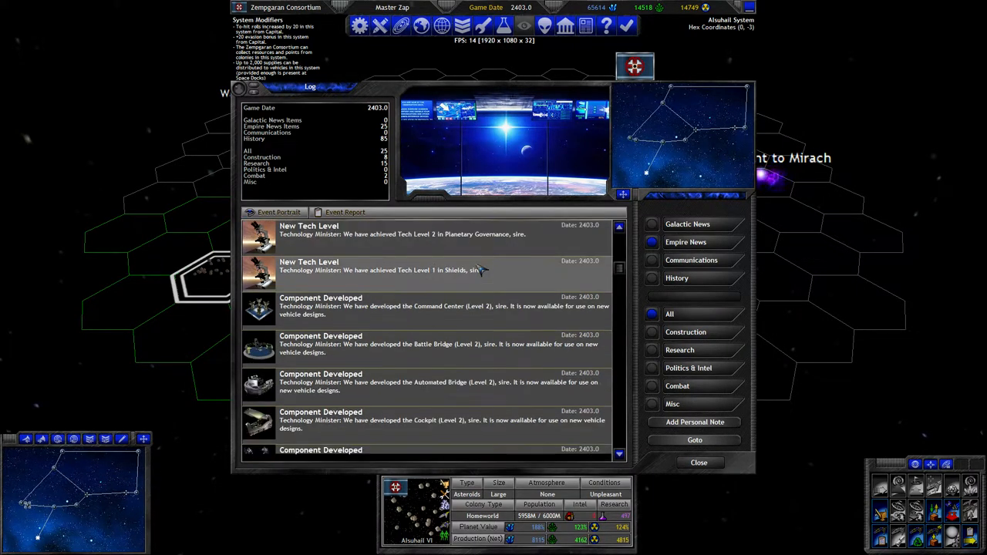
scroll("down", 3)
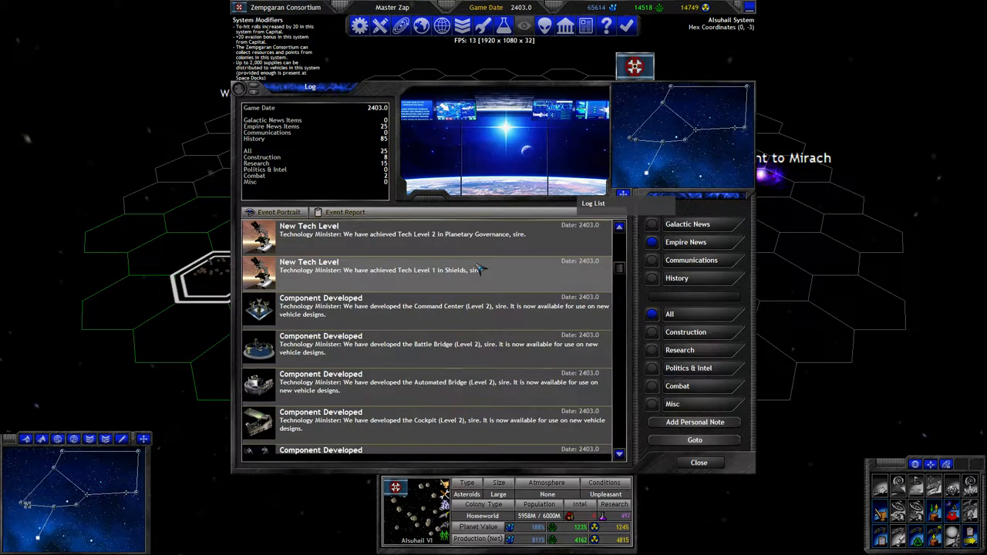
scroll("down", 3)
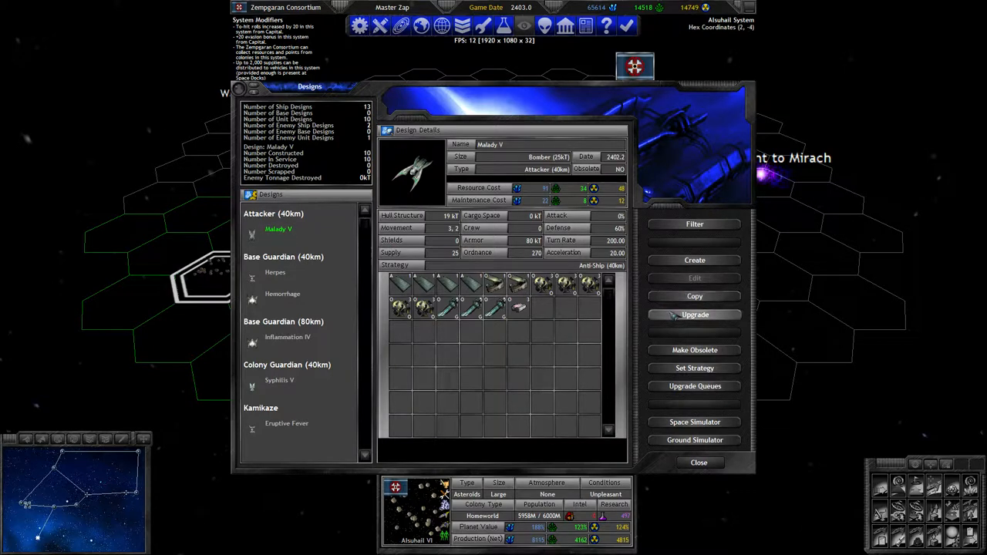
Step: View the Herpes and Hemorrhage designs and start an upgraded copy of Hemorrhage
left_click(694, 314)
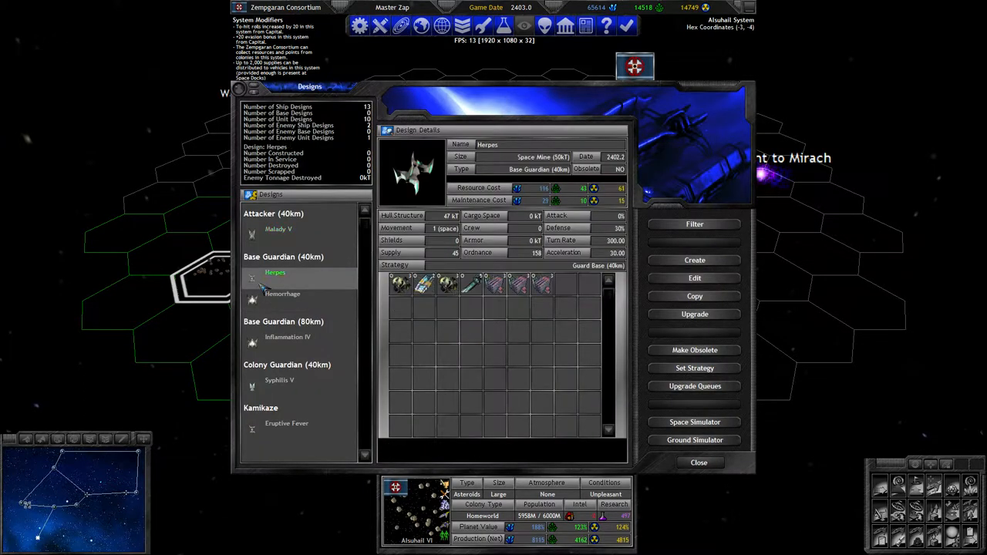
left_click(282, 293)
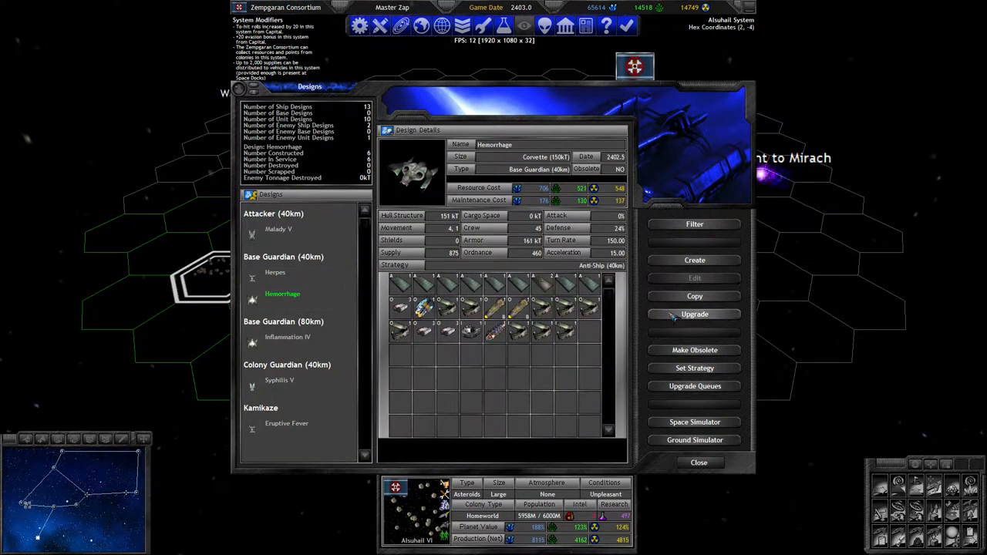
left_click(694, 314)
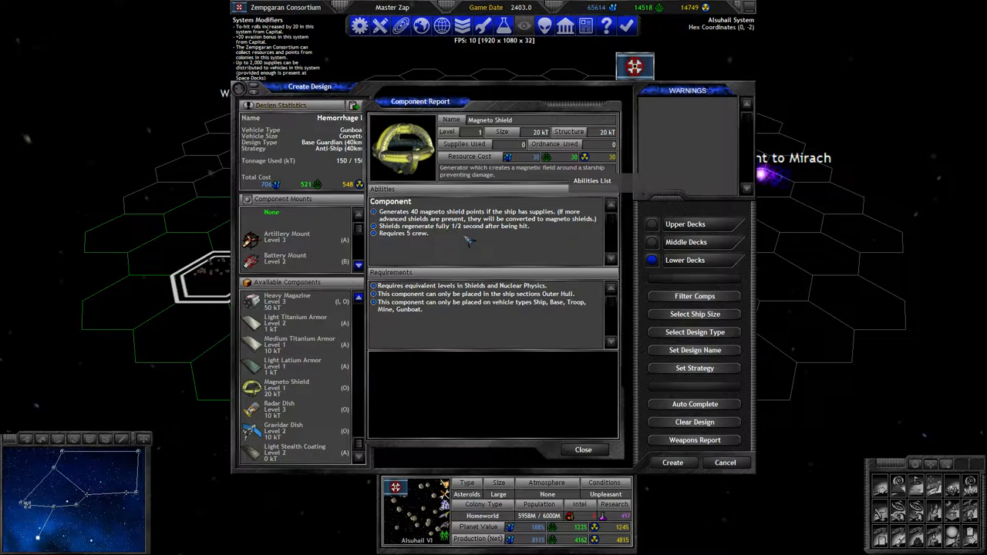
mouse_move(499, 243)
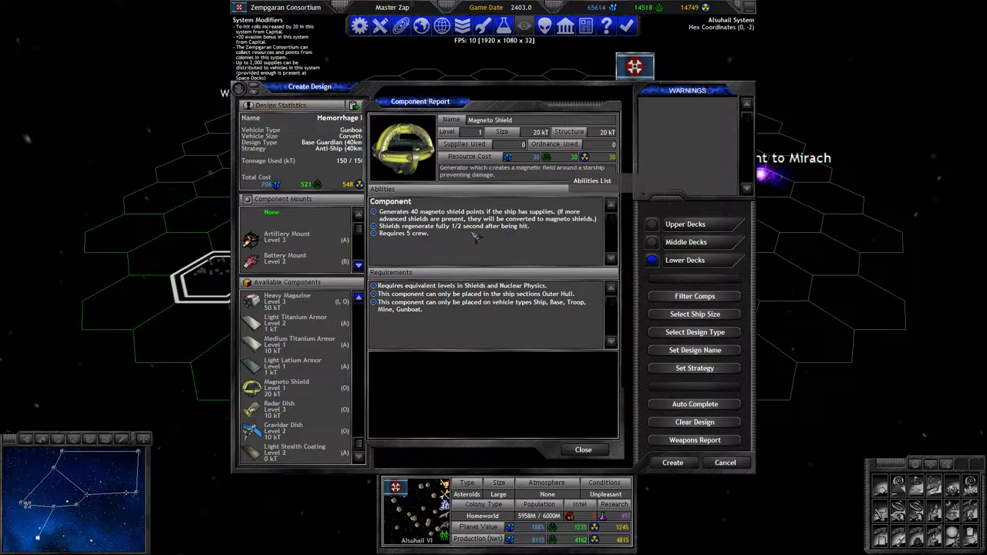
mouse_move(463, 237)
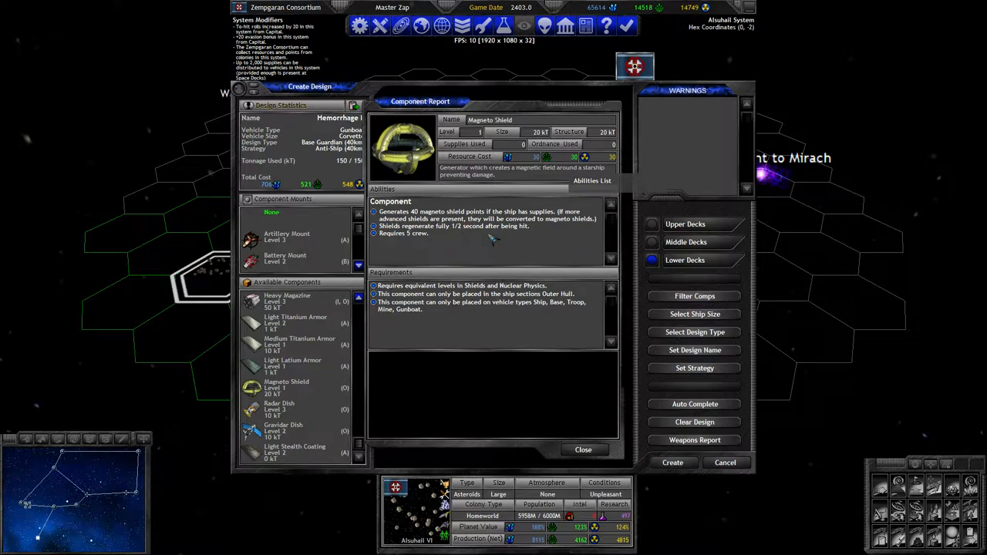
mouse_move(482, 235)
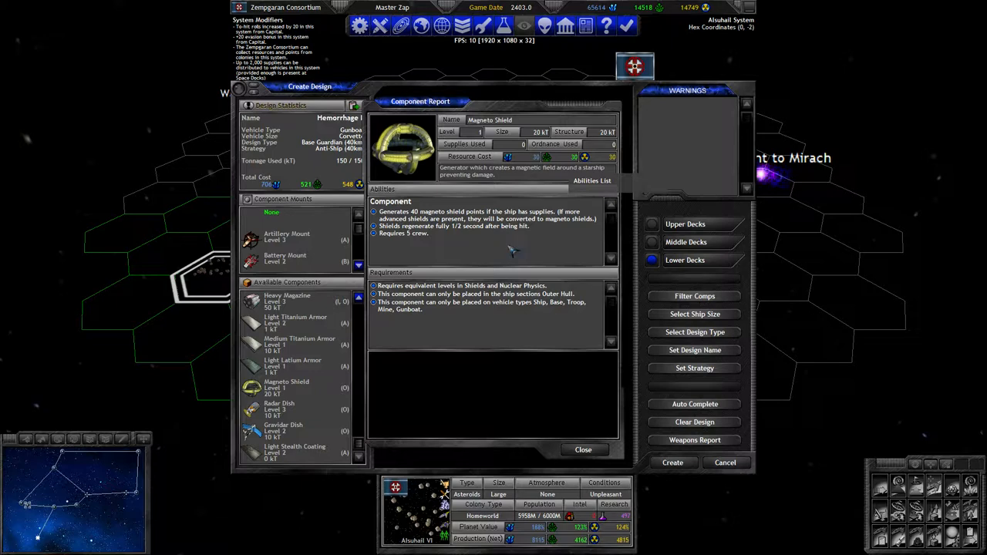
Step: Dismiss the Magneto Shield component report on the upgraded Hemorrhage draft
left_click(583, 449)
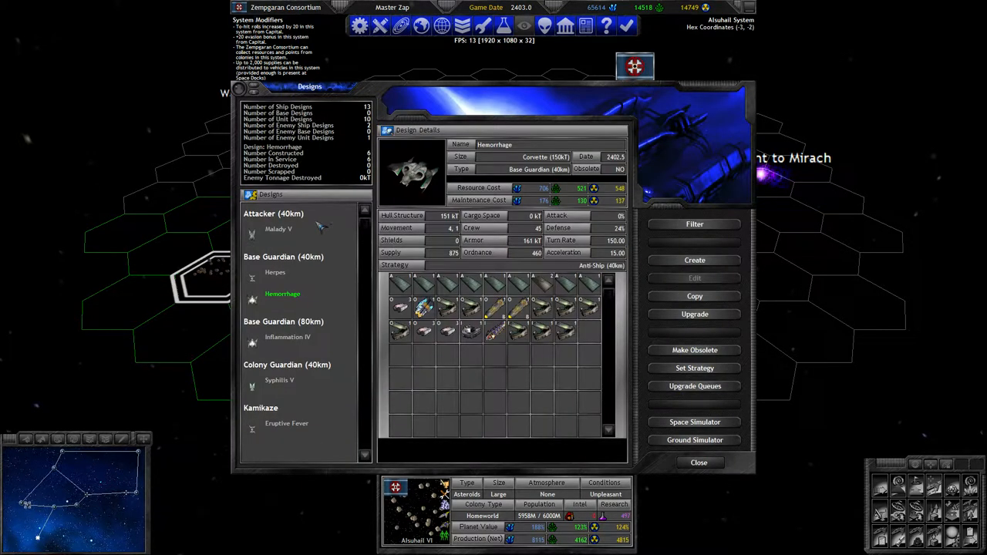
Step: Open the combat simulator, dismiss the Explosive Torpedo report, and cancel the simulator
left_click(694, 223)
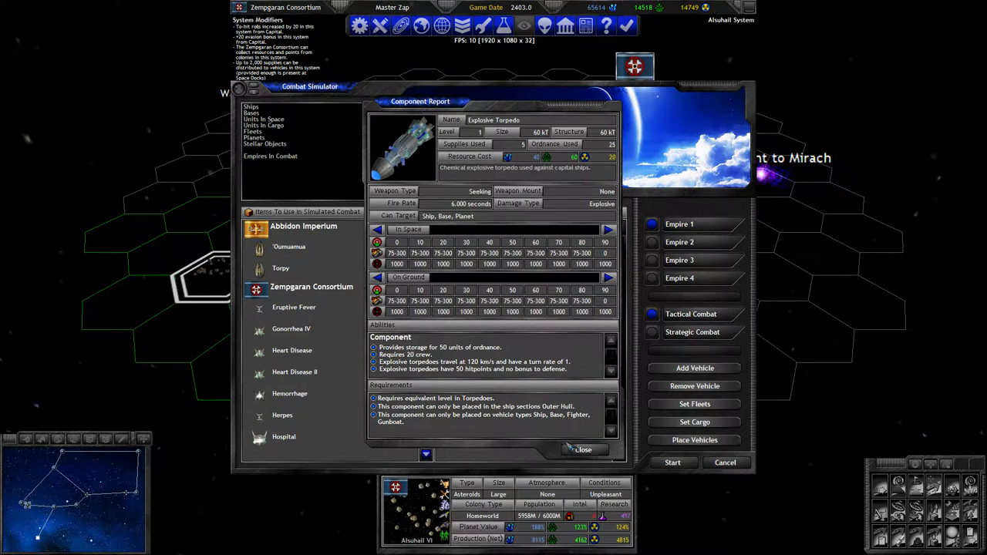
left_click(584, 450)
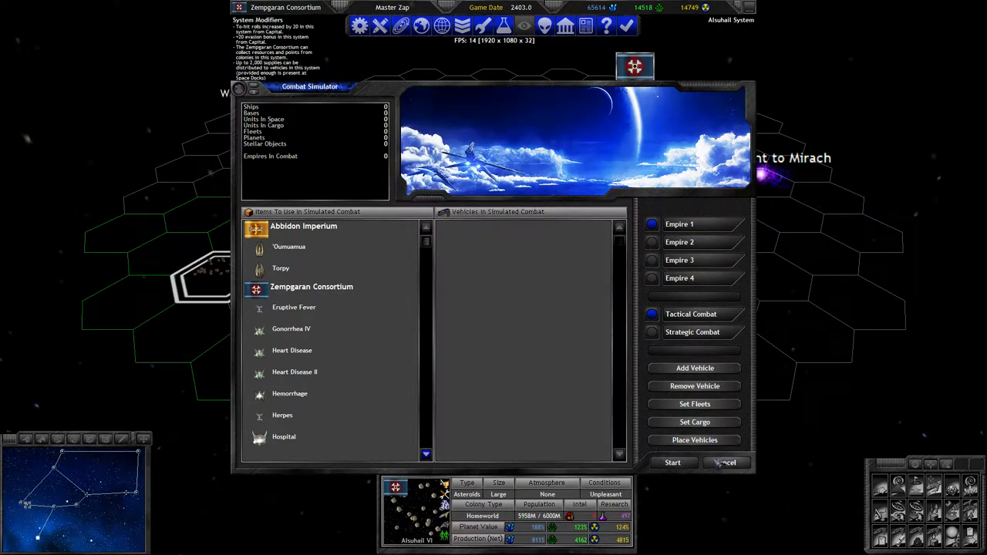
left_click(726, 462)
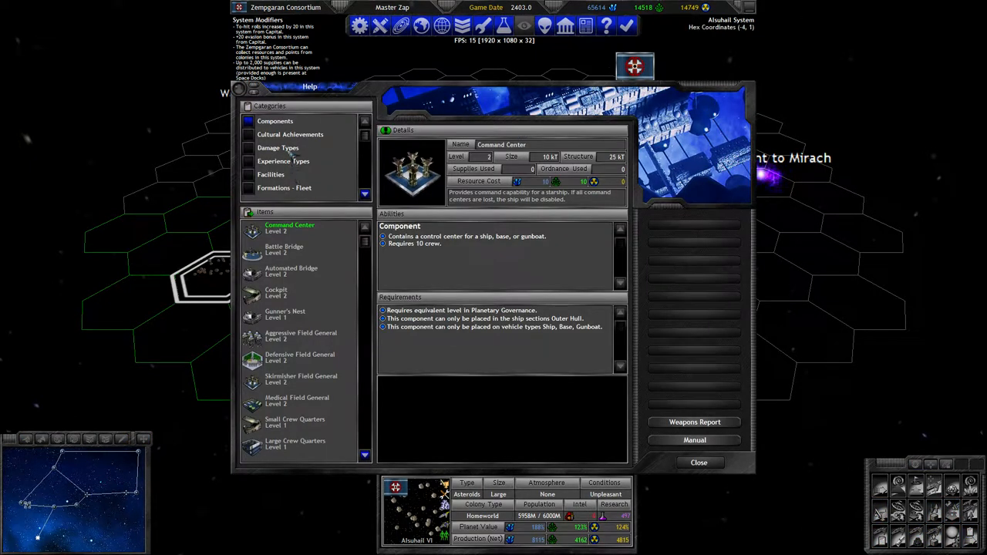
Step: Read the Explosive entry under Damage Types in Help, then close Help
left_click(278, 147)
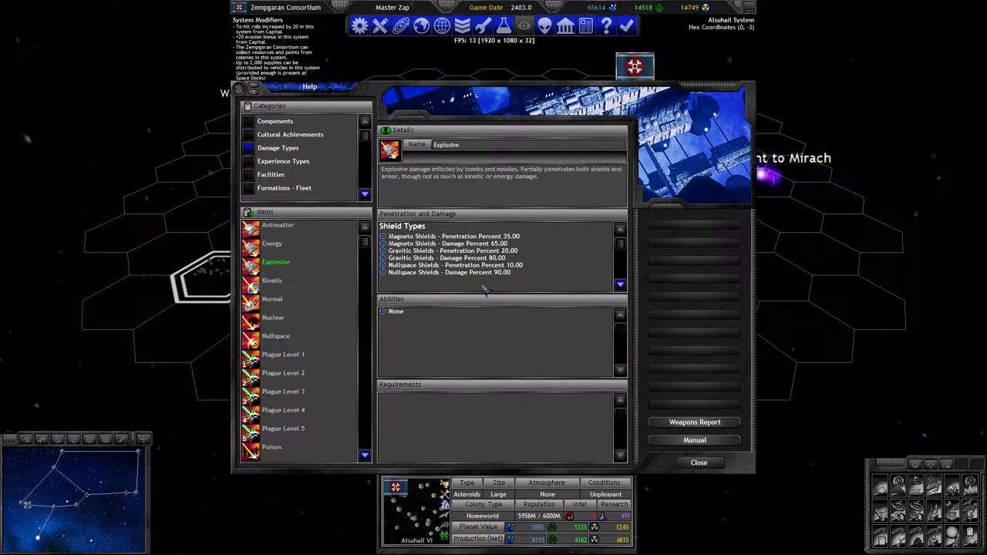
mouse_move(509, 250)
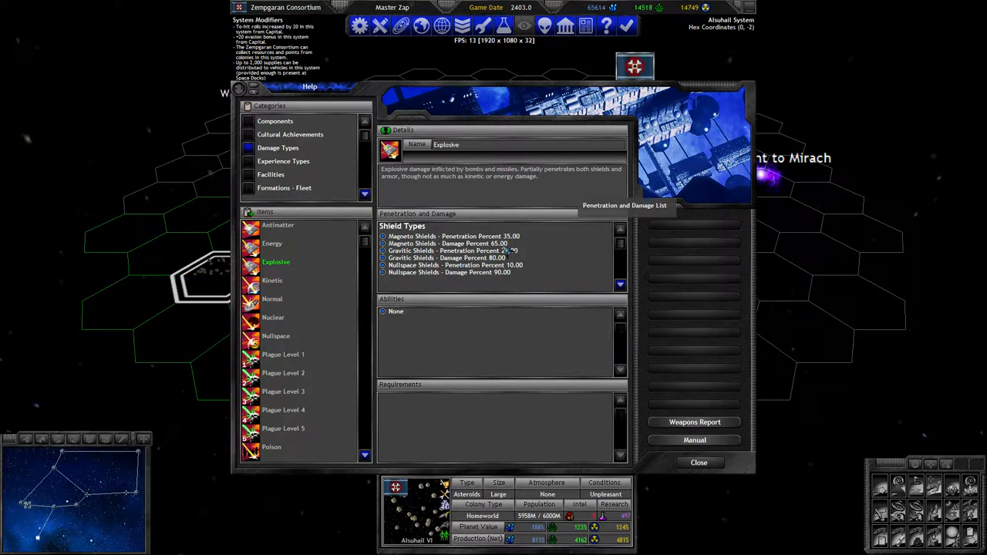
left_click(700, 462)
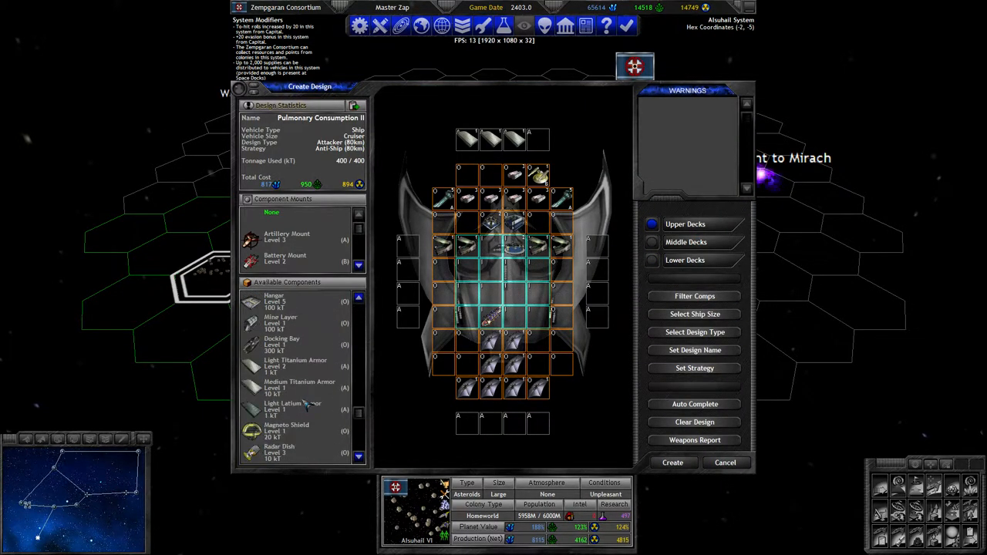
Step: Check the Magneto Shield report, try a Battleship hull, then discard the Pulmonary Consumption II draft
left_click(253, 428)
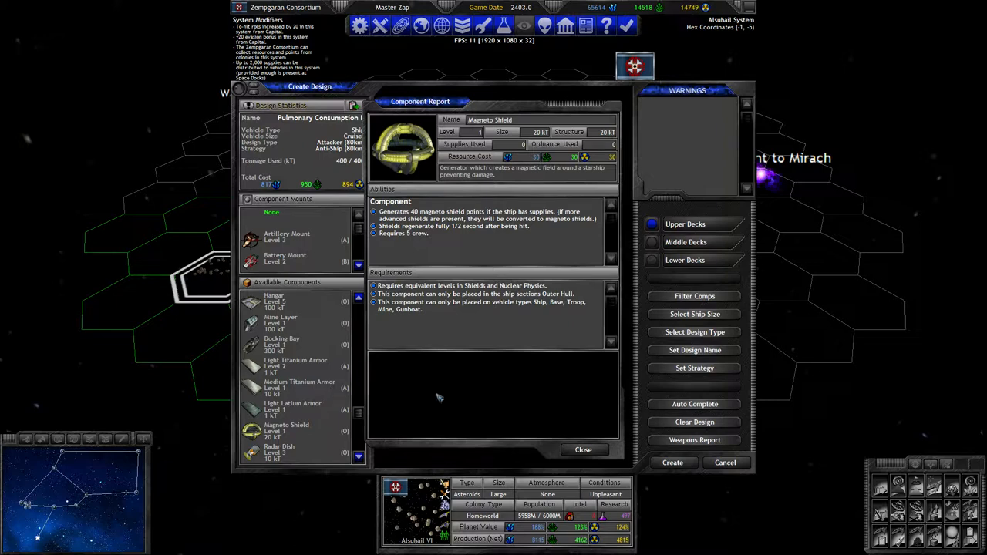
left_click(583, 450)
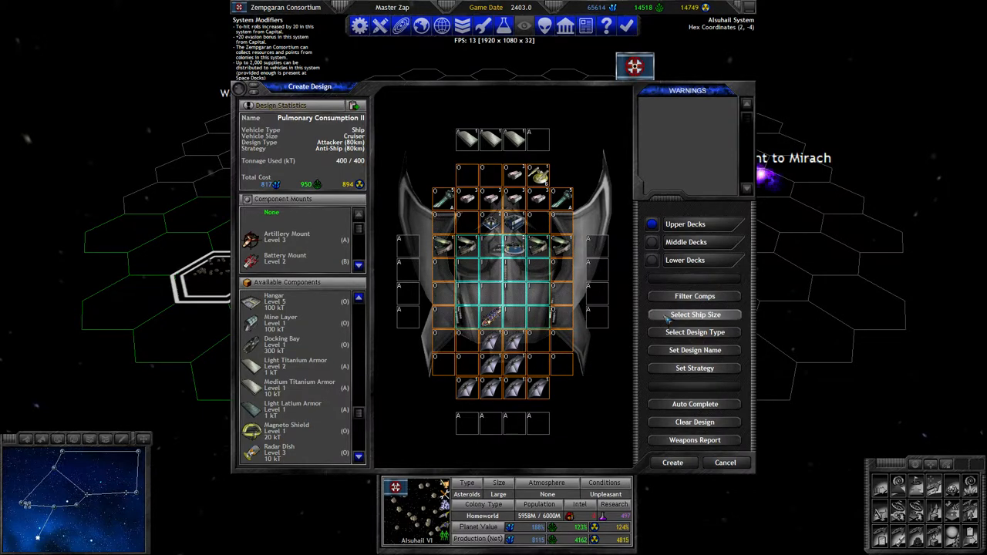
left_click(693, 314)
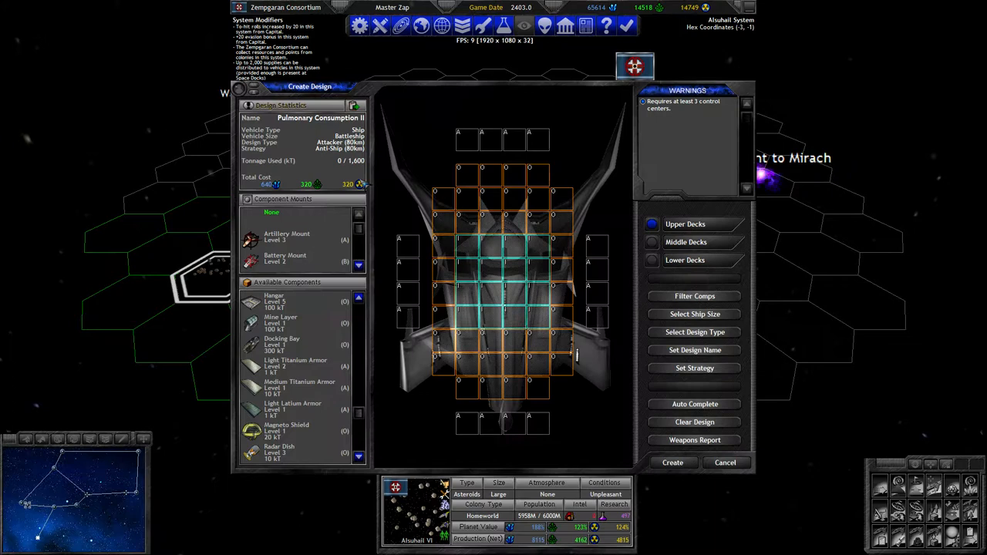
left_click(726, 463)
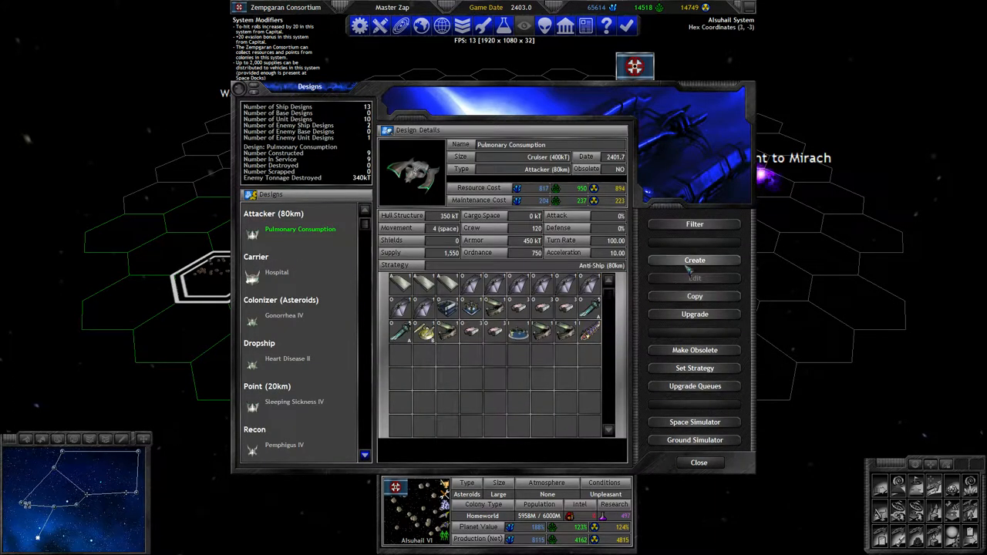
Step: Start a brand-new ship design and pick its hull size
left_click(693, 260)
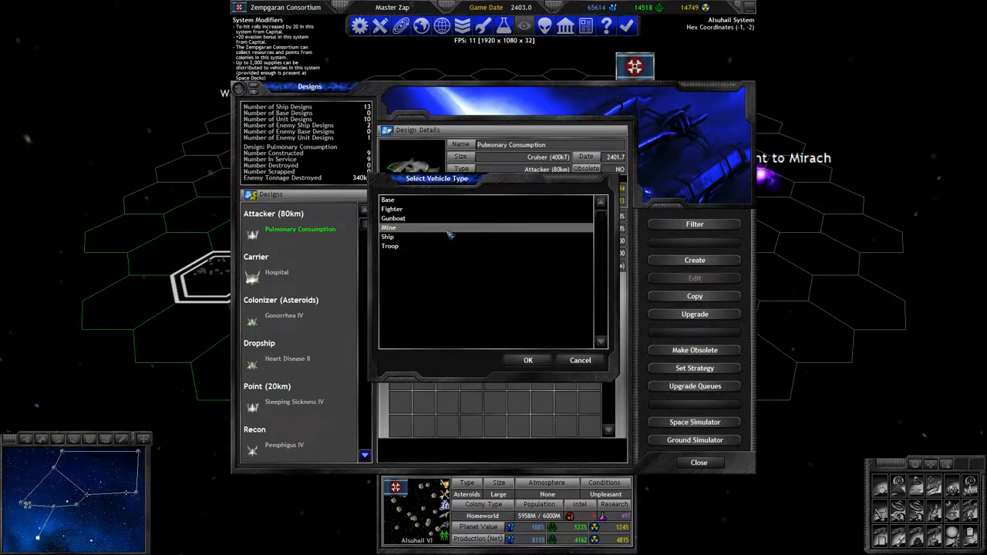
left_click(393, 237)
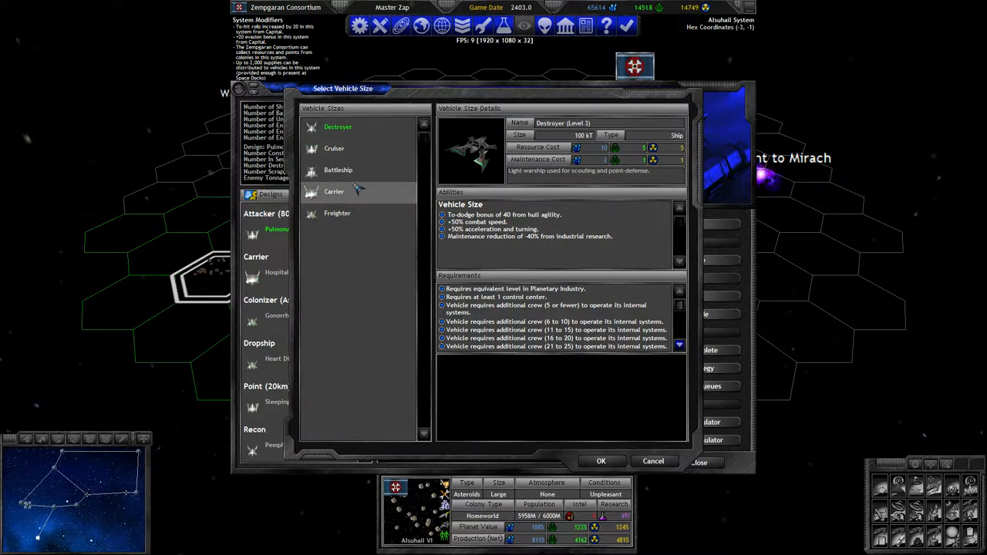
left_click(602, 461)
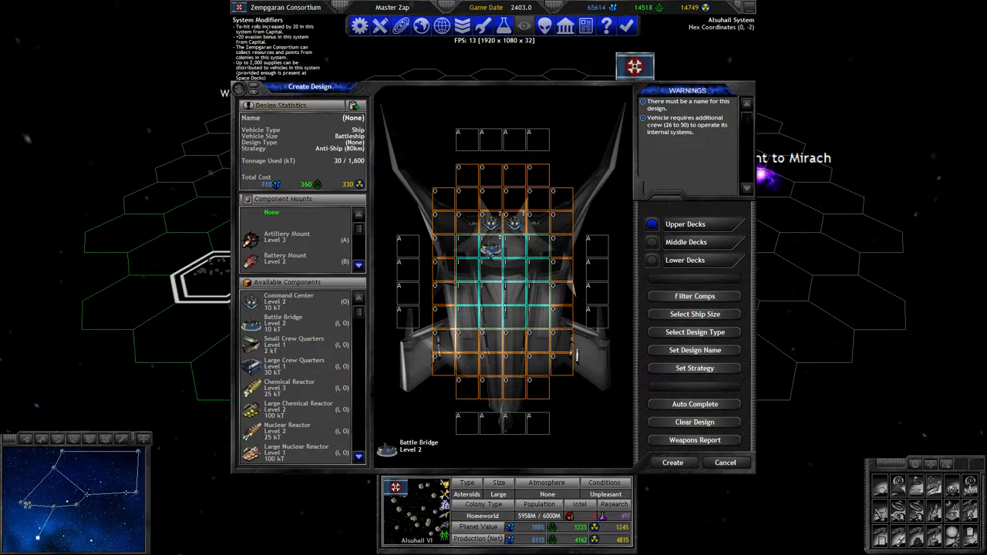
Step: Inspect the Command Center component, scroll the component list, and open its help entry
left_click(283, 323)
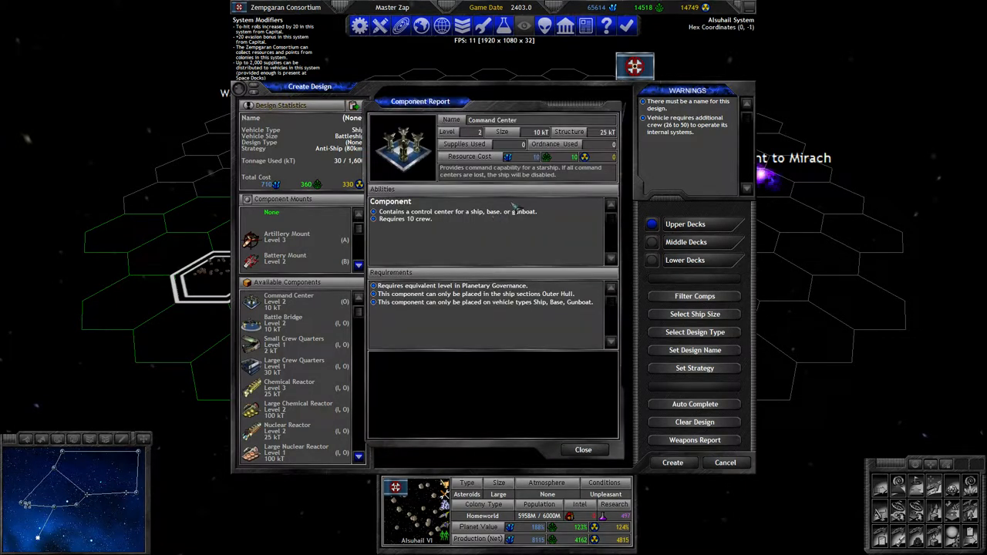
left_click(583, 450)
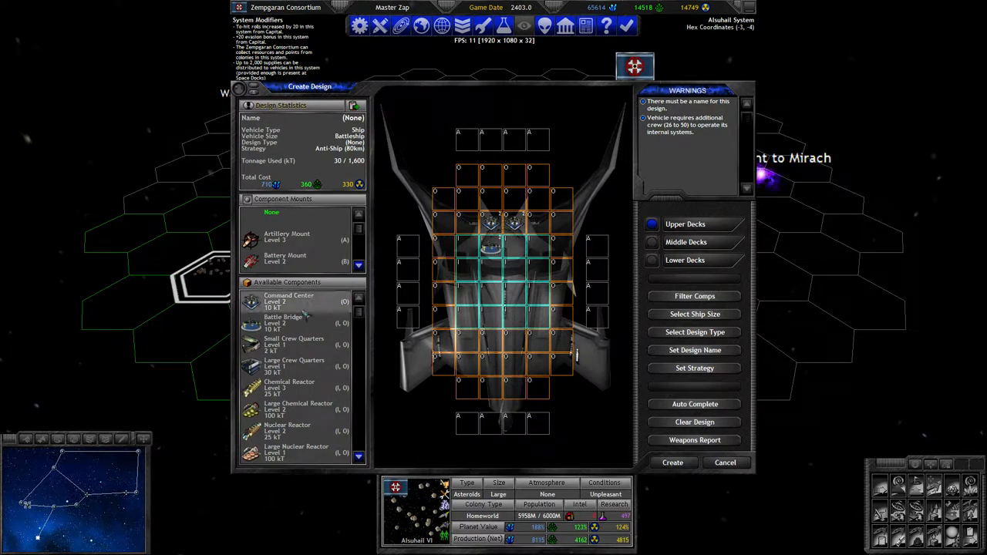
scroll("down", 3)
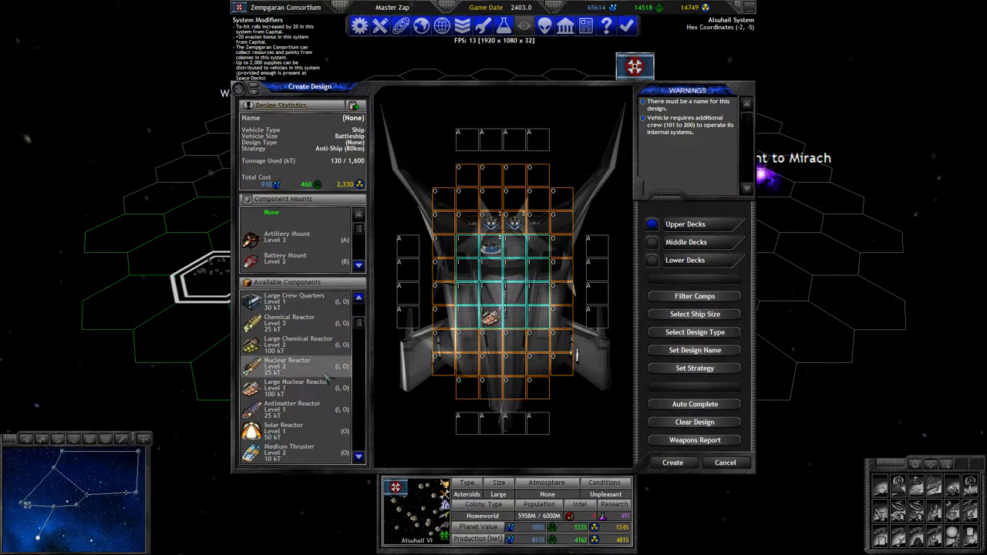
scroll("down", 3)
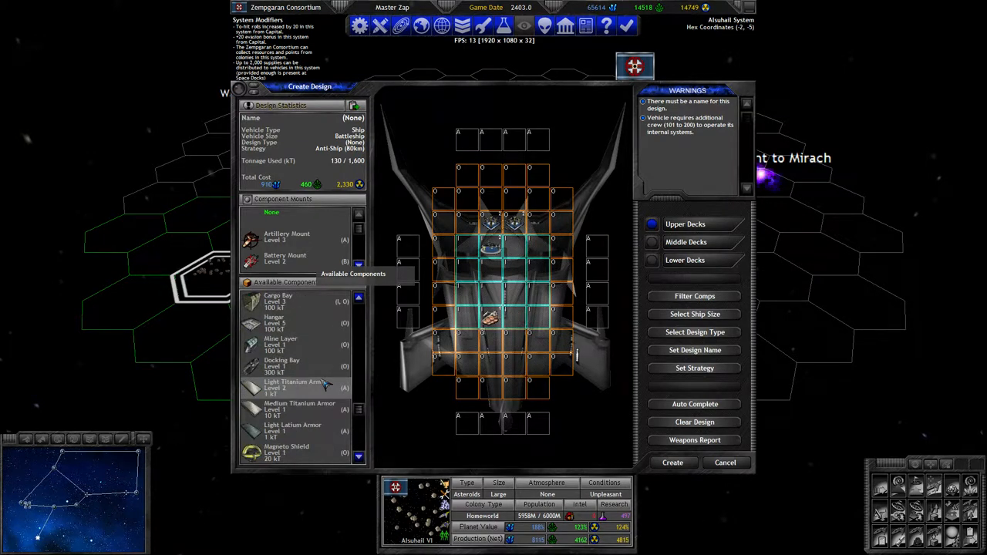
scroll("down", 3)
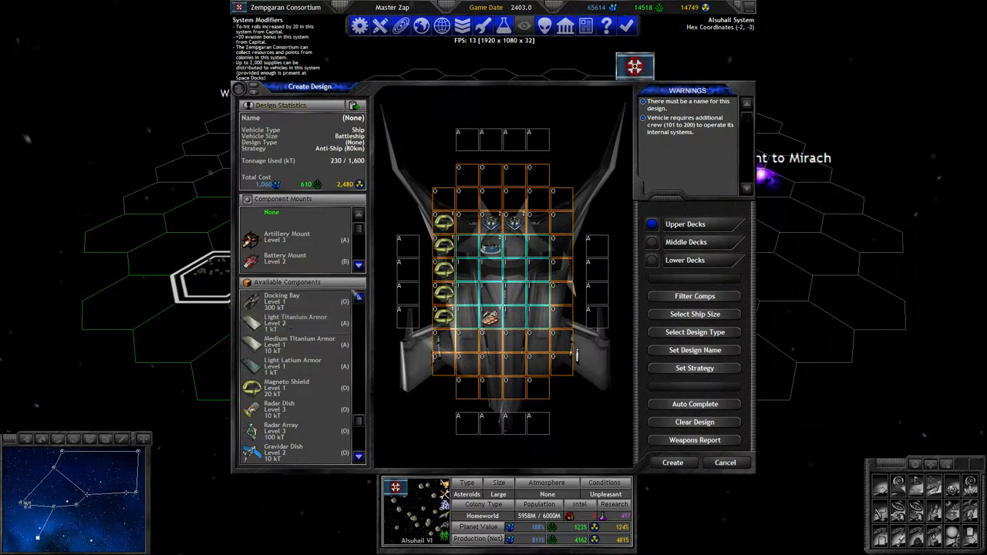
left_click(286, 386)
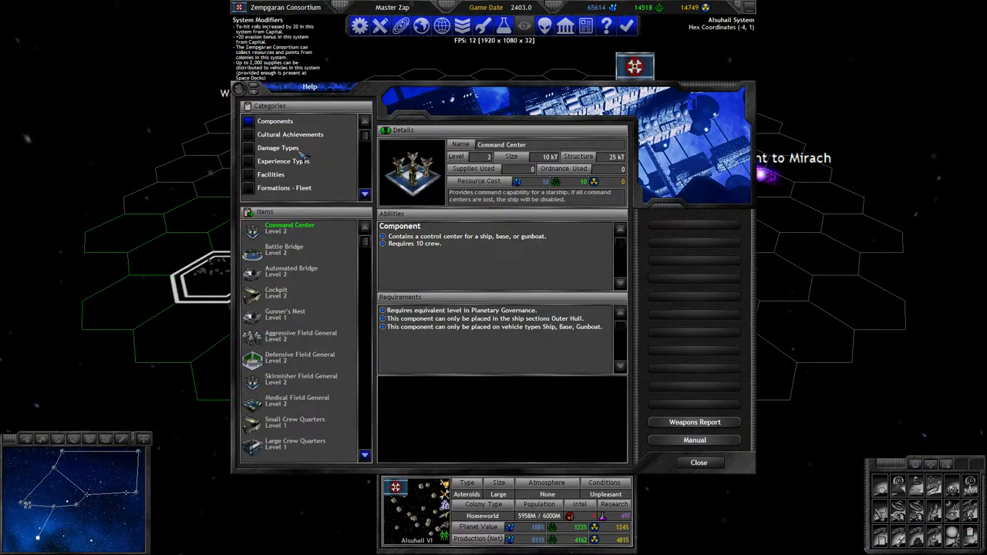
Step: Browse the Damage Types help category and another damage type entry
left_click(277, 148)
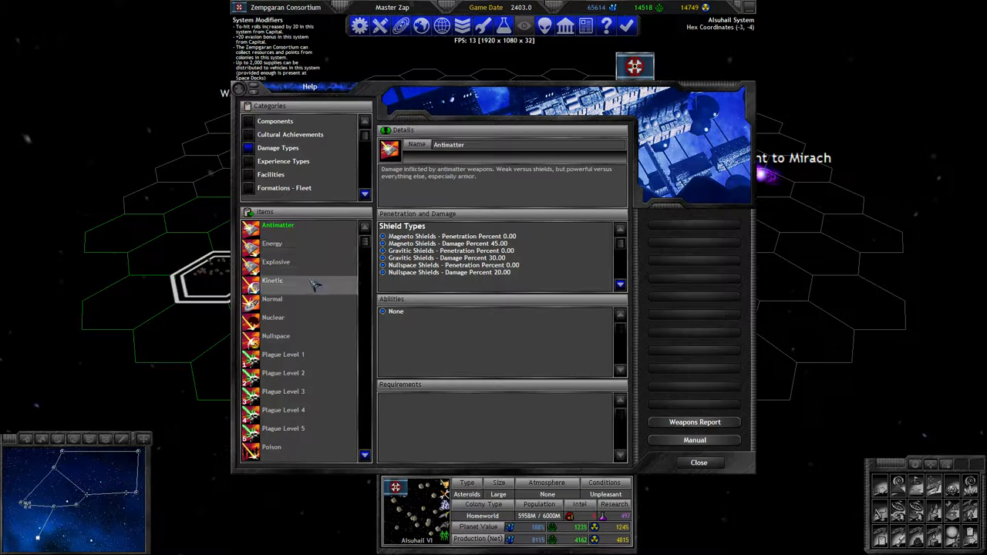
left_click(272, 280)
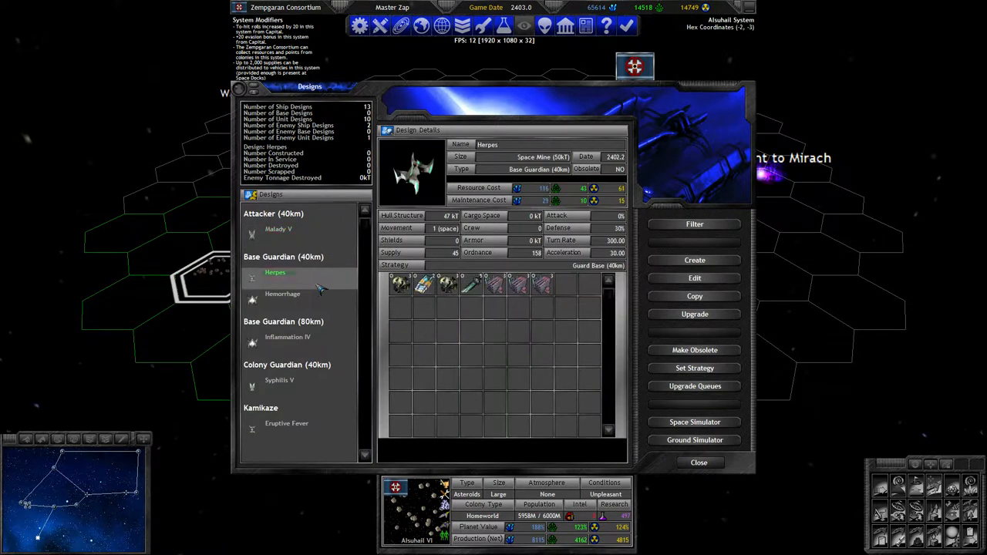
Step: Start the upgraded Hemorrhage II design and review its Fusion Torpedo component report
left_click(282, 293)
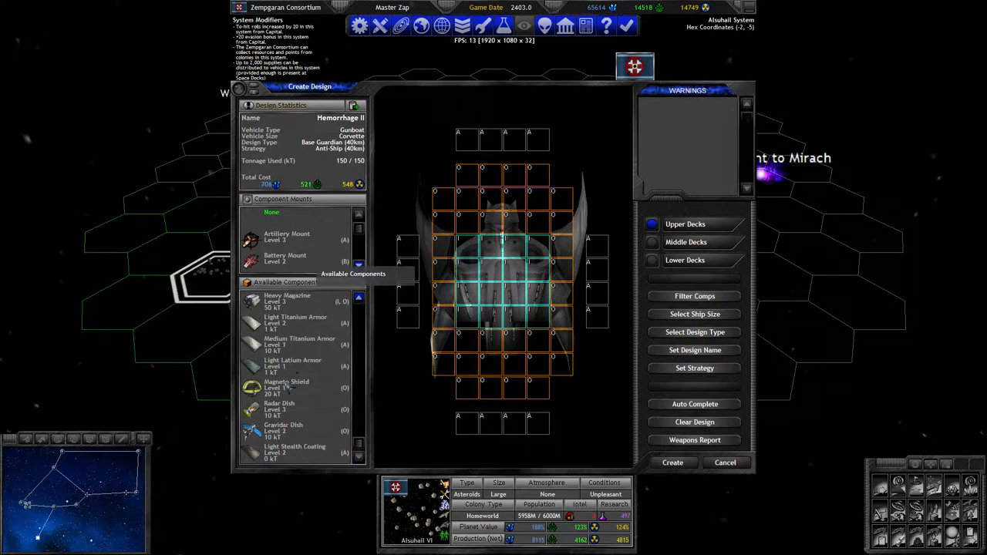
left_click(652, 260)
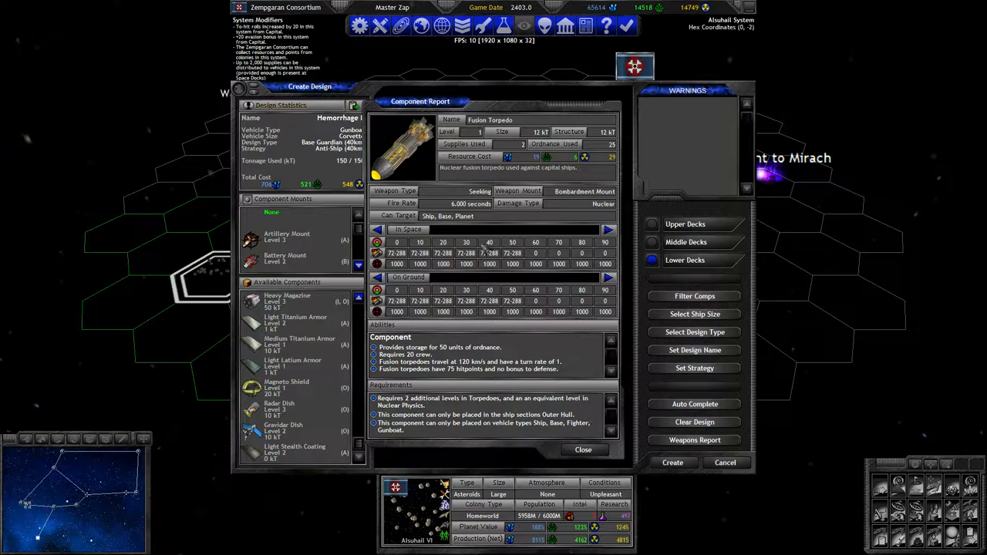
mouse_move(497, 264)
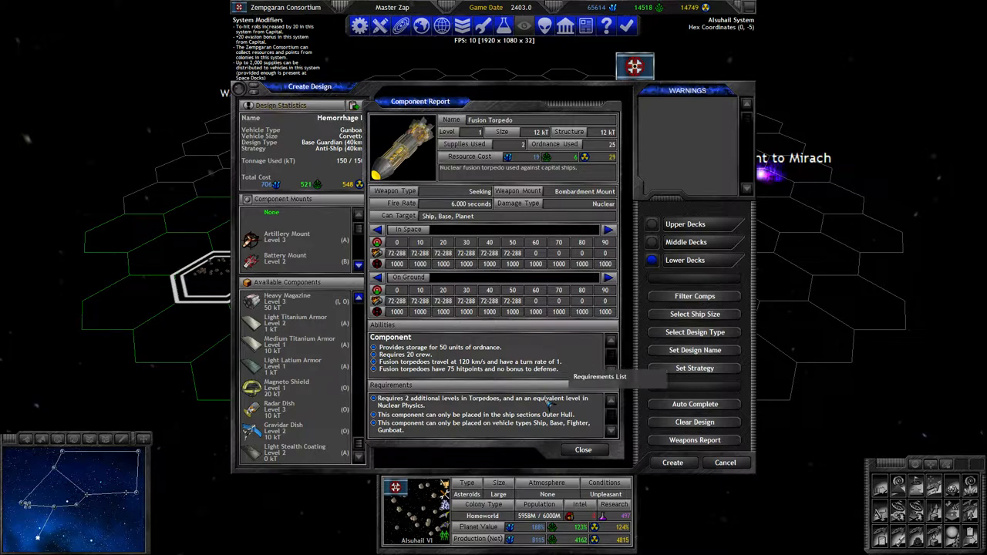
left_click(583, 449)
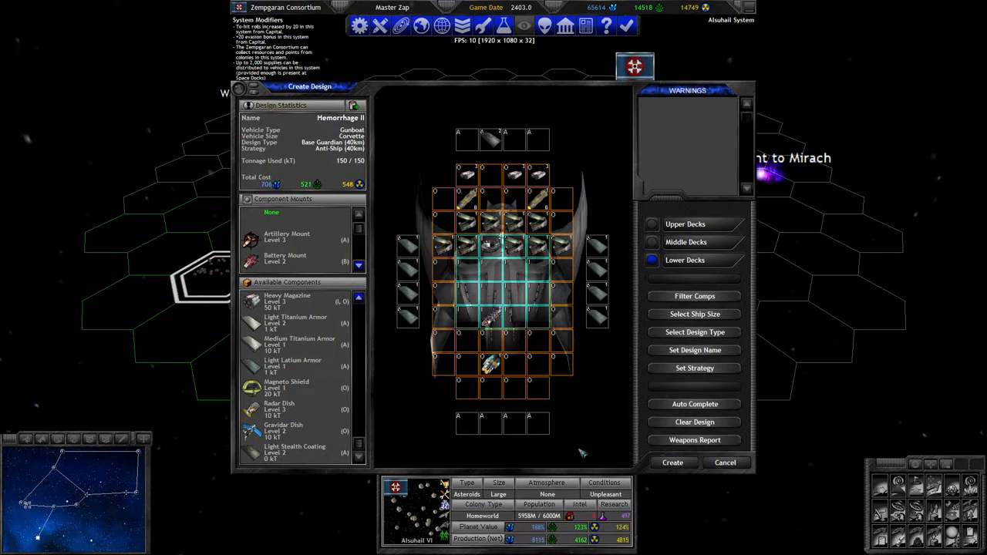
mouse_move(643, 68)
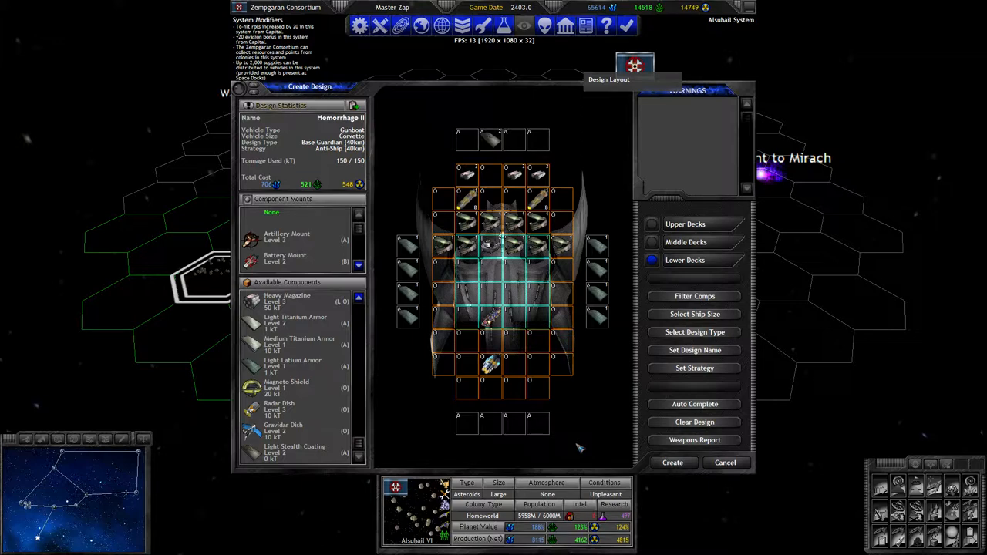
mouse_move(620, 442)
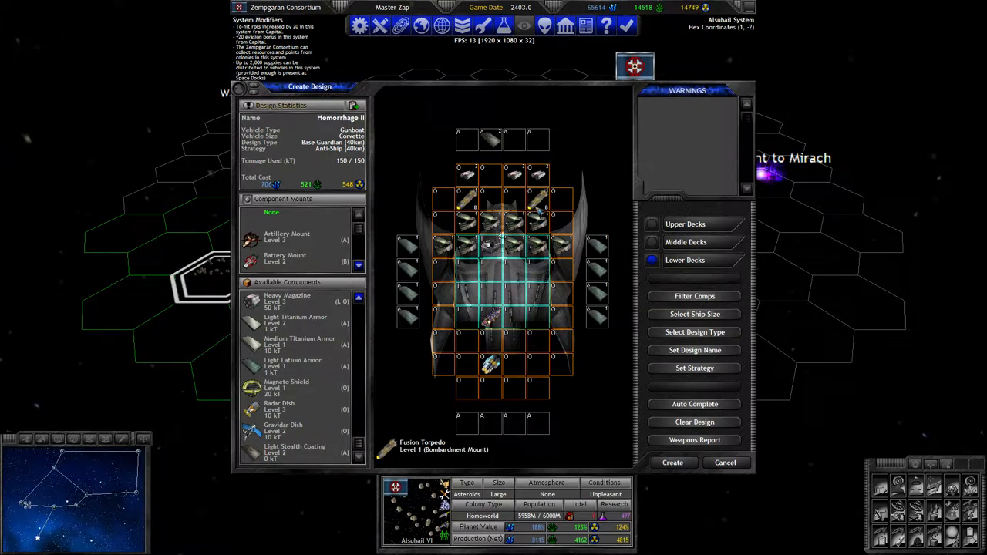
mouse_move(635, 70)
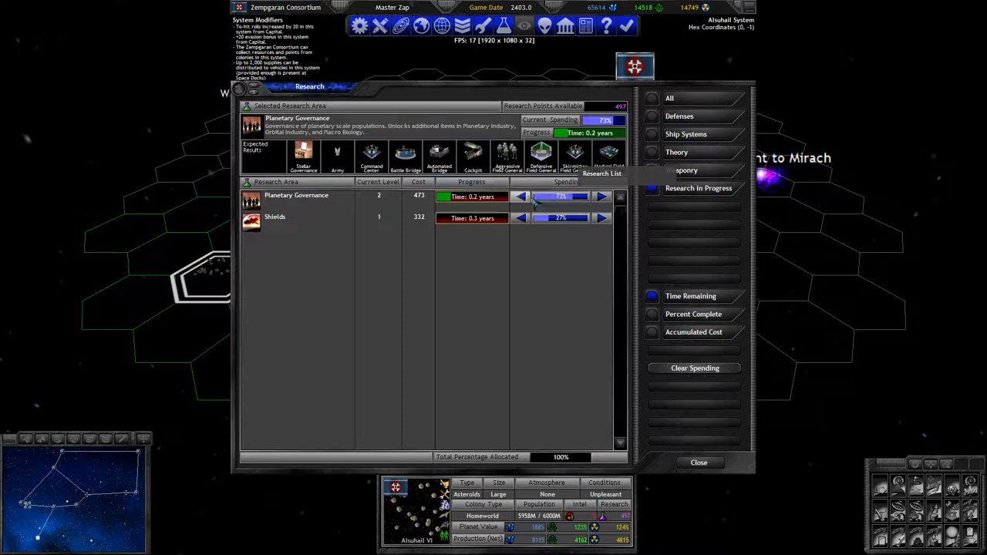
Step: Rebalance research spending to 77% Planetary Governance and 23% Shields, then close Research
left_click(520, 217)
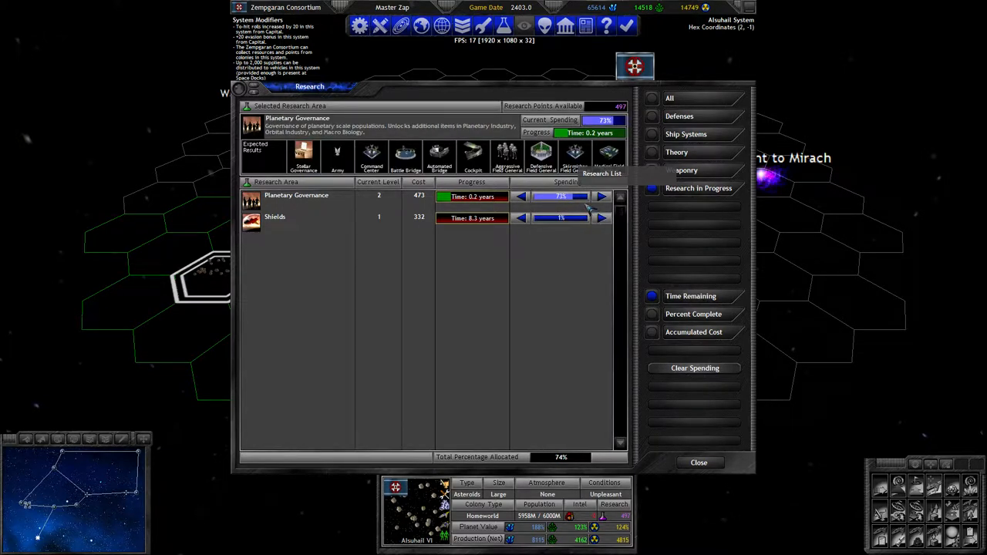
left_click(275, 216)
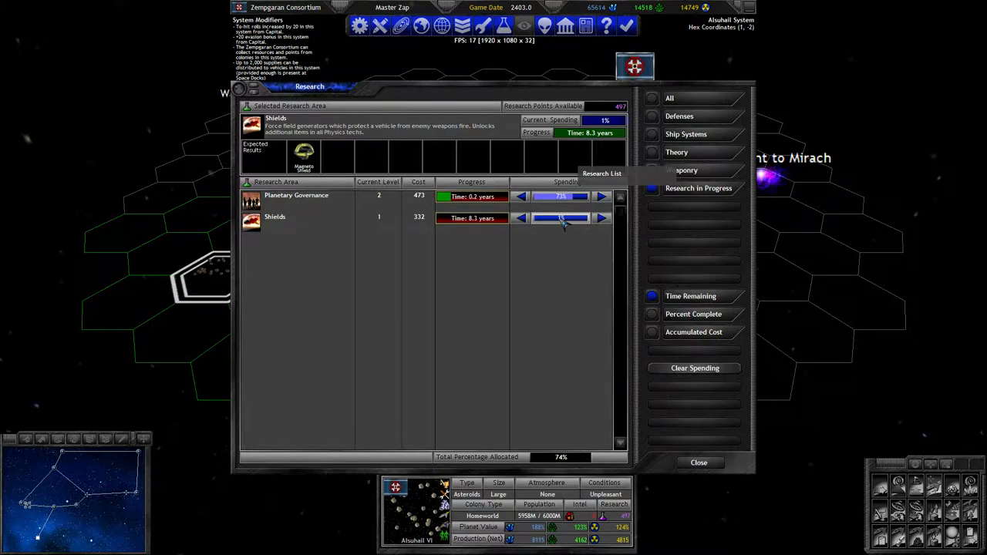
left_click(296, 195)
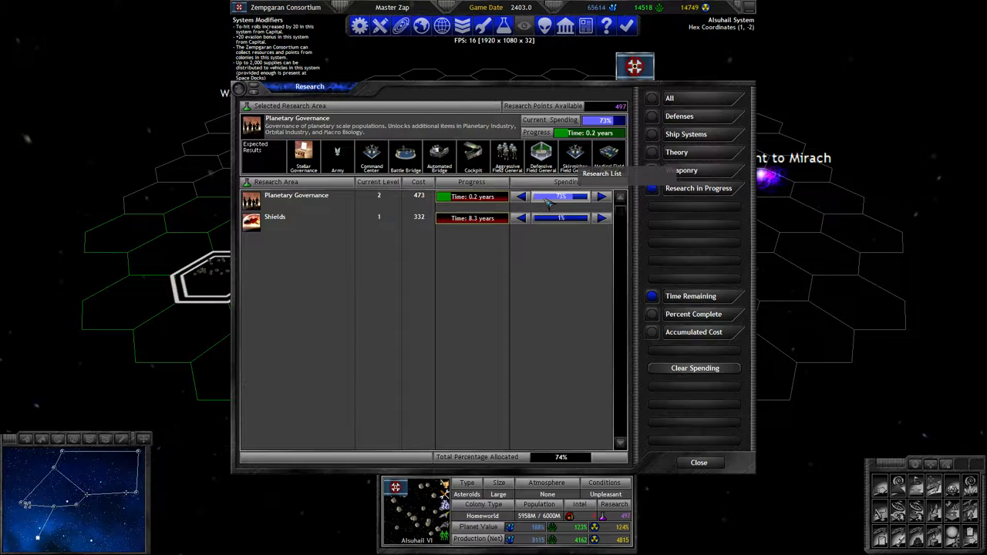
left_click(601, 196)
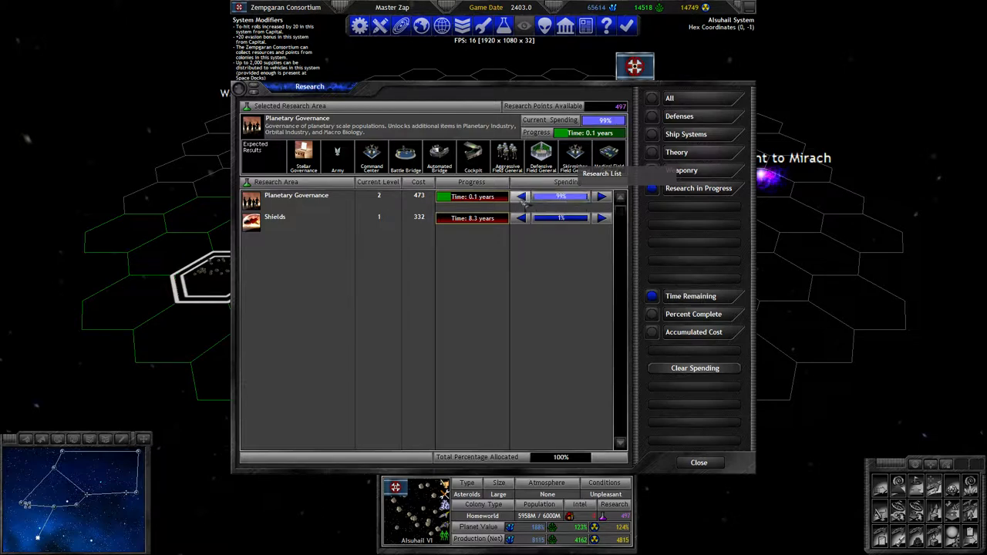
left_click(521, 197)
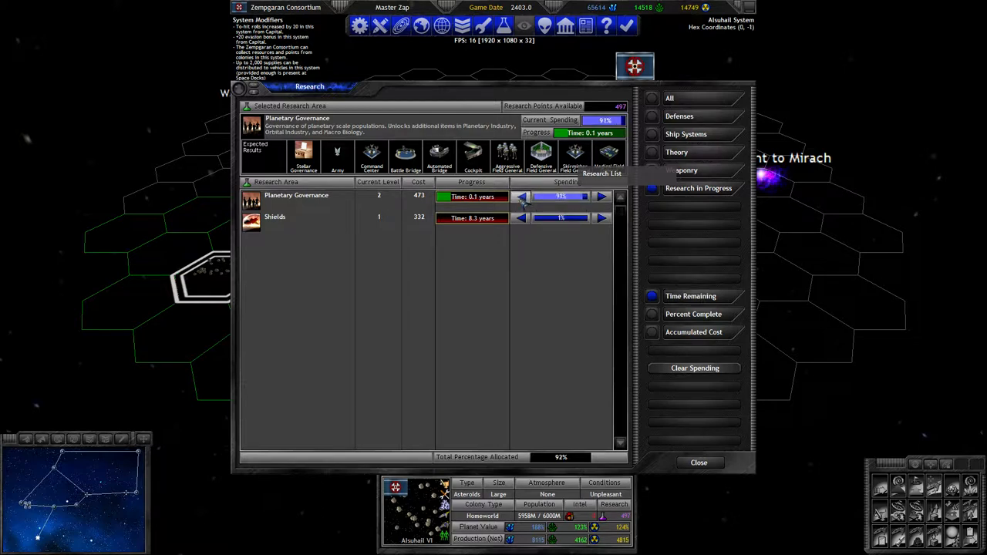
left_click(520, 197)
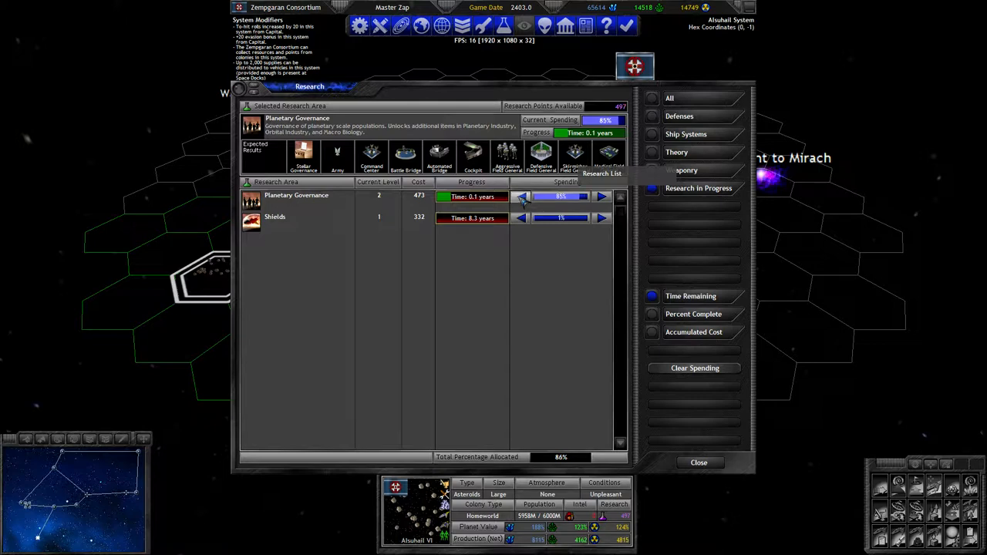
left_click(520, 196)
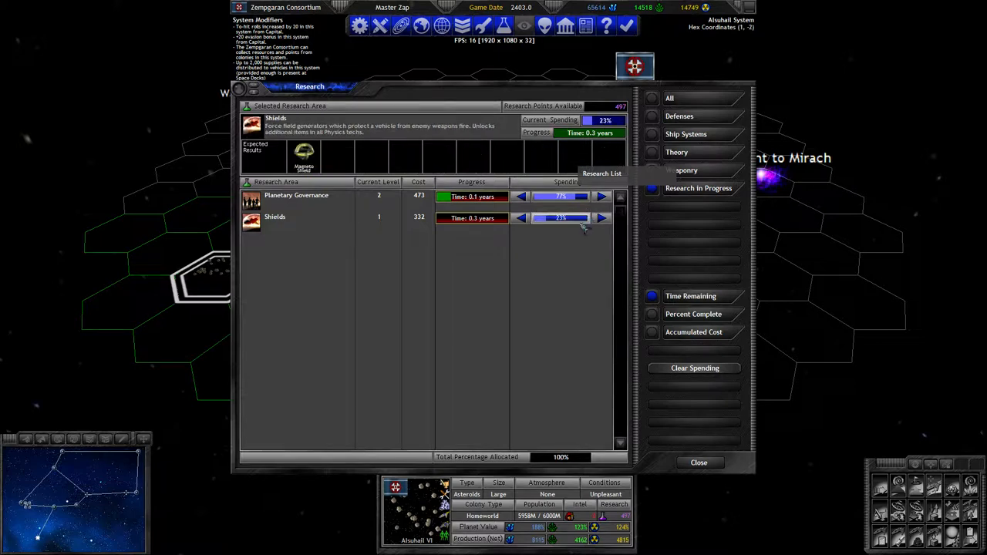
left_click(698, 462)
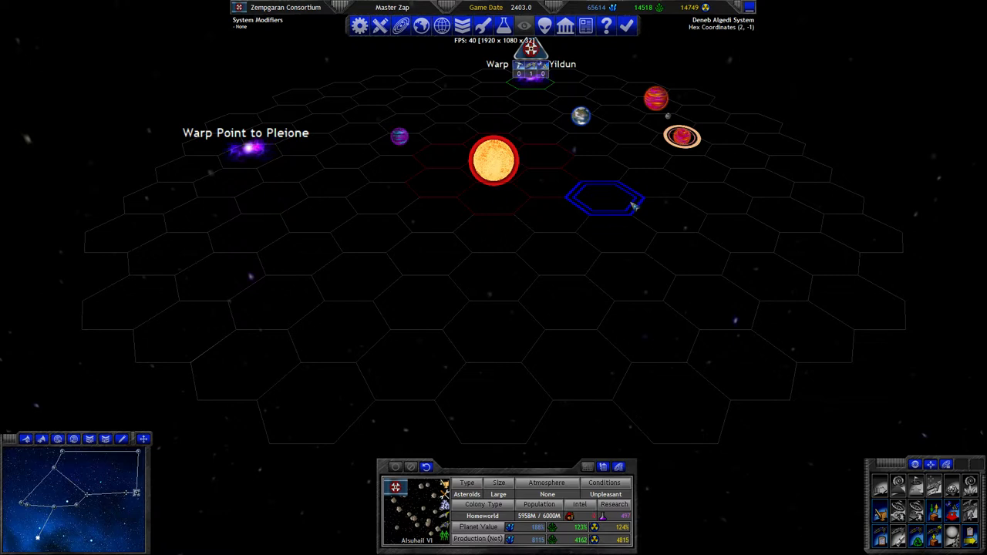
Step: Inspect gas giant Deneb Algedi V, Deneb Algedi I and the red Deneb Algedi Star
left_click(652, 98)
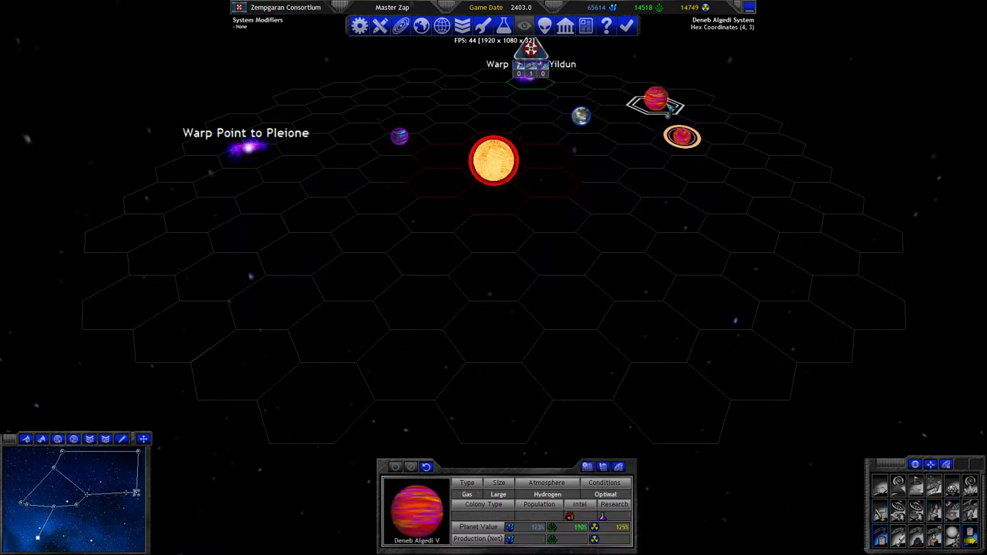
left_click(682, 139)
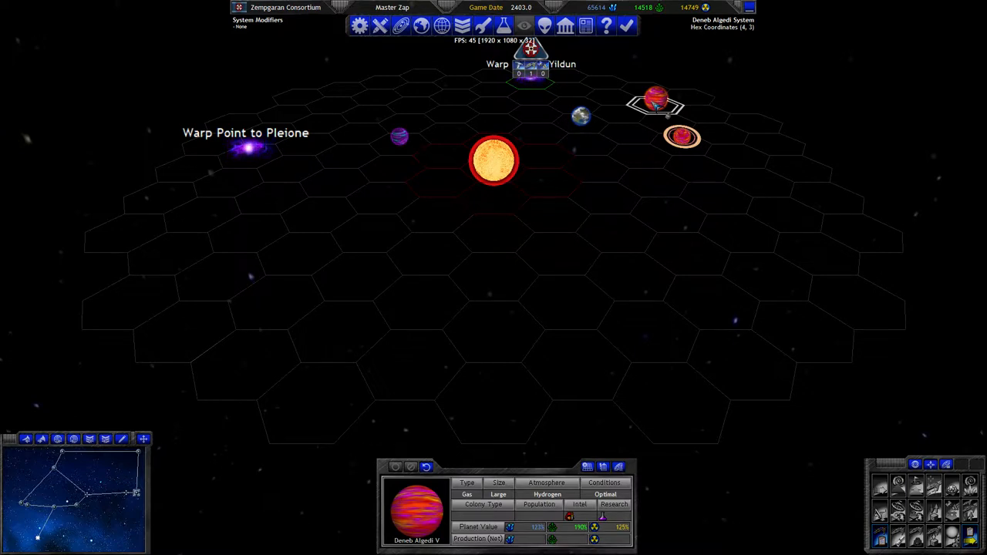
left_click(681, 139)
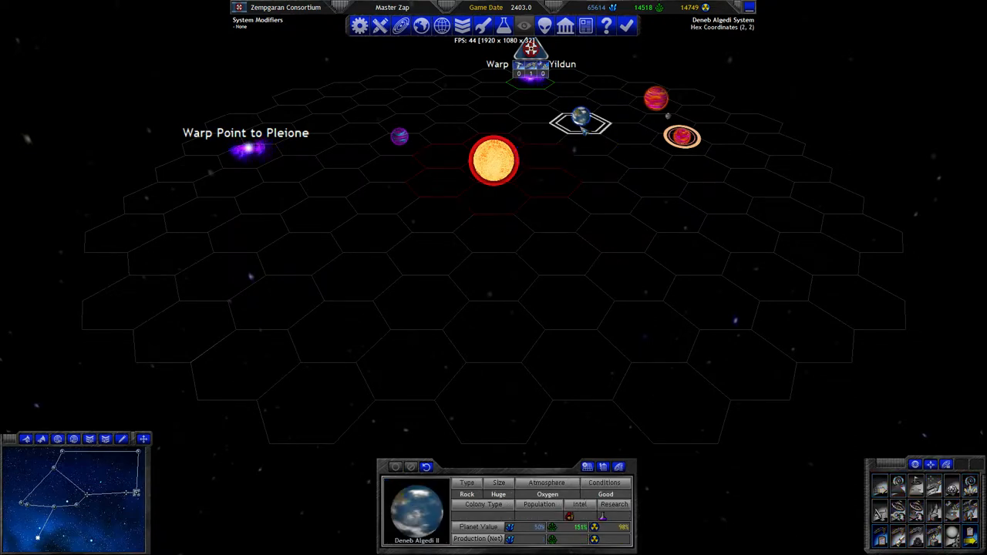
left_click(397, 137)
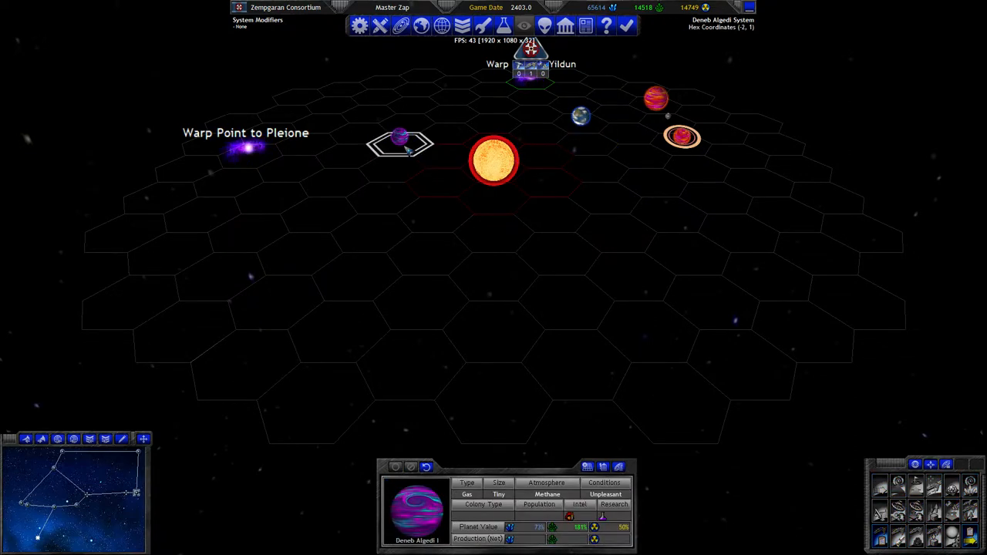
left_click(493, 162)
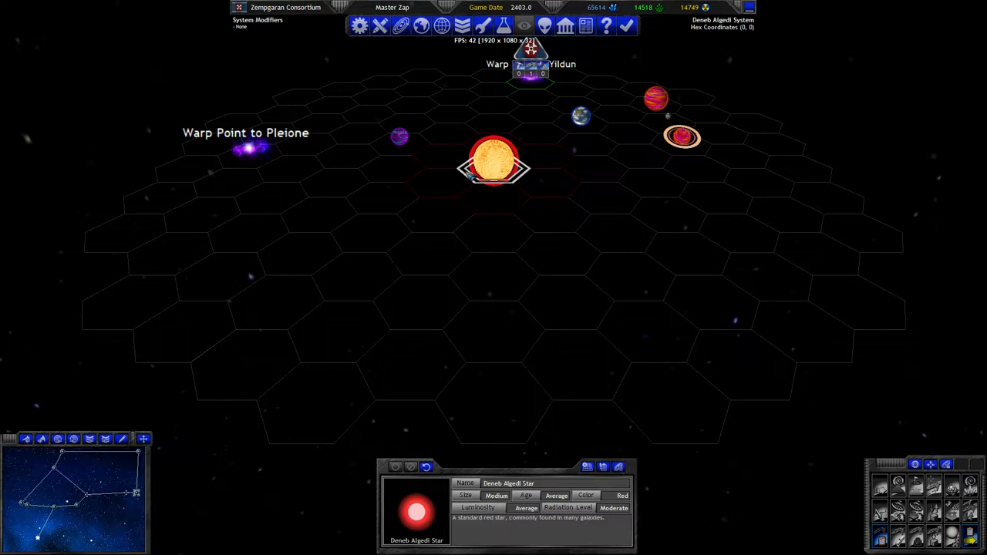
left_click(655, 98)
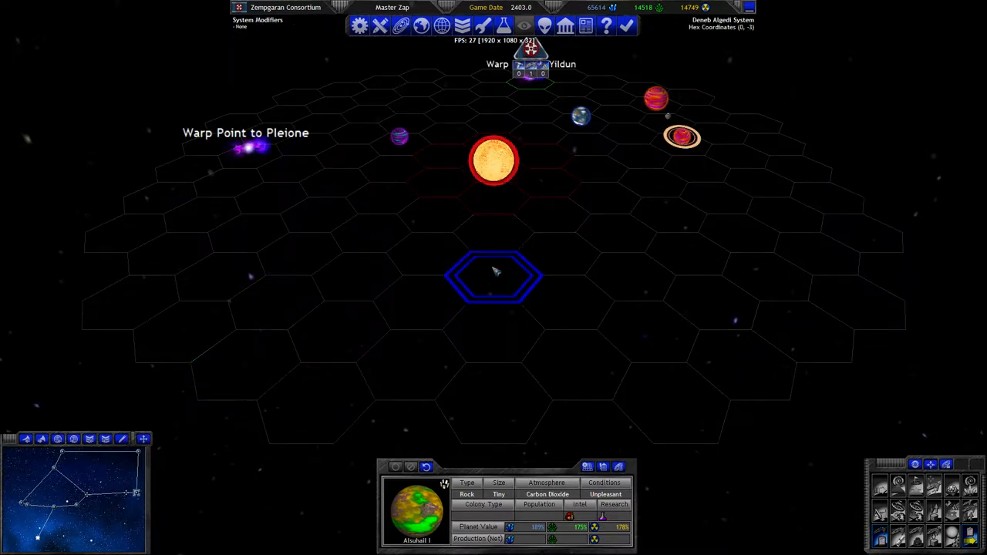
Step: Order destroyer Poison 0004 to Deneb Algedi (3, 3) and review its Ship Report
left_click(581, 115)
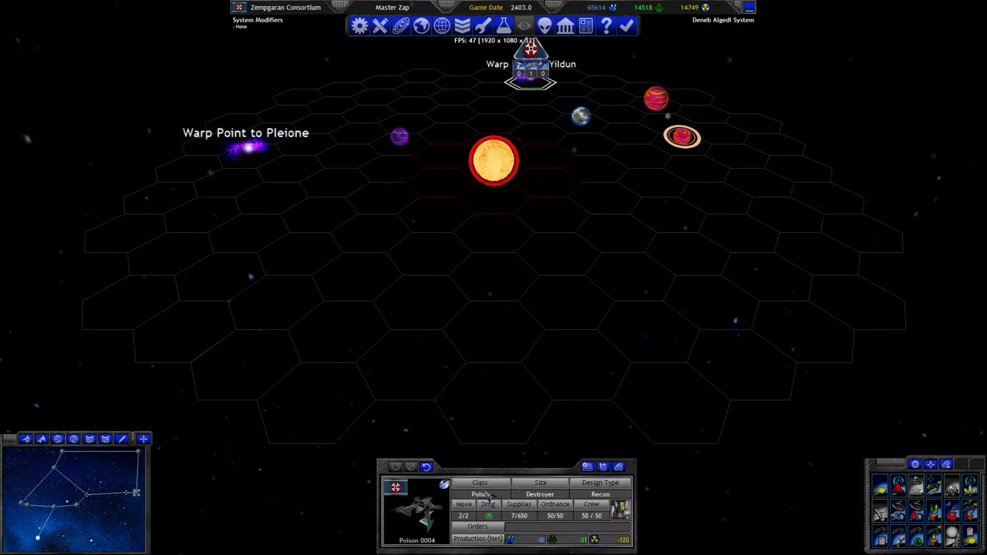
mouse_move(495, 113)
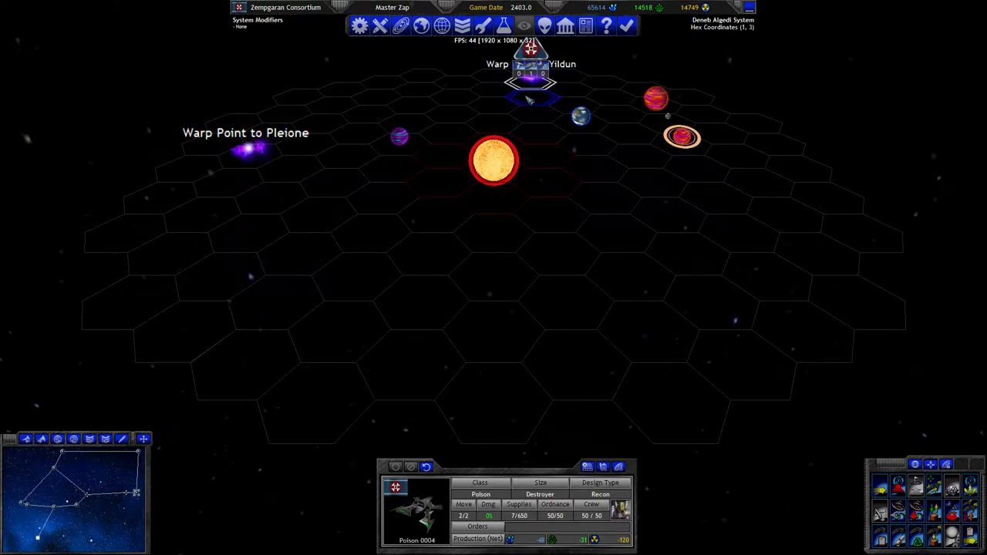
left_click(631, 279)
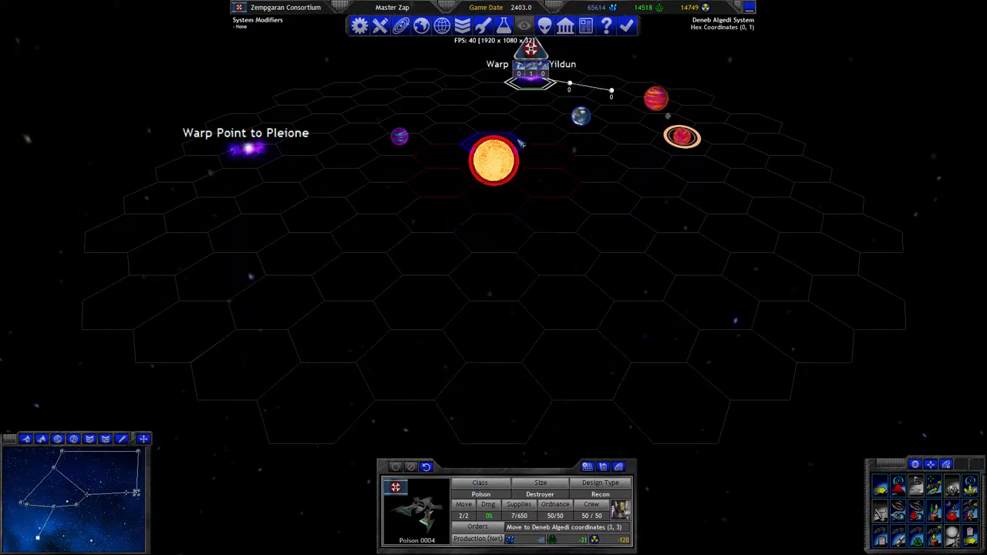
left_click(657, 187)
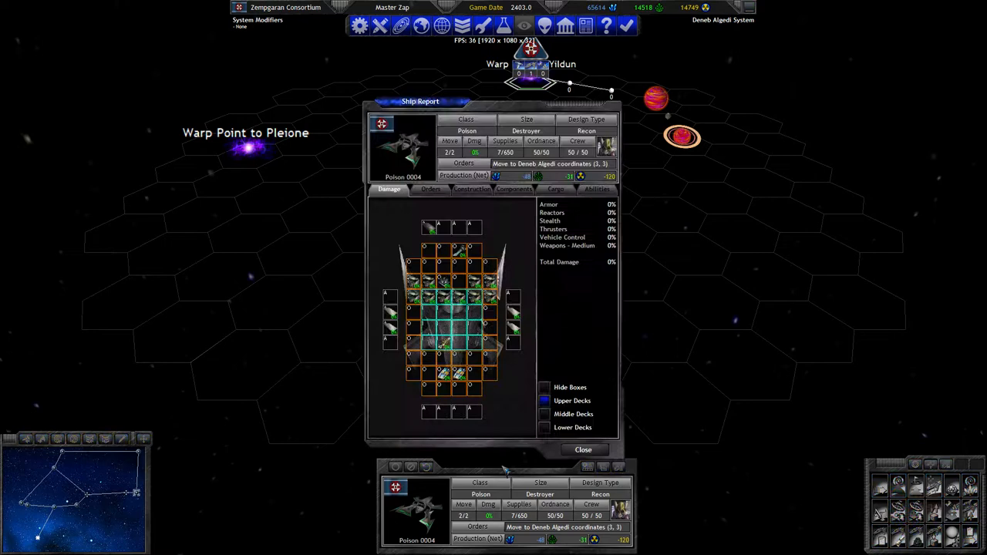
left_click(583, 450)
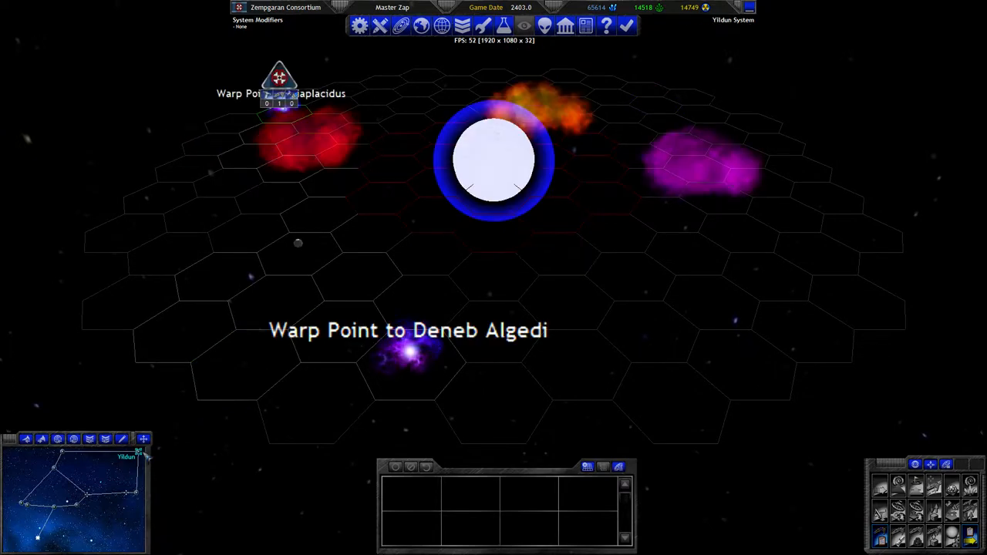
Step: Select the ship at the Miaplacidus warp point and jump to the Miaplacidus system
left_click(278, 116)
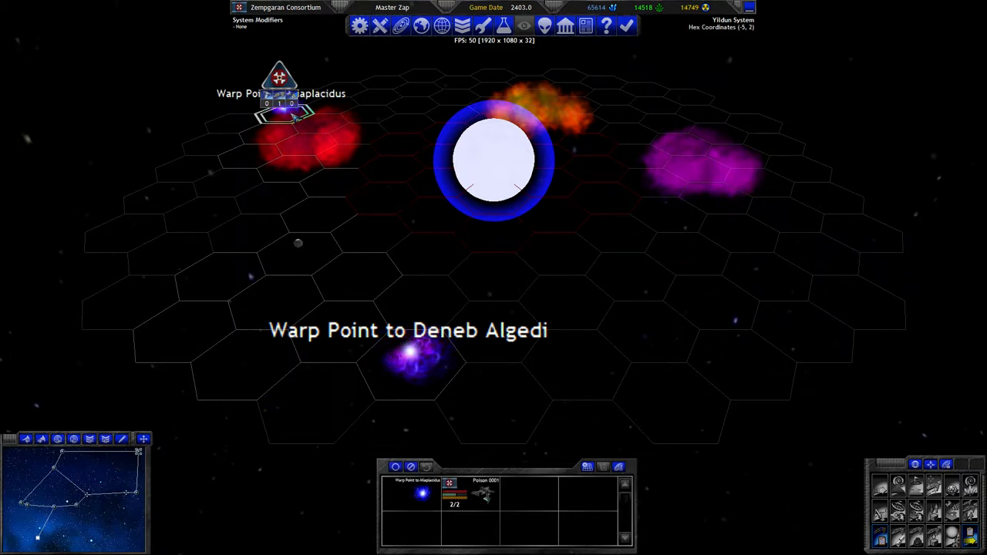
left_click(409, 366)
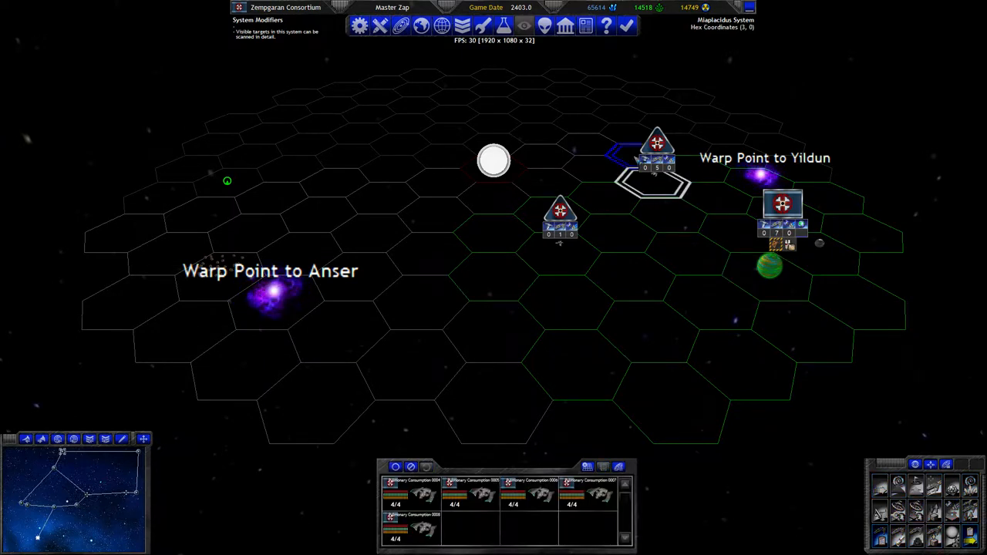
mouse_move(613, 173)
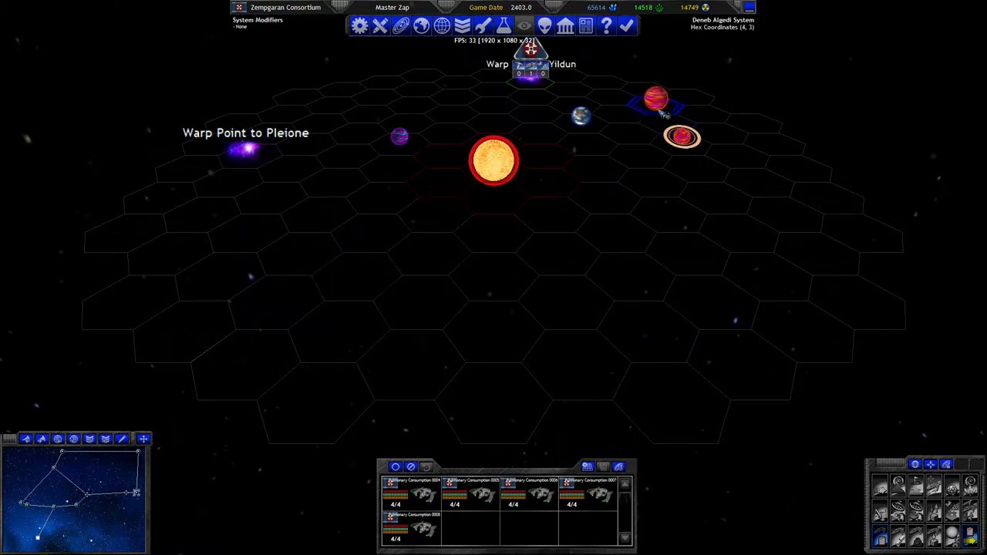
Step: View details of Deneb Algedi III and Deneb Algedi I, then switch to Miaplacidus
left_click(681, 139)
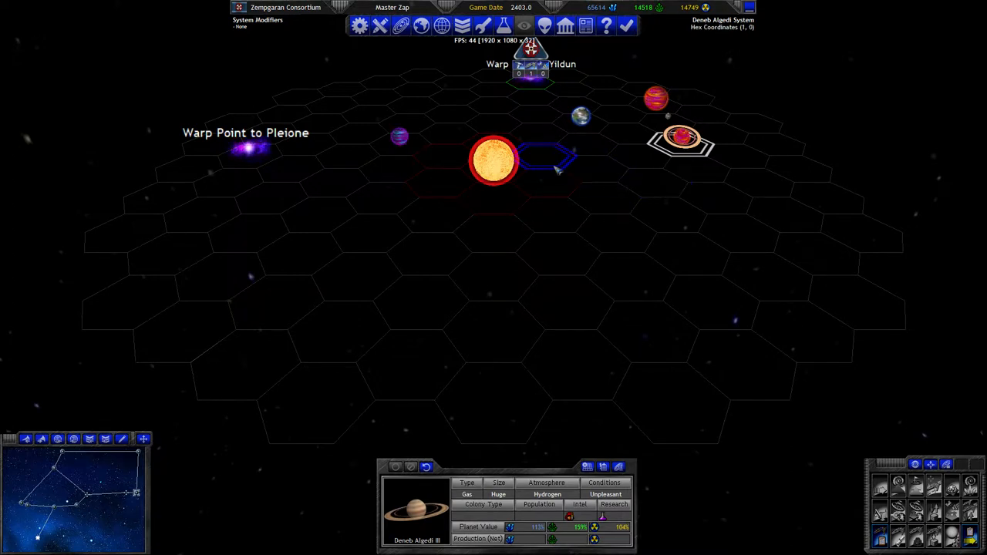
left_click(395, 147)
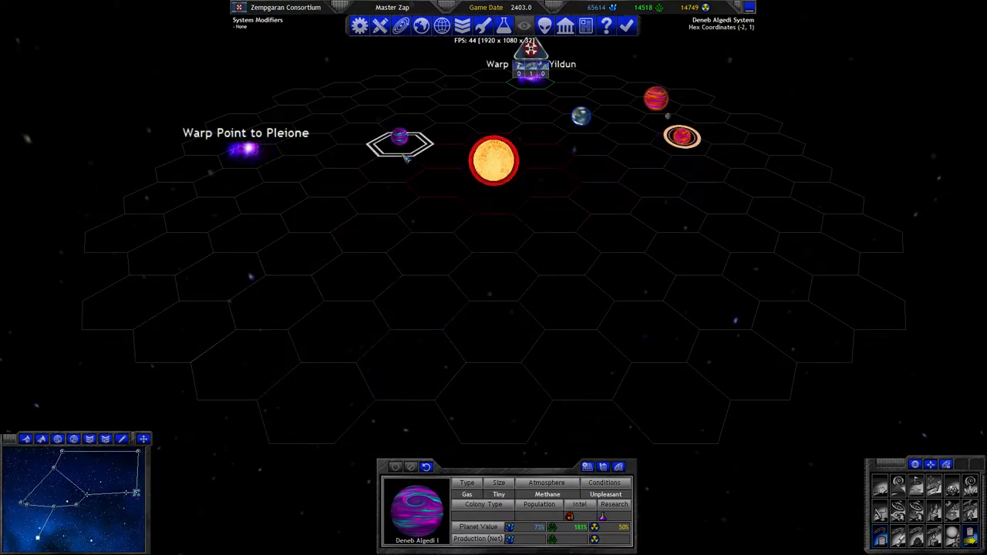
left_click(493, 277)
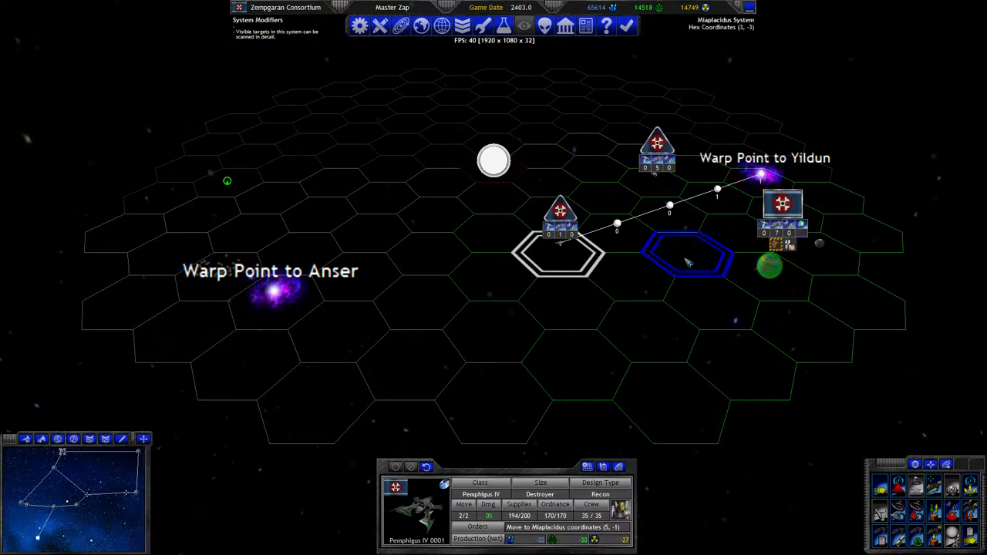
Step: Inspect the warp point ship stack, Pemphigus IV 0001, Gamma Fleet and freighter Heart Disease 0001
left_click(760, 179)
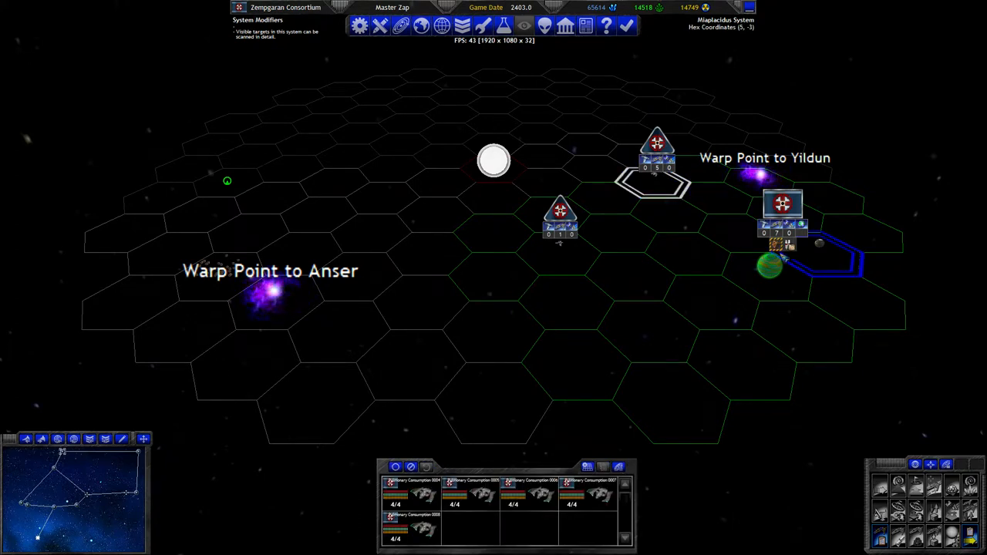
left_click(560, 219)
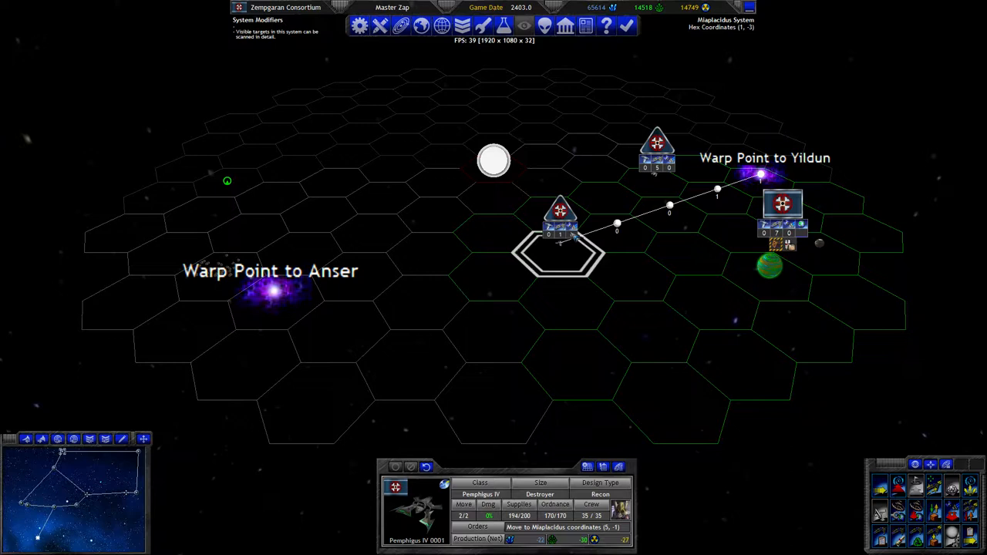
left_click(744, 175)
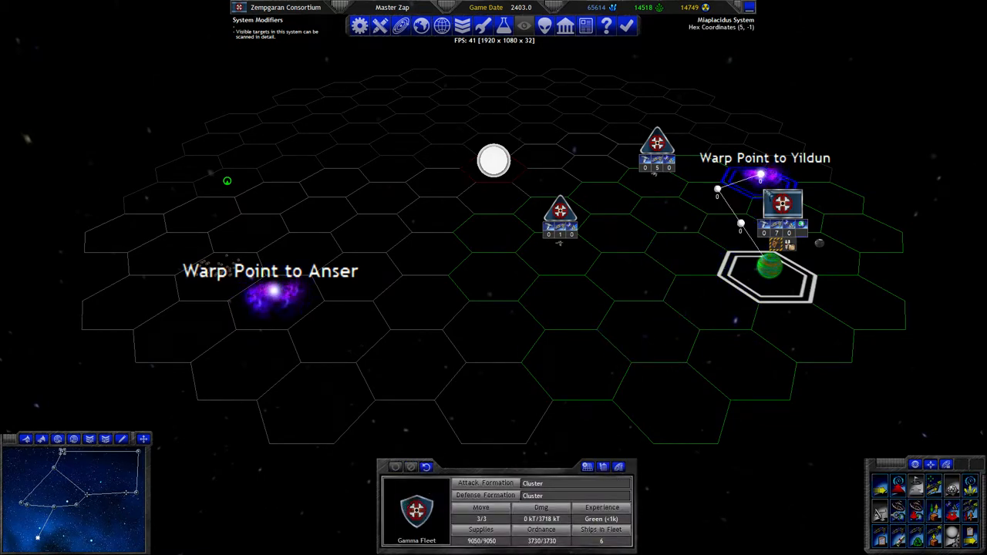
left_click(416, 518)
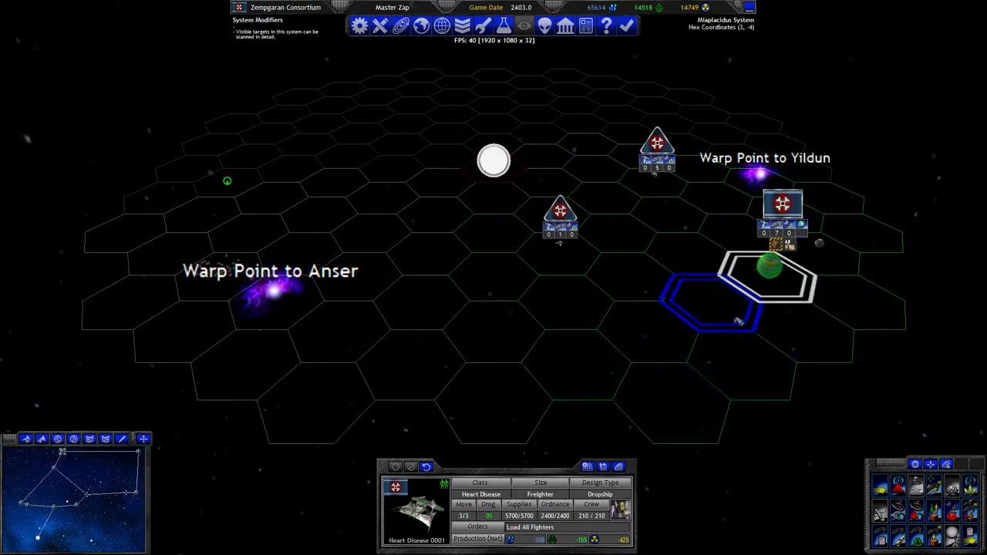
Step: Review Miaplacidus I's cargo and facilities in its Planet Report
double_click(767, 266)
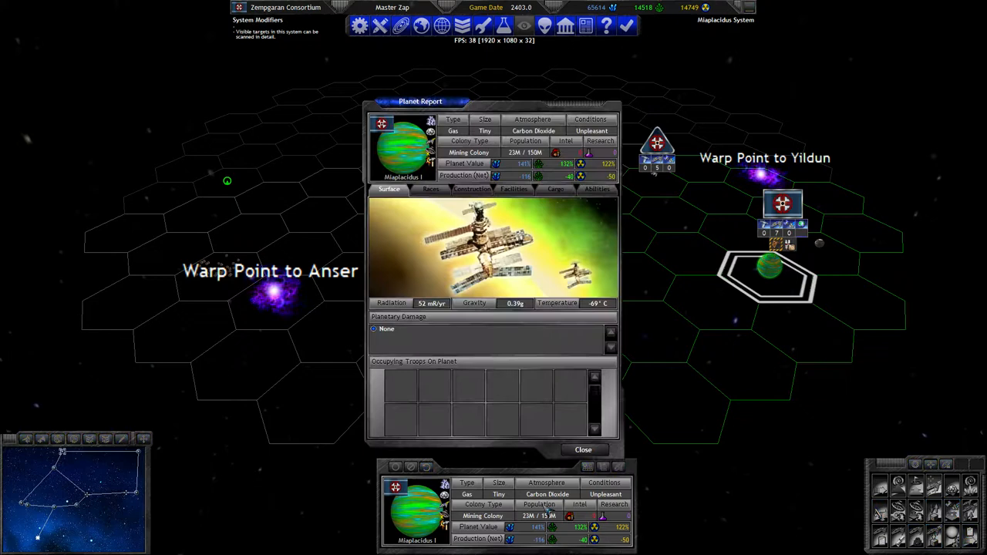
left_click(555, 189)
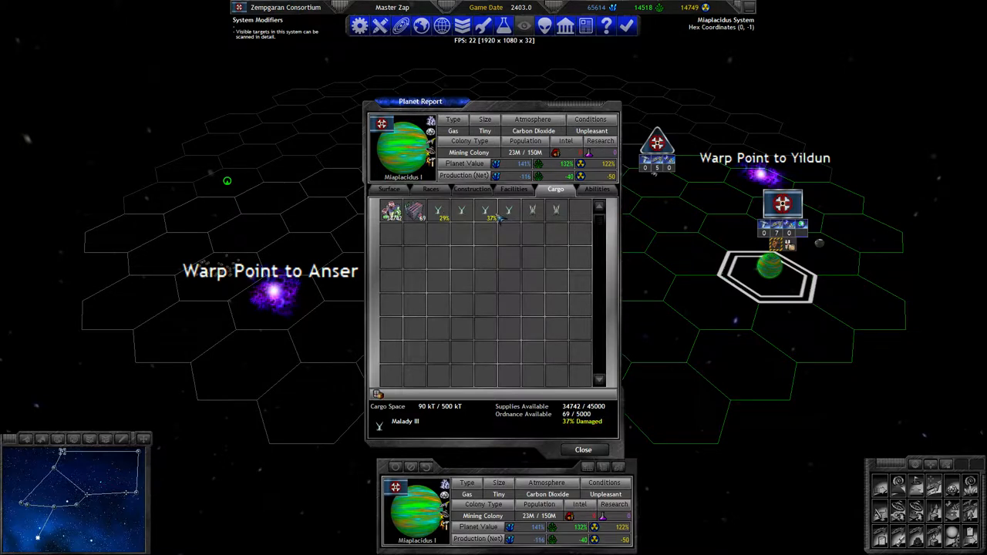
left_click(513, 188)
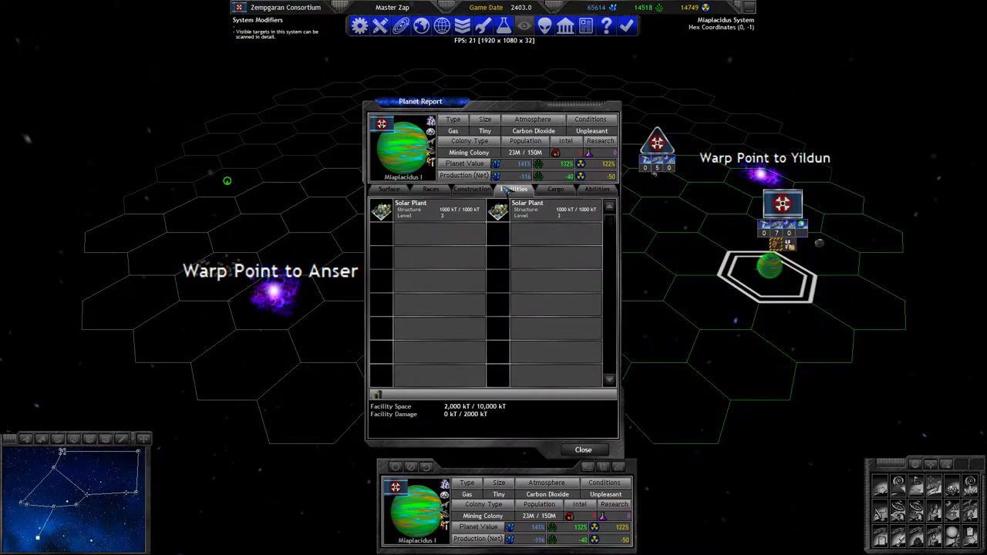
left_click(555, 188)
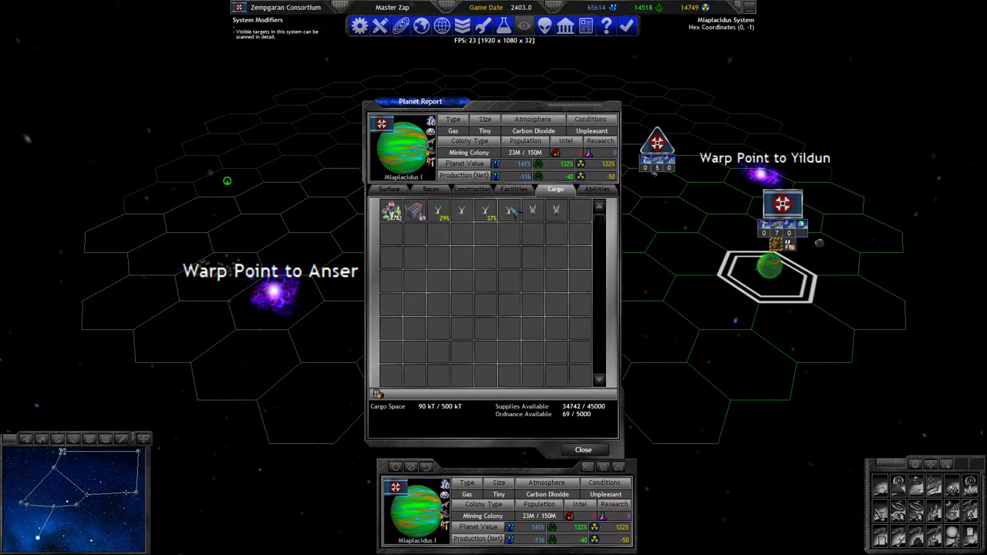
left_click(514, 189)
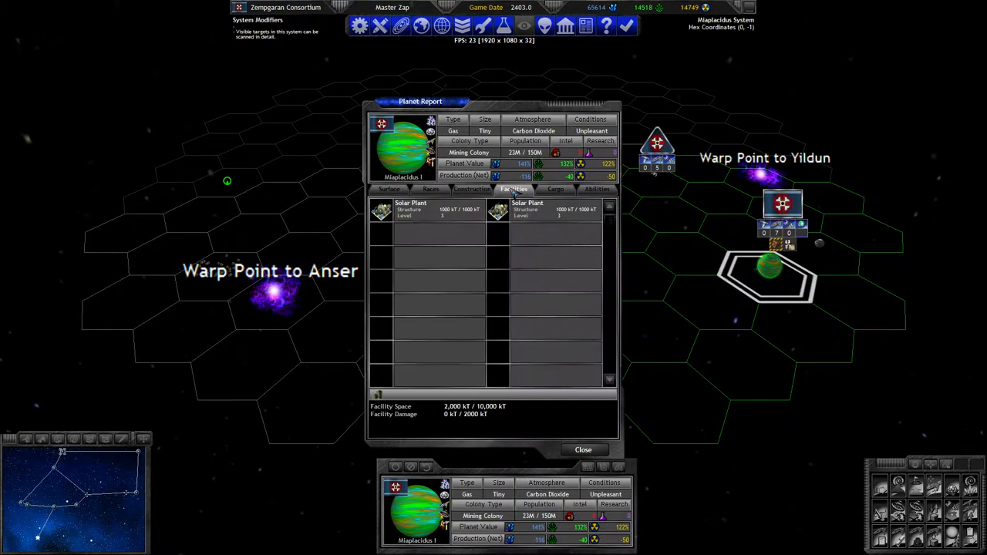
Step: Check the cargo hold of freighter Heart Disease 0001 in its Ship Report
left_click(555, 189)
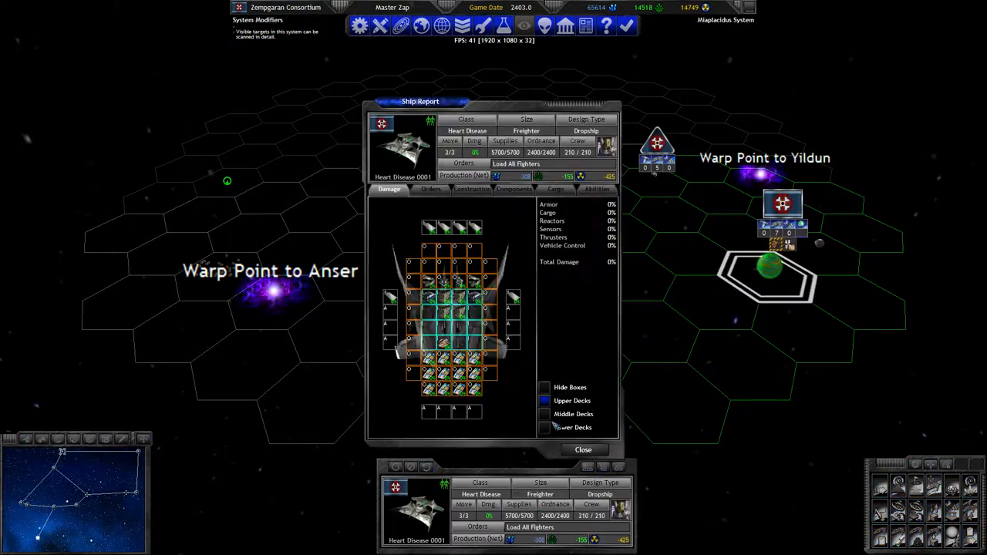
left_click(555, 189)
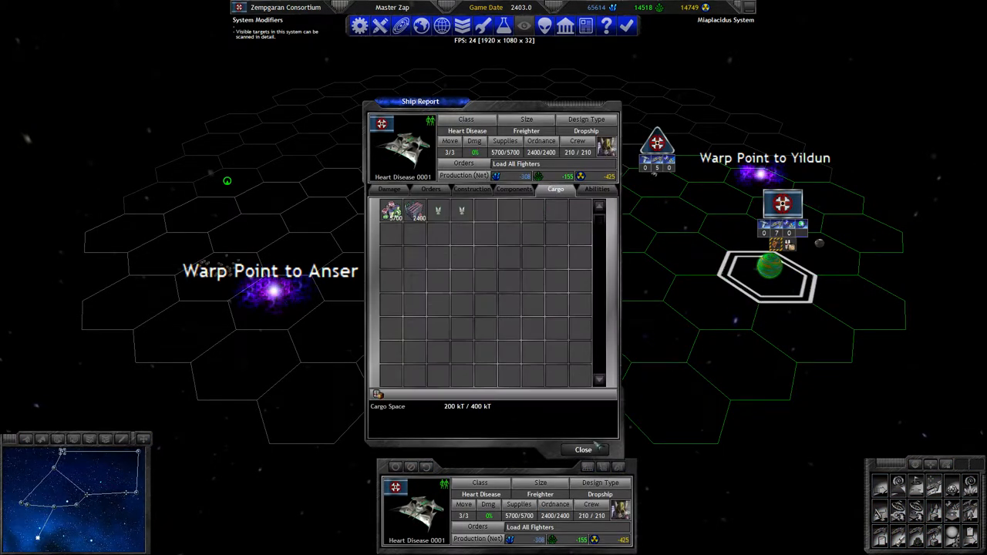
left_click(583, 449)
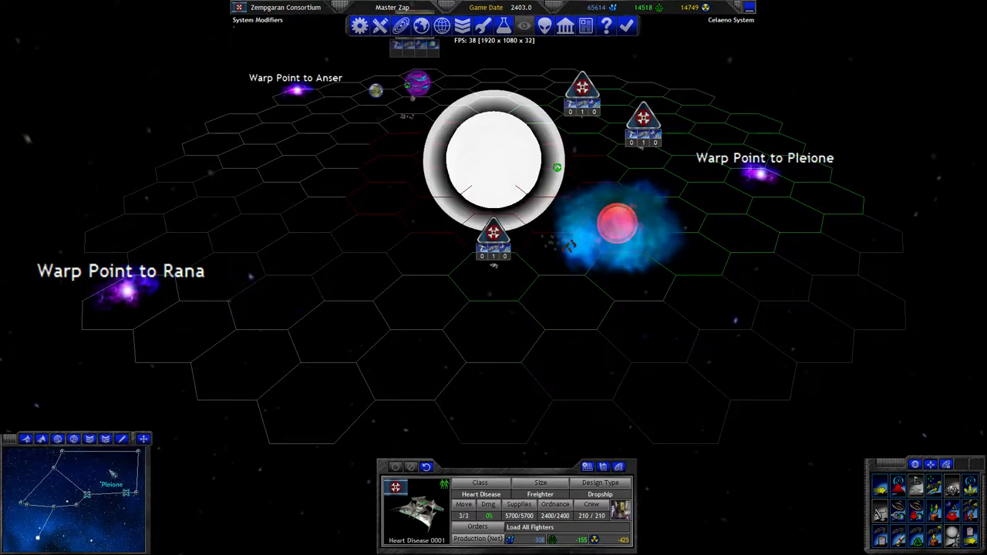
mouse_move(301, 255)
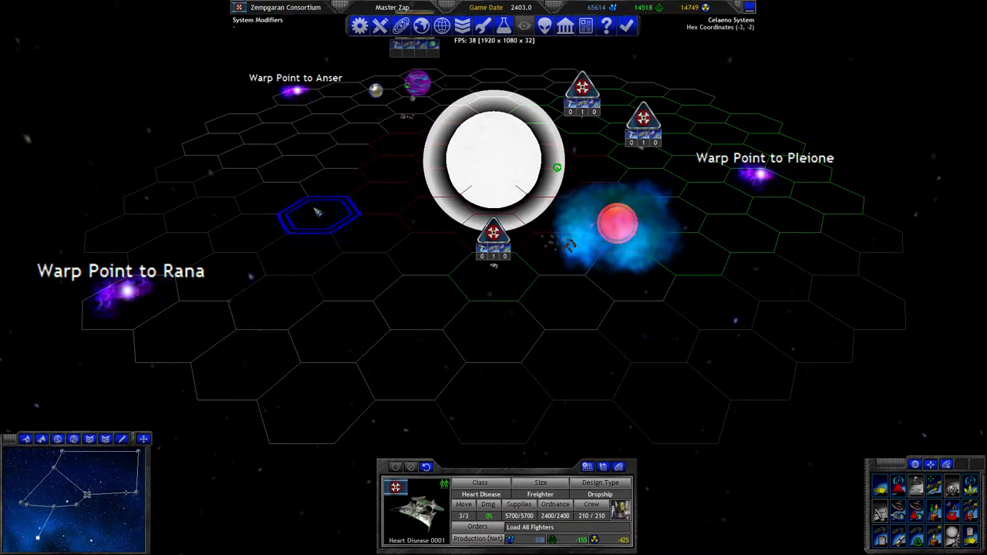
Step: Send freighter Heart Disease 0001 to Anser and view the Alsuhail VI homeworld report
left_click(397, 146)
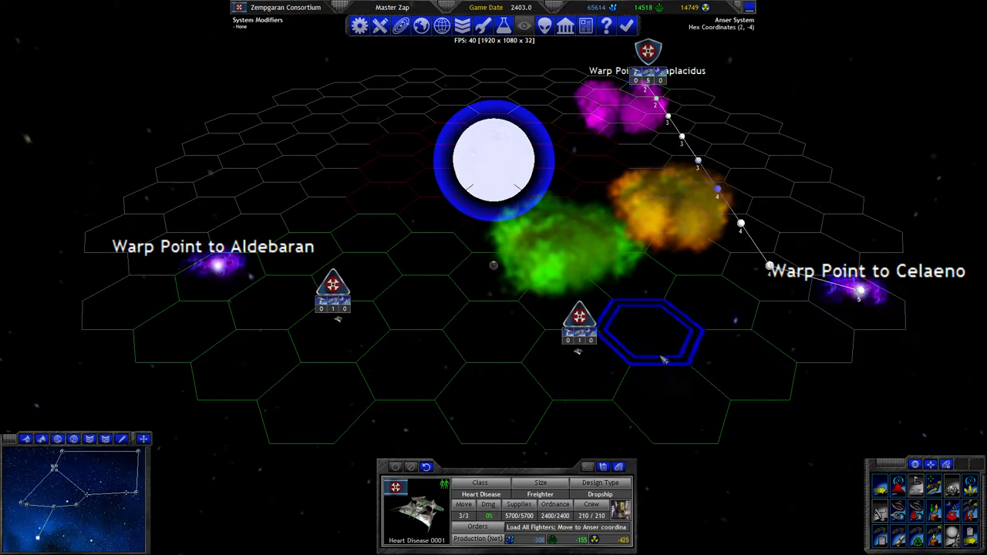
left_click(579, 324)
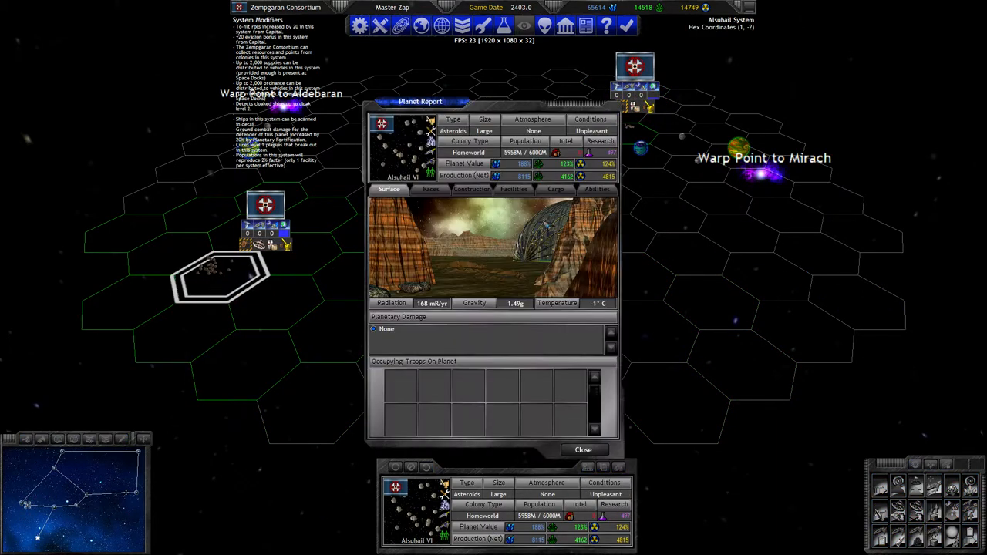
left_click(554, 189)
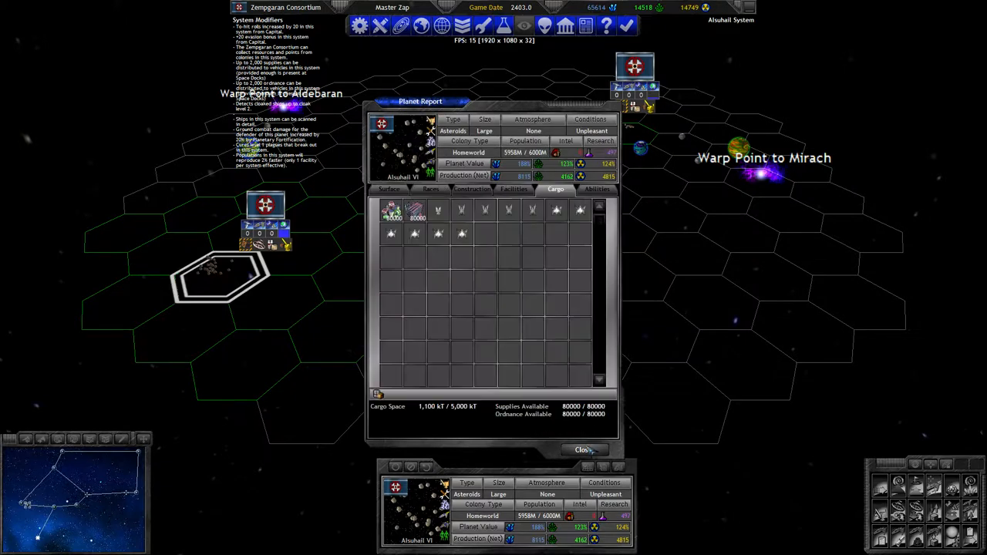
left_click(581, 449)
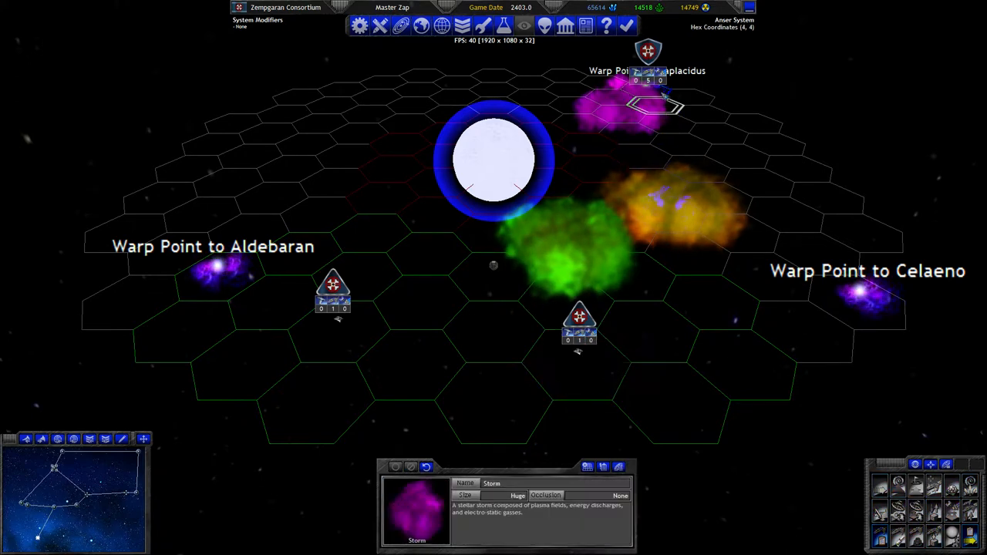
left_click(489, 424)
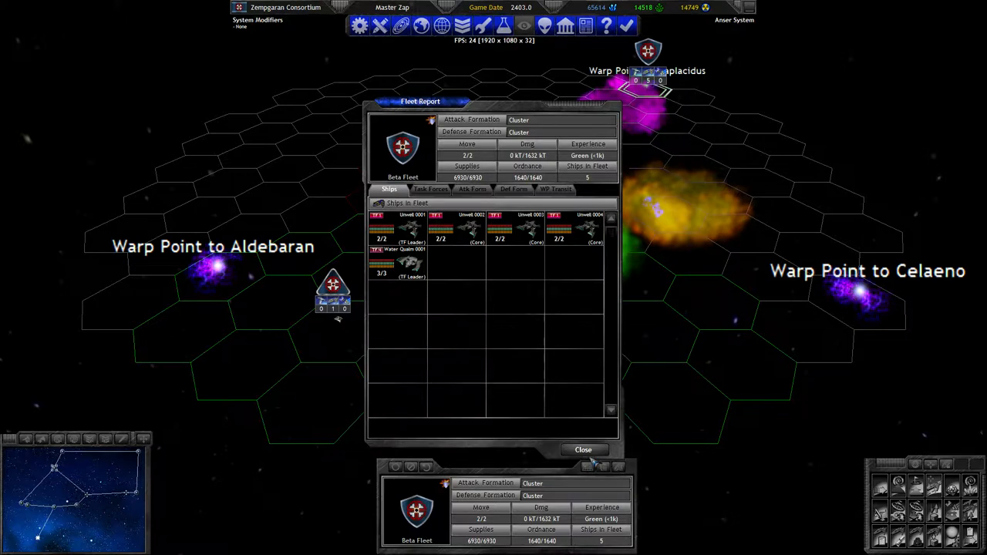
left_click(582, 450)
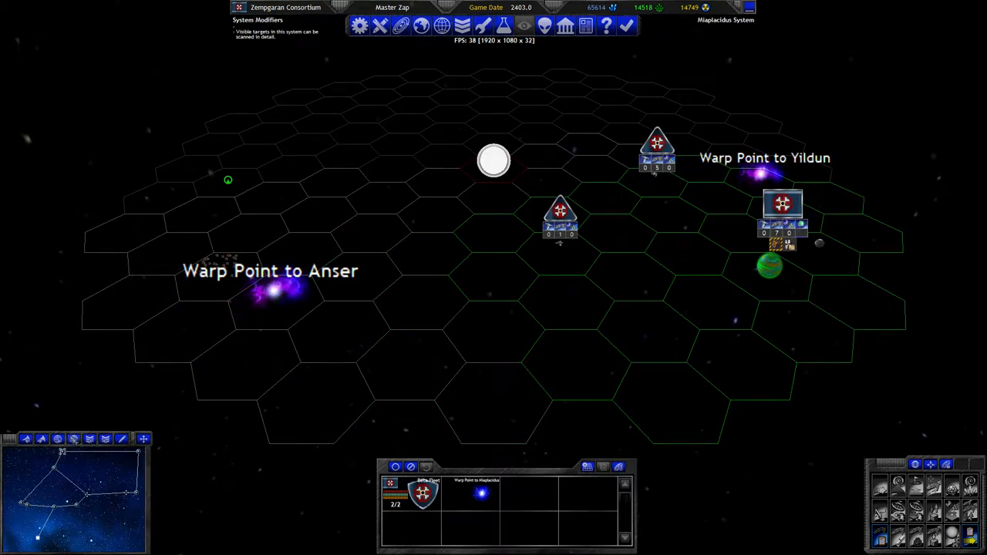
left_click(756, 177)
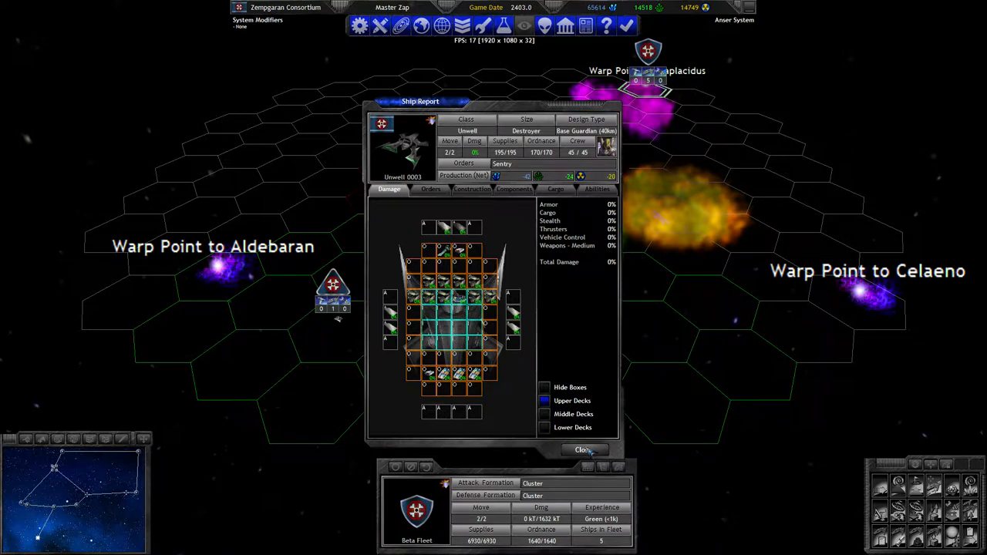
left_click(582, 450)
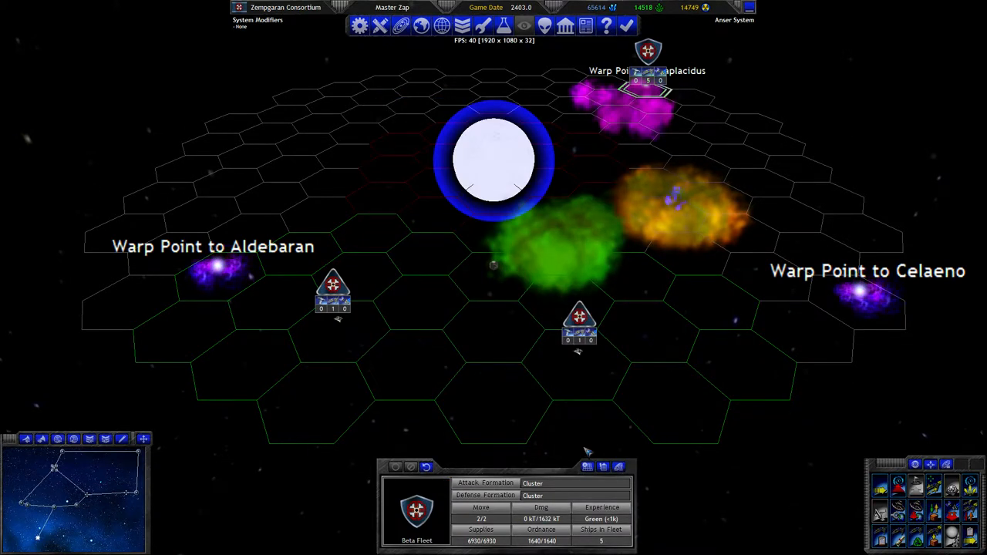
mouse_move(855, 320)
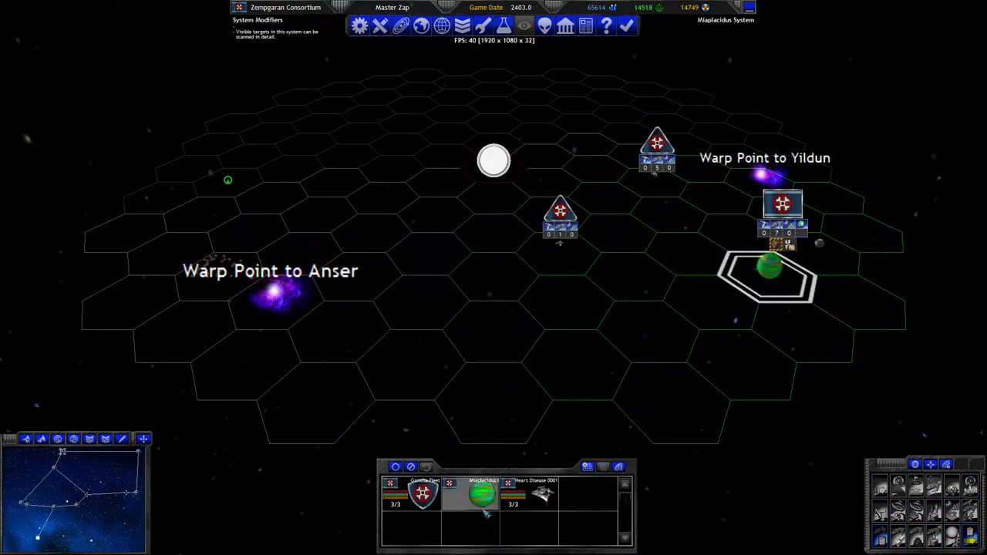
Step: Send destroyer Poison 0002 to Pleione (4, 0) beside the Deneb Algedi warp point
left_click(547, 494)
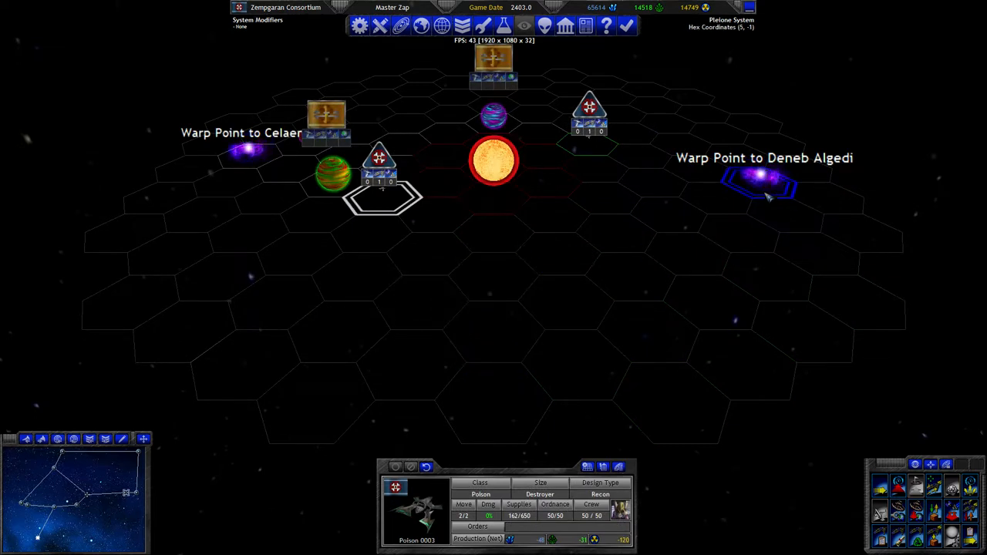
left_click(715, 193)
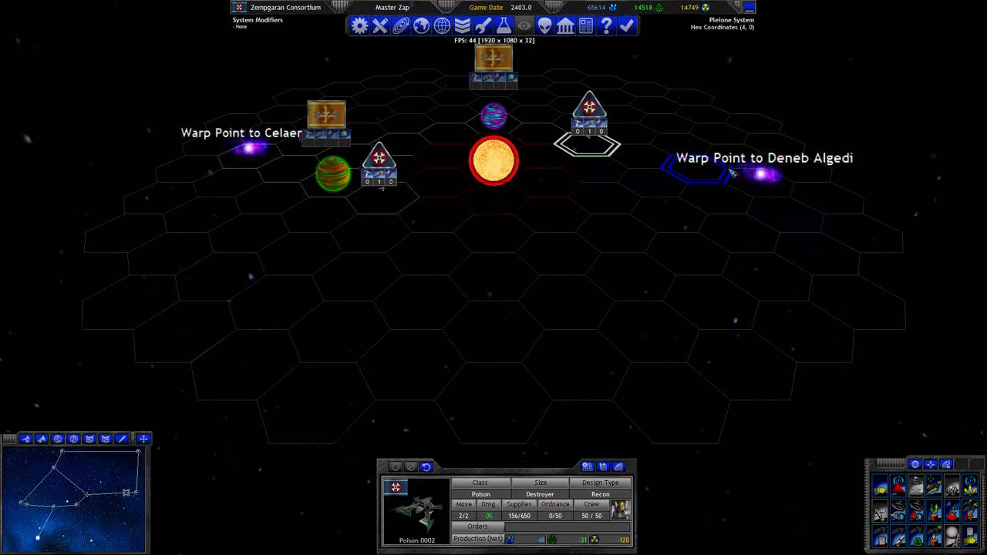
left_click(763, 185)
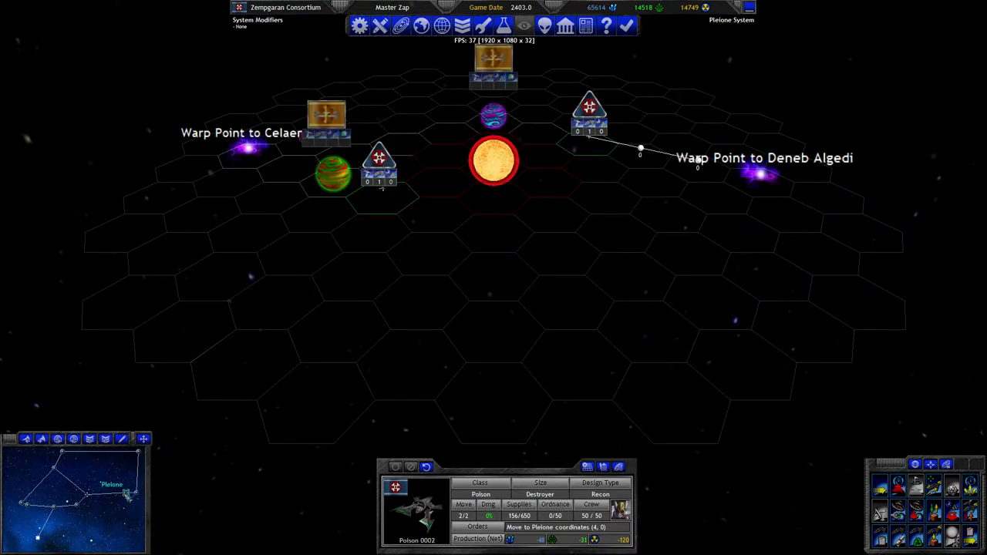
left_click(759, 188)
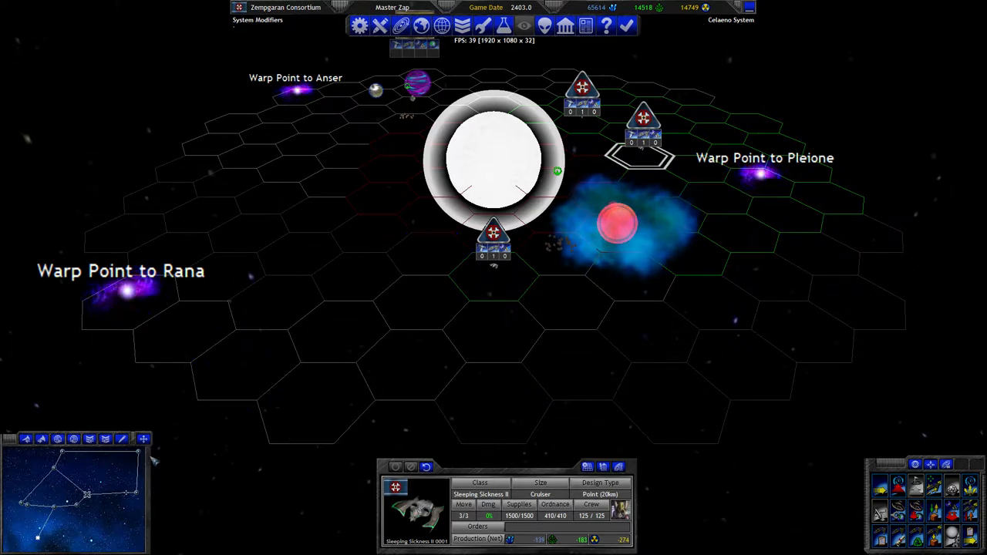
mouse_move(578, 151)
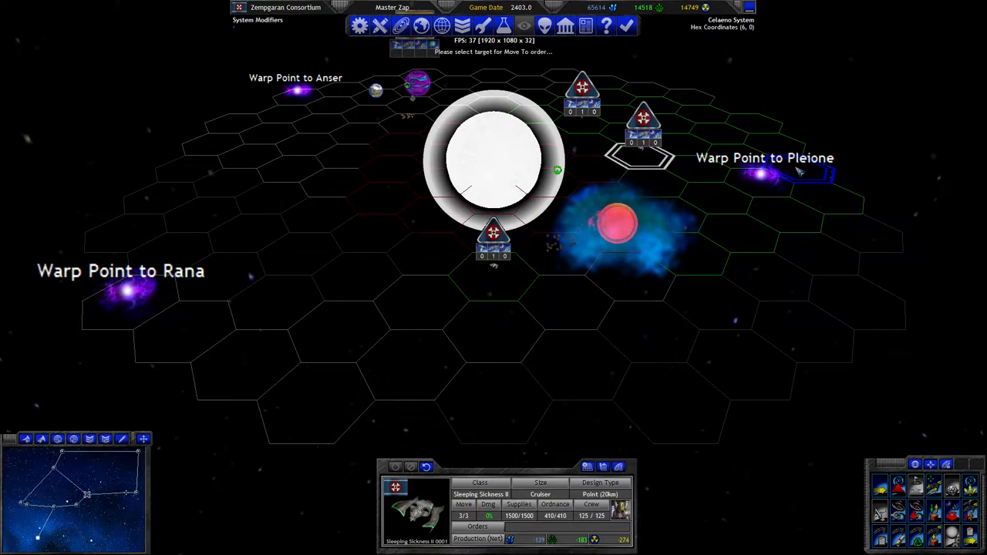
Step: Order Pemphigus IV 0002 to Celaeno (5, -1), review its Ship Report, and view known empires
left_click(763, 178)
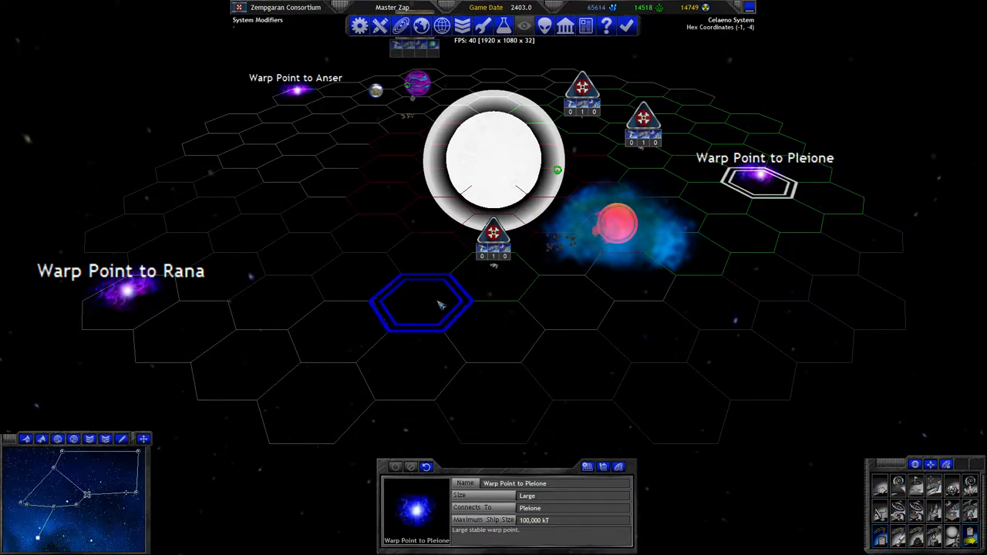
left_click(493, 277)
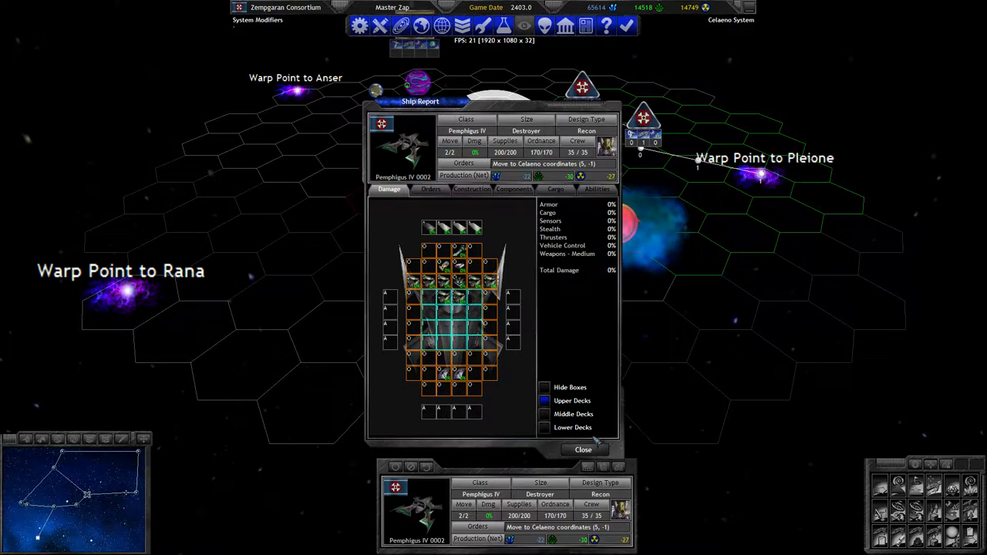
left_click(582, 449)
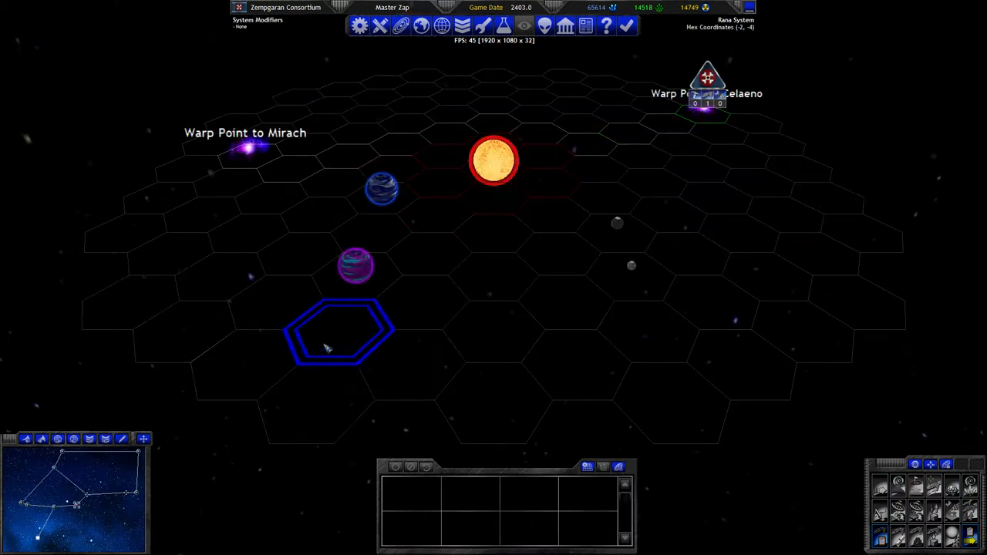
left_click(535, 26)
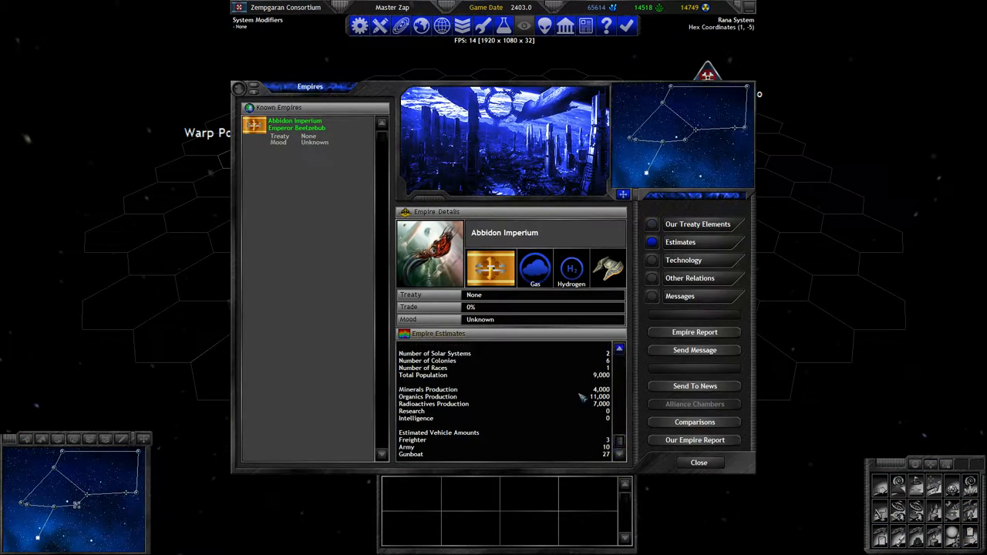
mouse_move(615, 459)
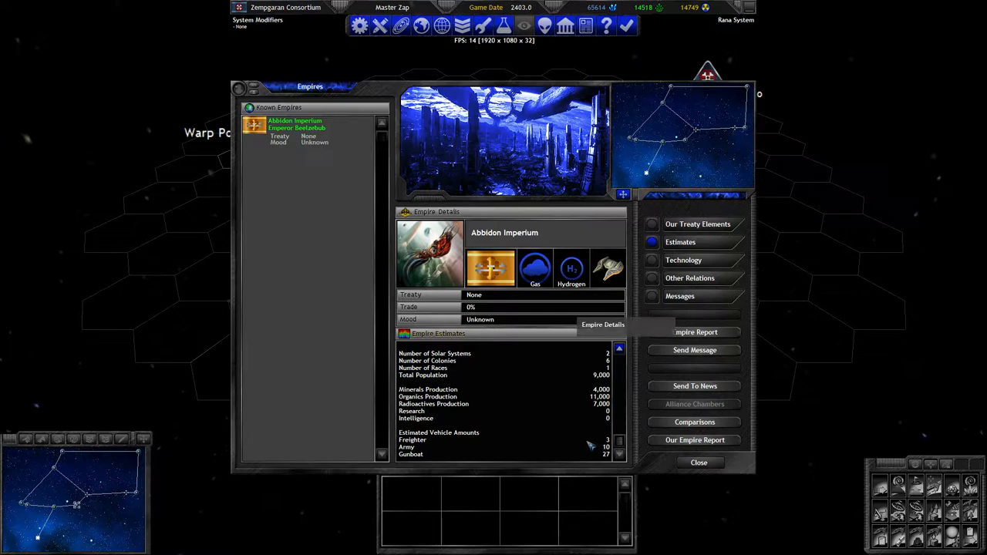
mouse_move(595, 421)
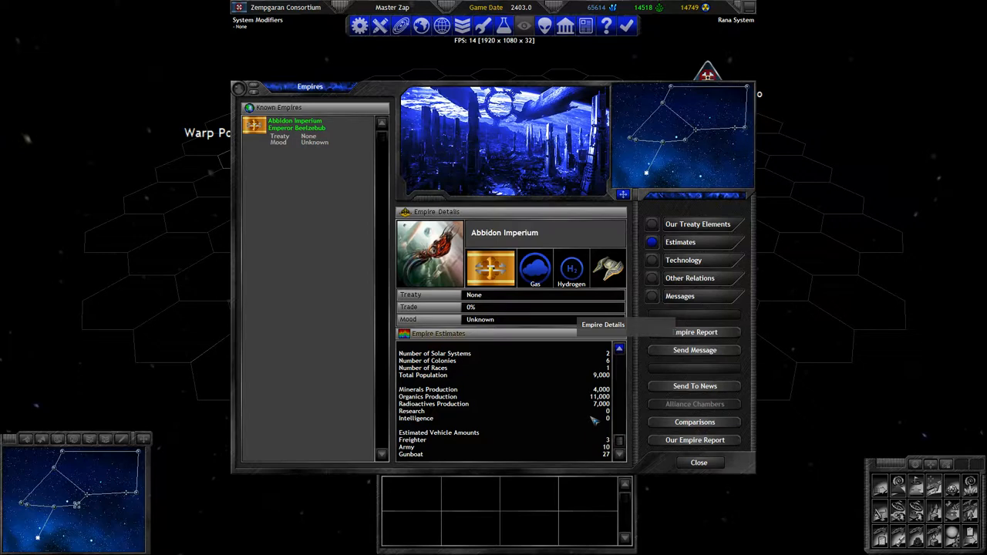
mouse_move(595, 418)
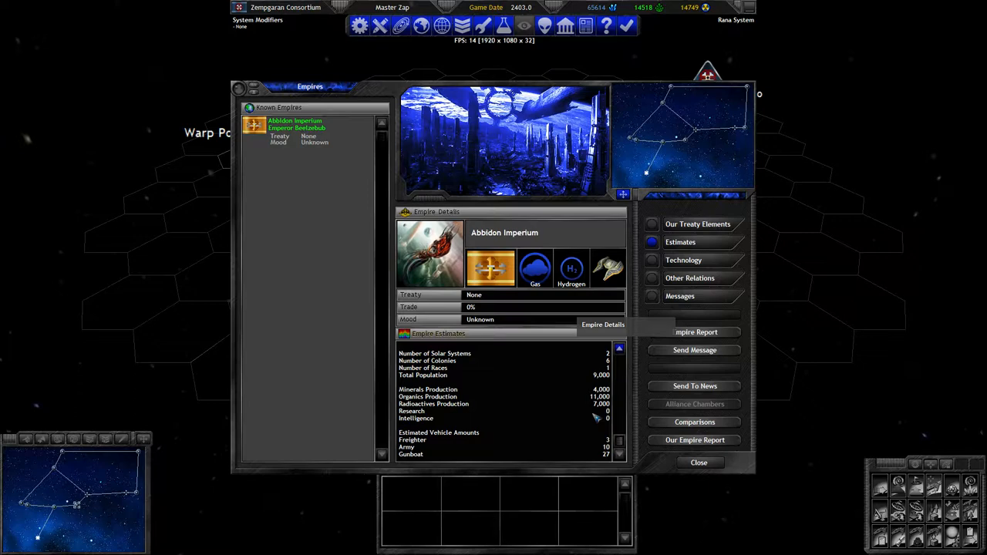
Step: Browse Abbidon Imperium's estimated technologies, led by Planetary Industry level 4
left_click(683, 260)
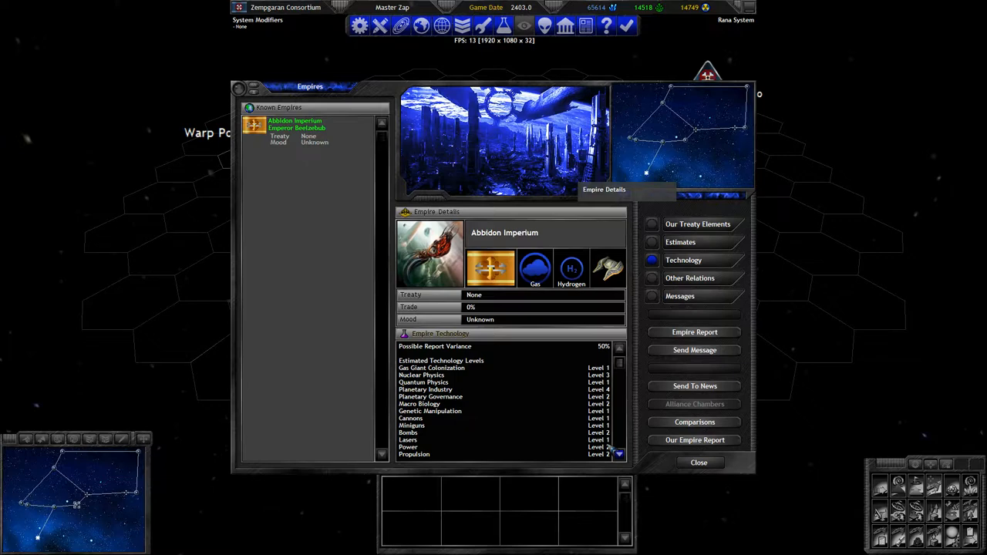
scroll("down", 3)
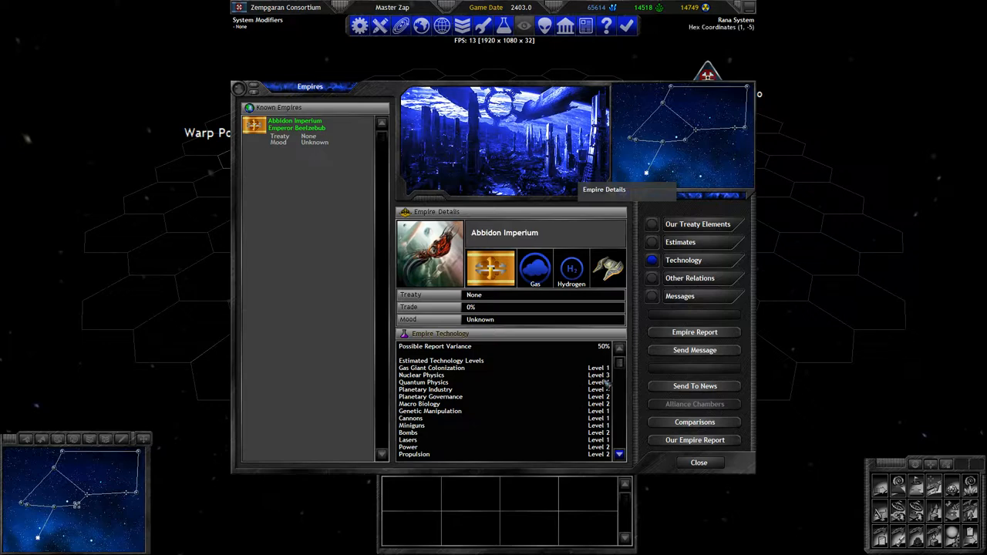
scroll("down", 3)
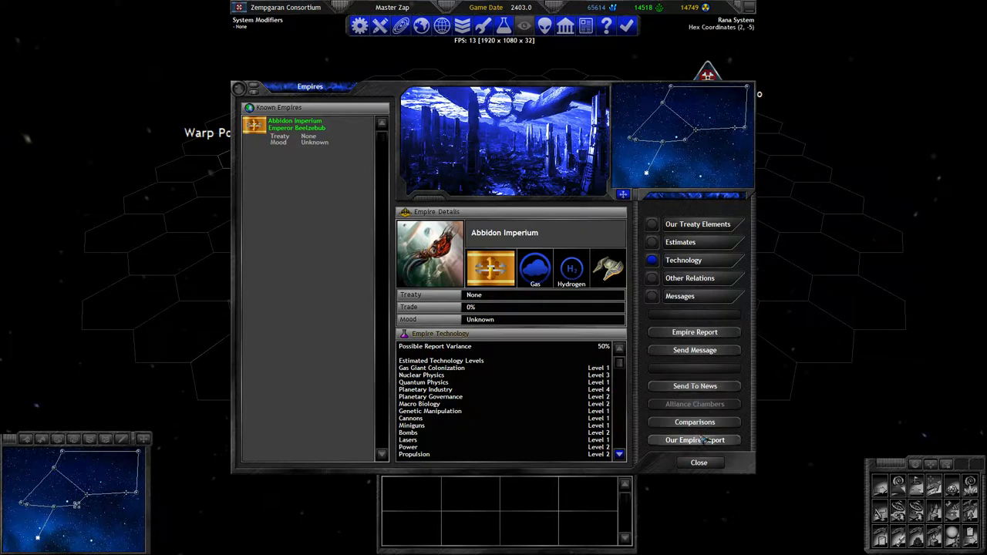
Step: Review the empire report and treasury statistics under Empire Options, then return to the map
left_click(698, 462)
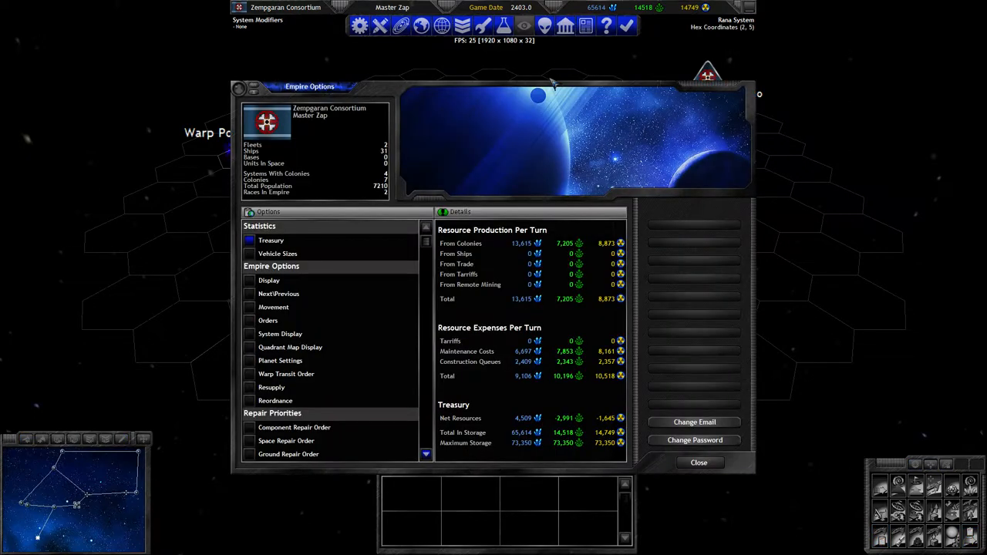
left_click(699, 462)
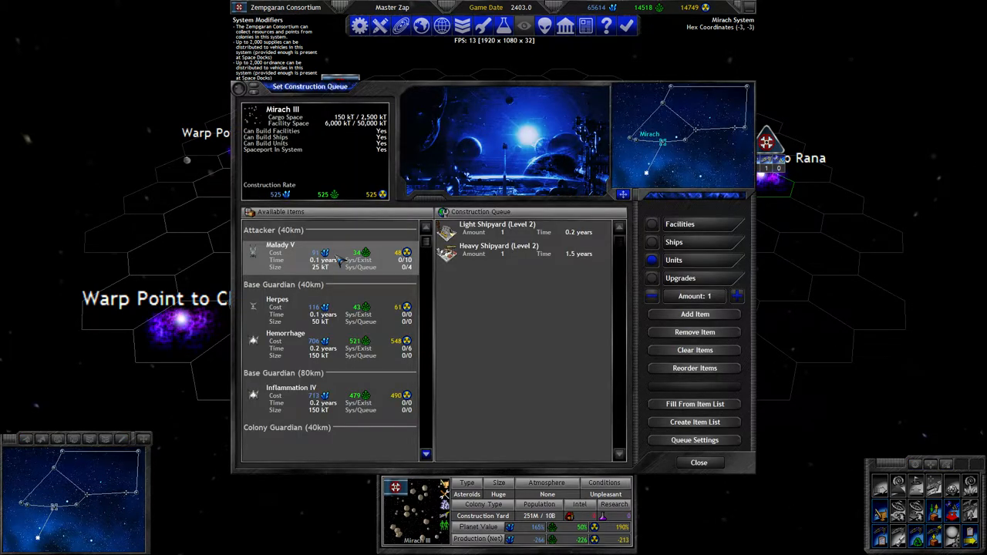
left_click(699, 463)
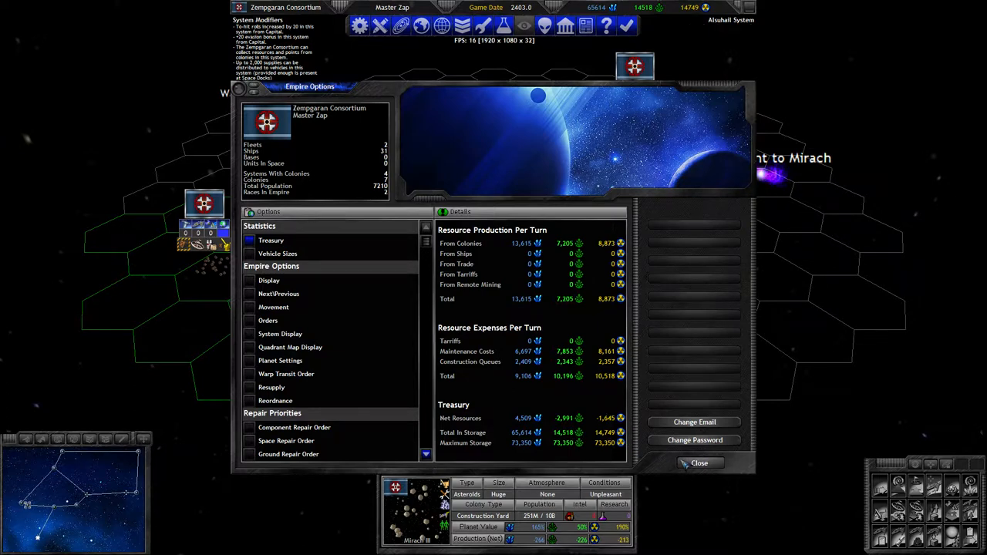
left_click(700, 462)
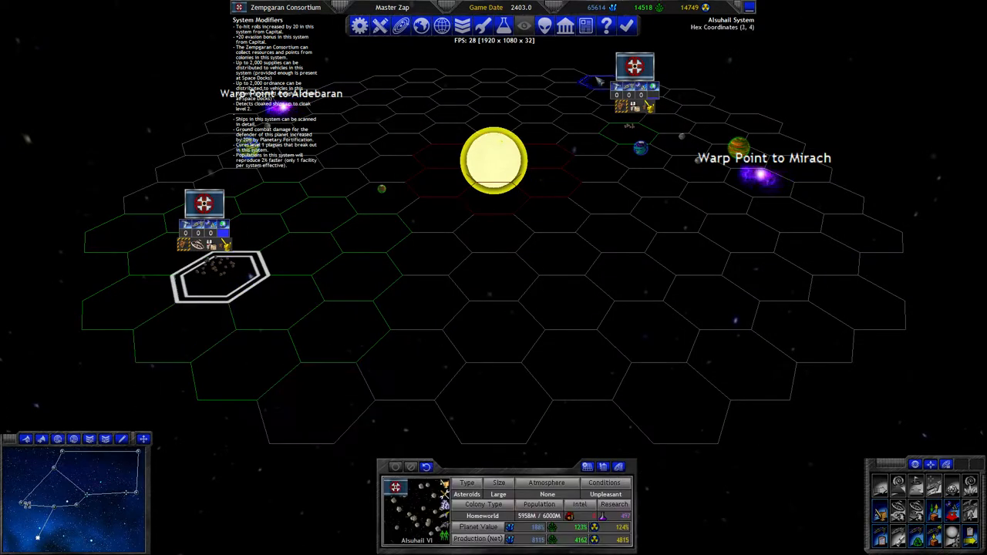
Step: Scroll the Empire News log, then show Mirach I's queue of two Level 1 Research Labs
left_click(579, 25)
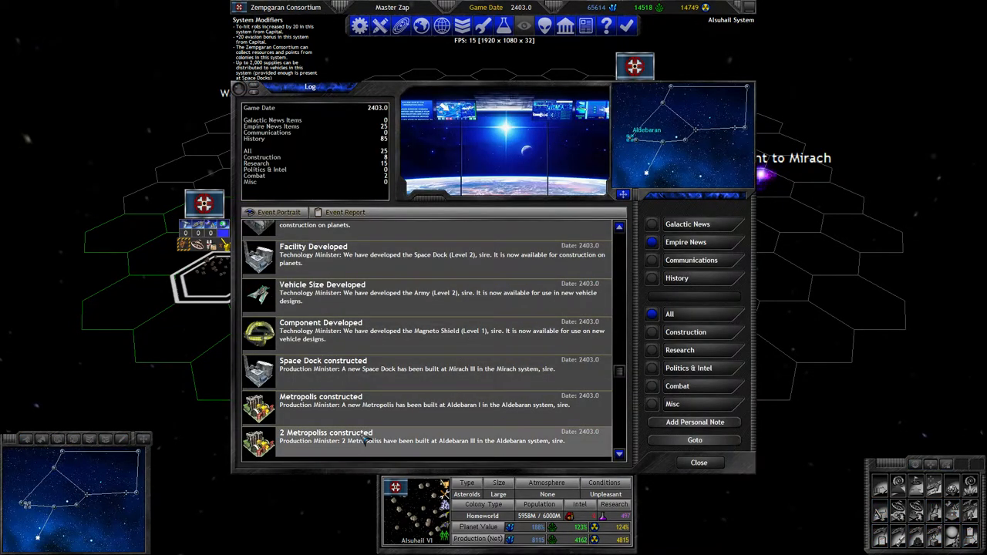
scroll("down", 3)
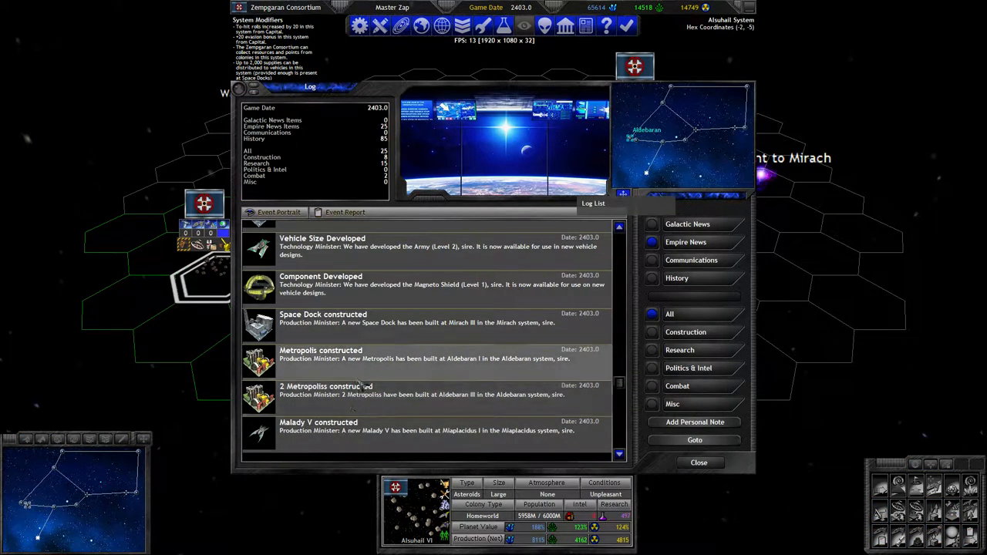
left_click(699, 461)
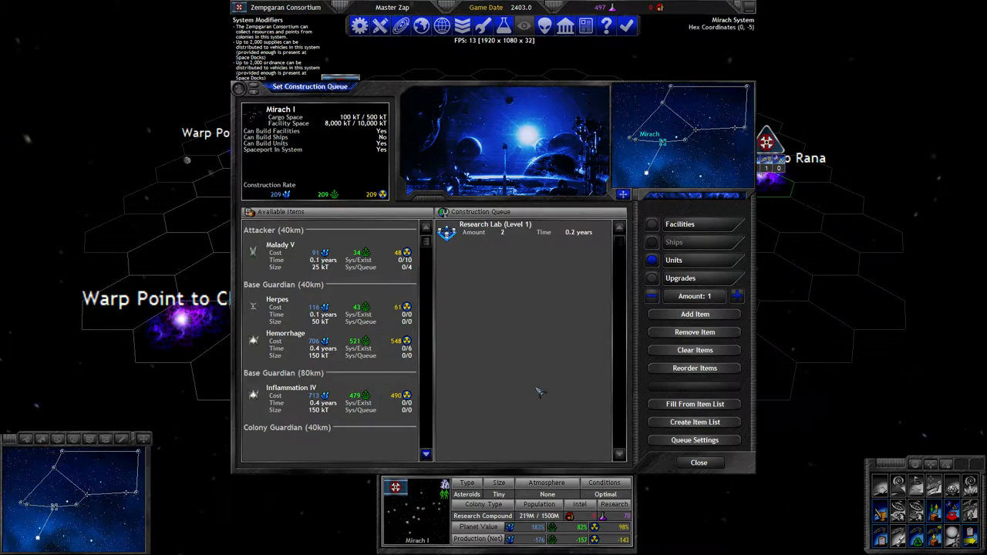
Step: Check the Mirach I and Alsuhail VI reports and abilities, then view Miaplacidus I's Malady V queue
left_click(698, 462)
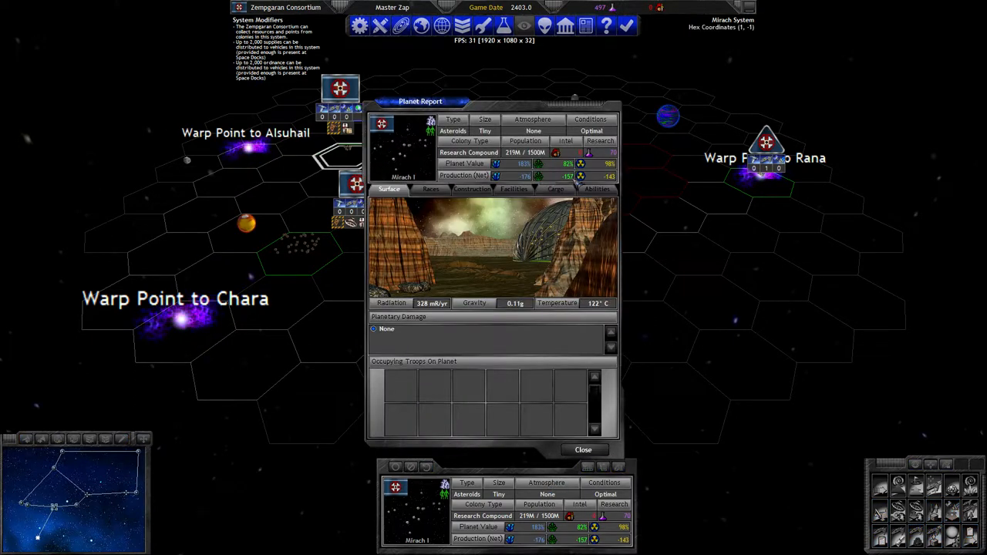
left_click(584, 449)
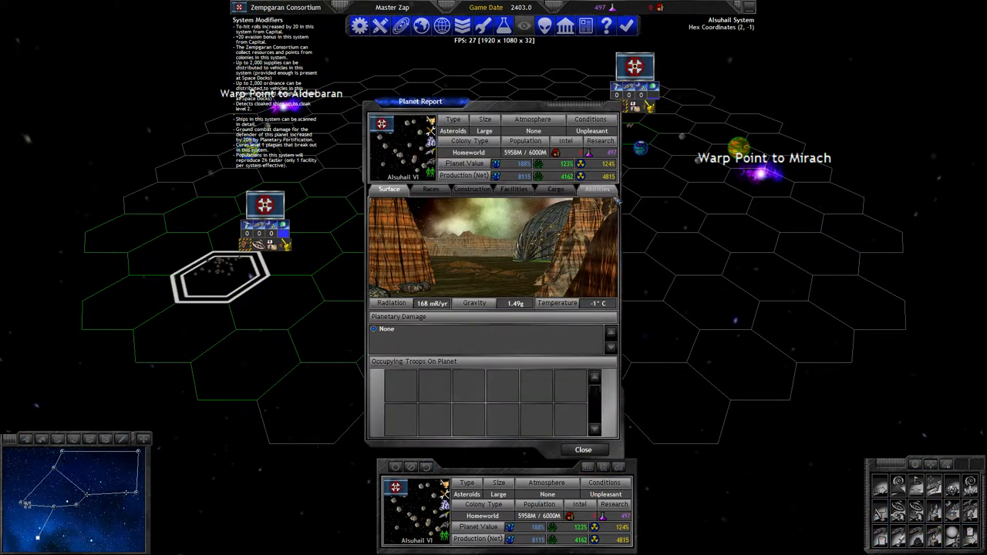
left_click(596, 189)
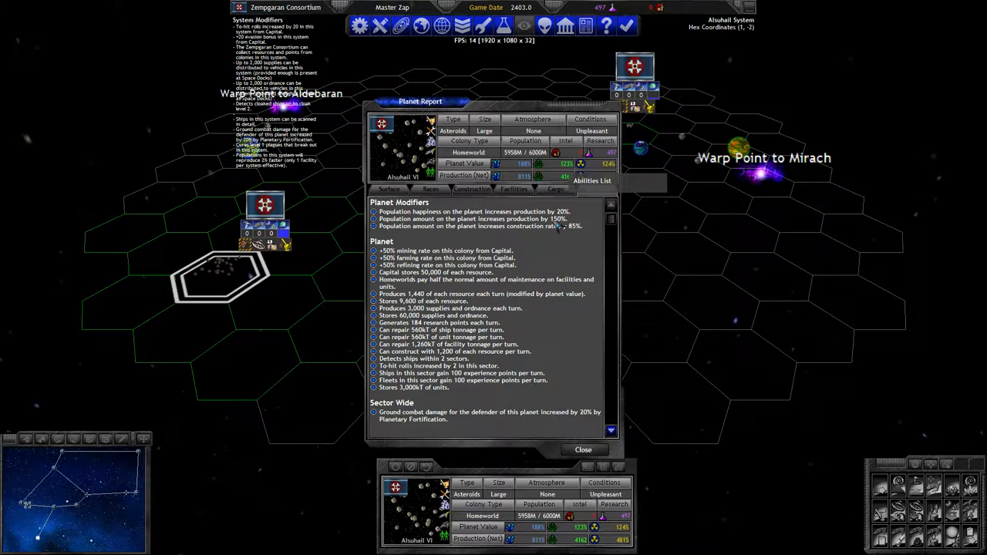
left_click(584, 450)
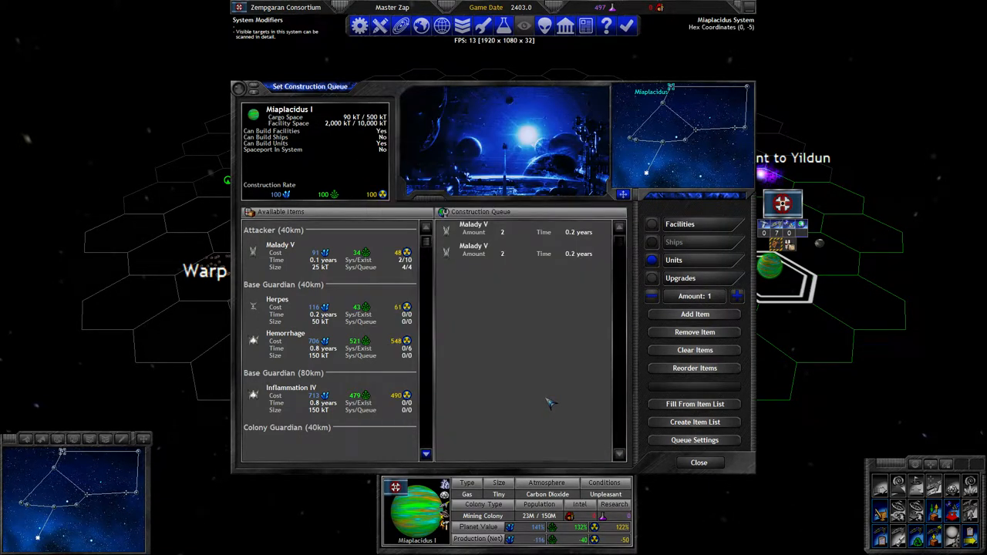
Step: View Miaplacidus I's facilities and the Abbidon Imperium's estimated technology, then remove both Malady V entries
left_click(698, 462)
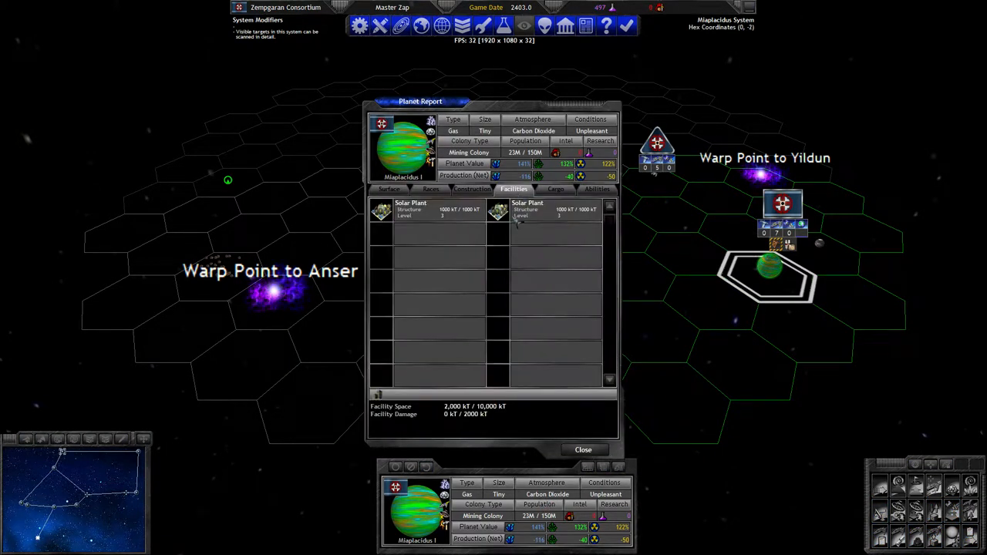
left_click(583, 449)
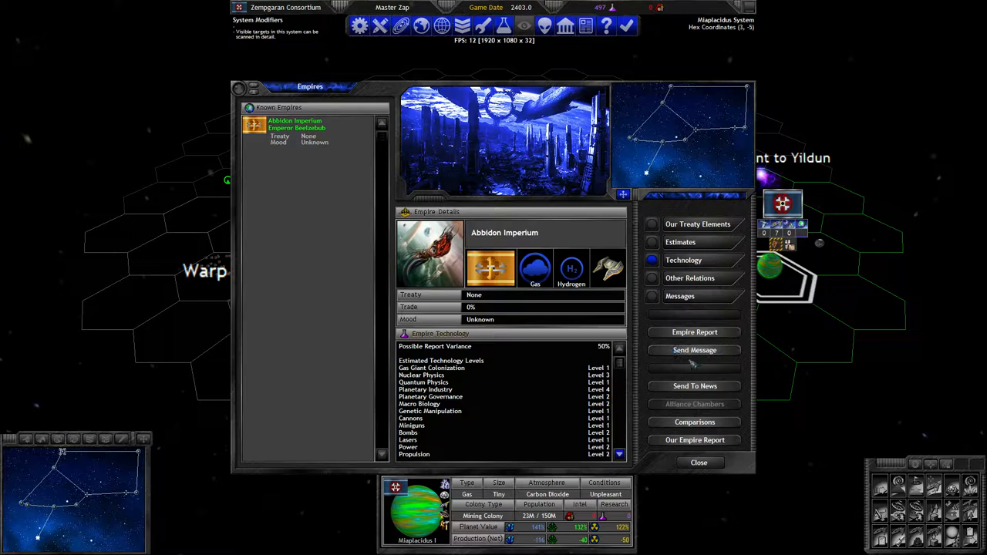
left_click(693, 332)
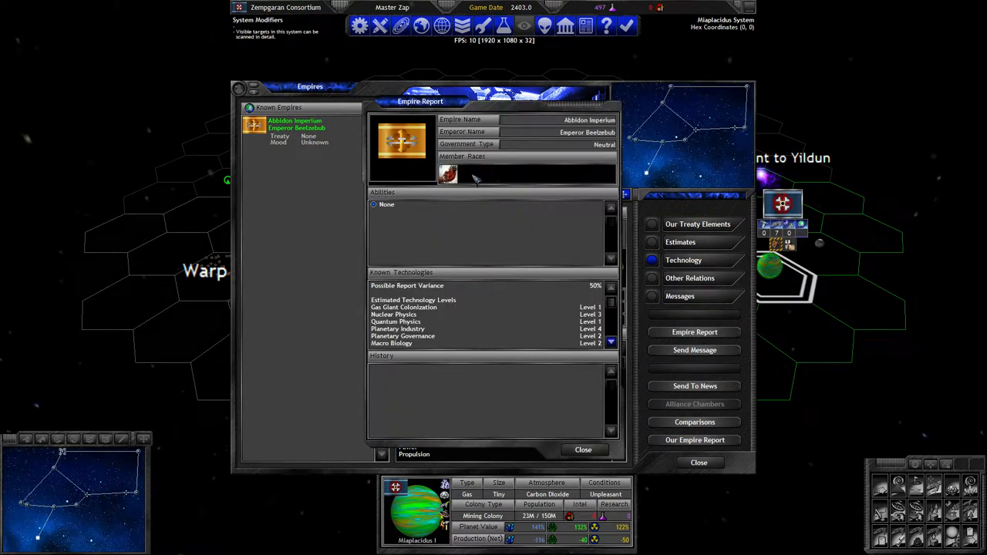
left_click(449, 174)
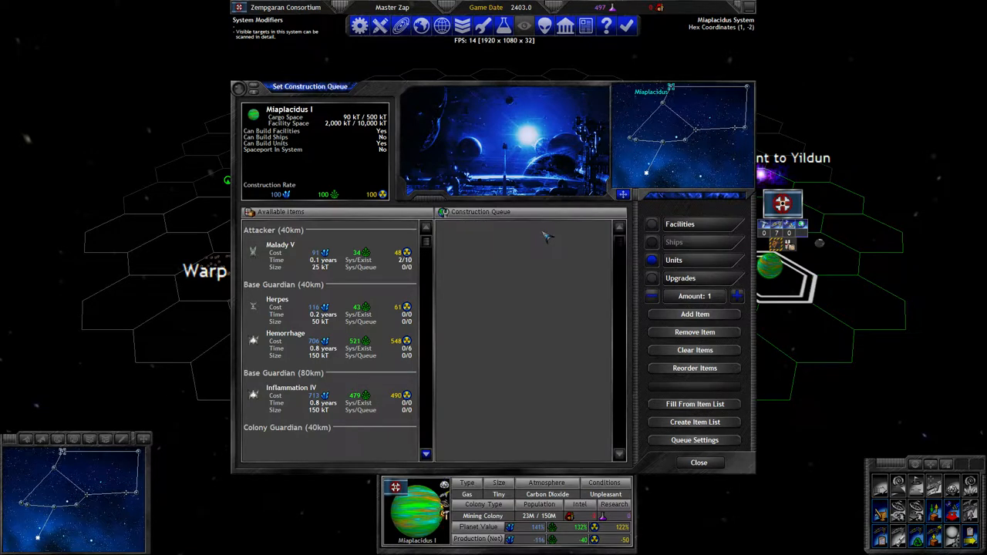
Step: List buildable facilities at Miaplacidus I and inspect the Light Shipyard details
left_click(651, 223)
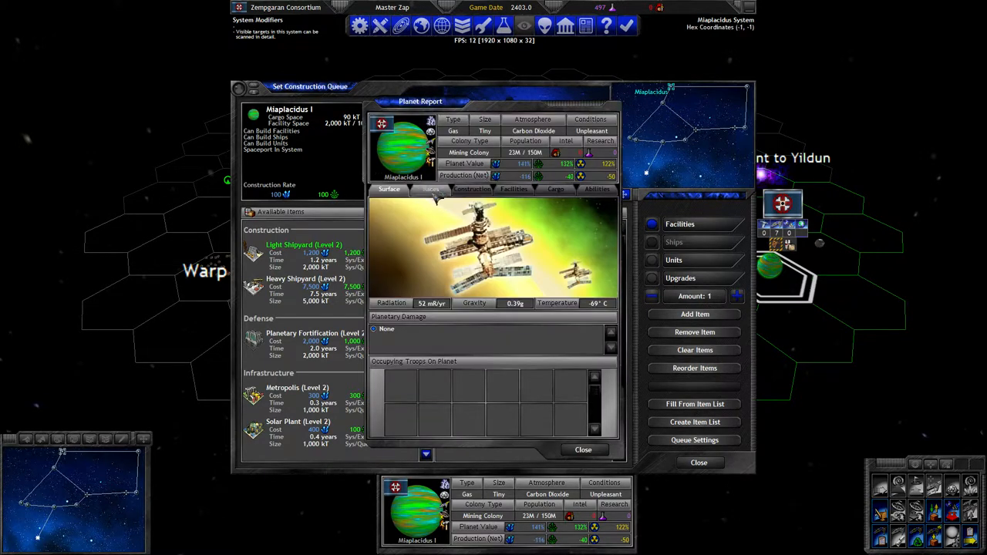
left_click(471, 189)
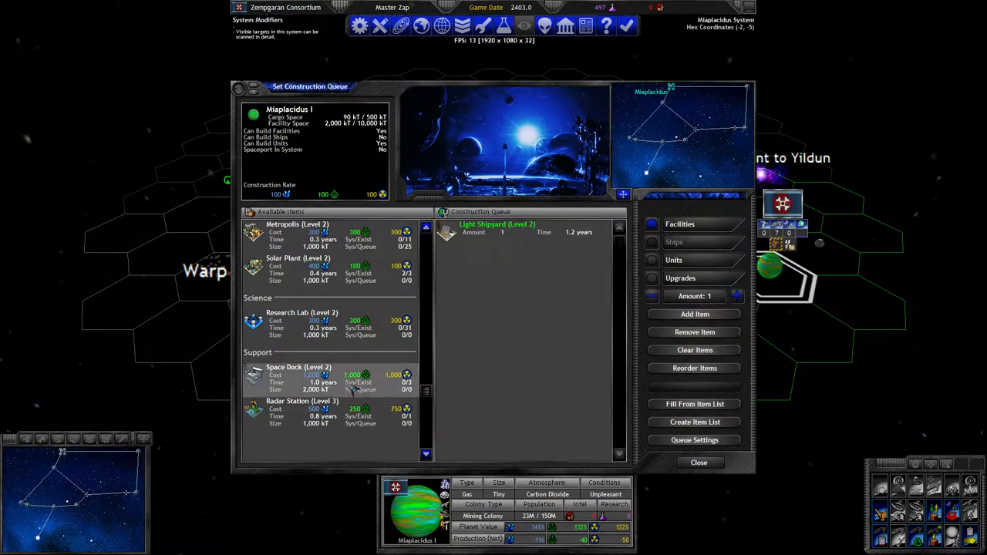
left_click(496, 224)
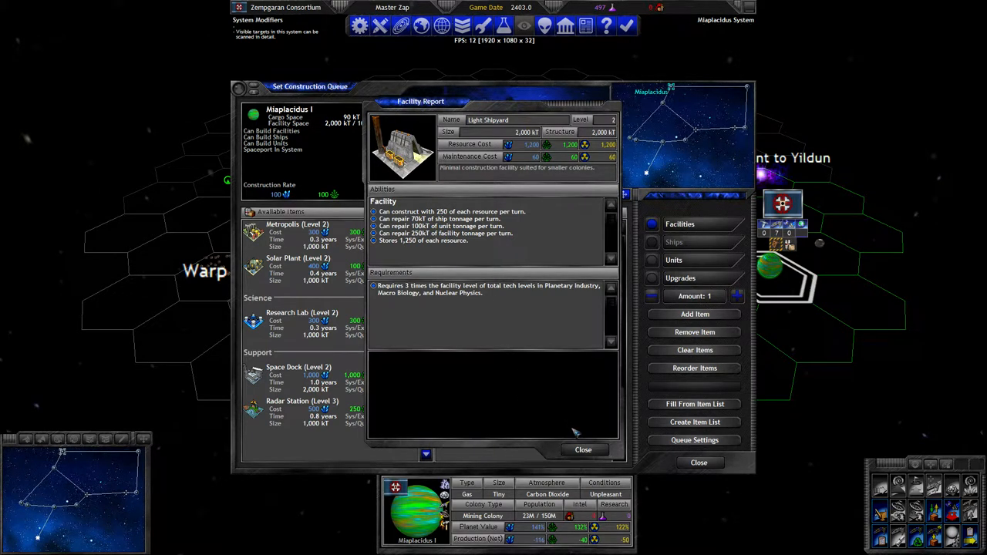
left_click(583, 450)
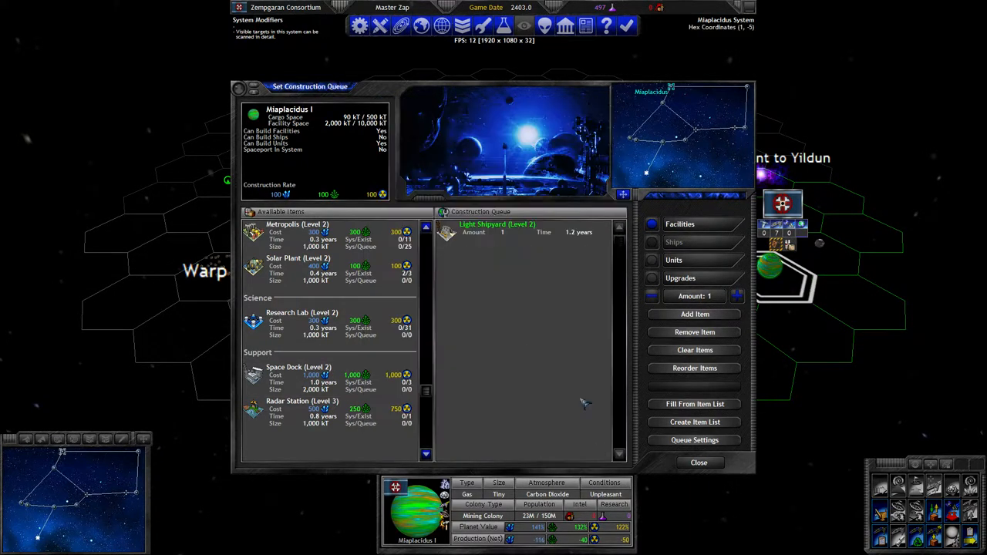
left_click(496, 229)
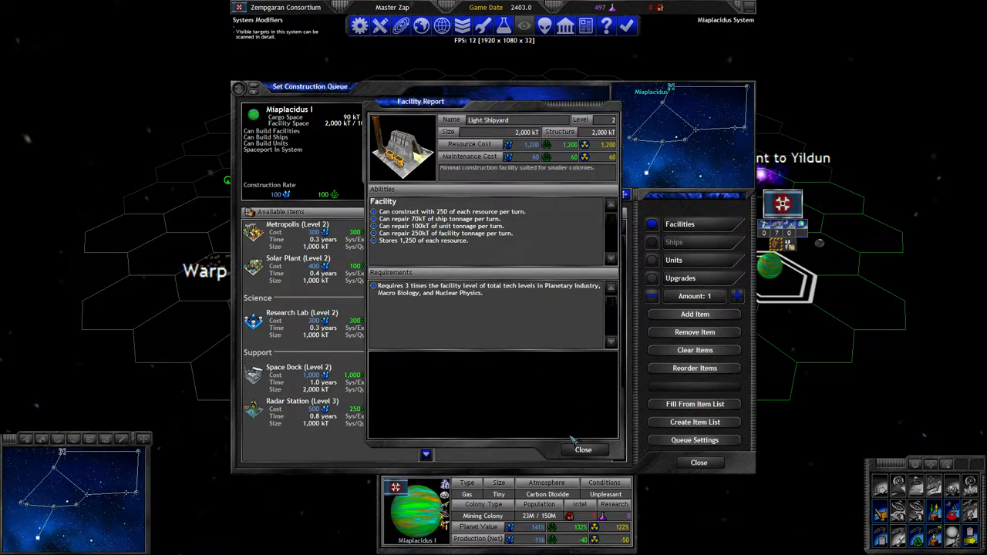
left_click(296, 367)
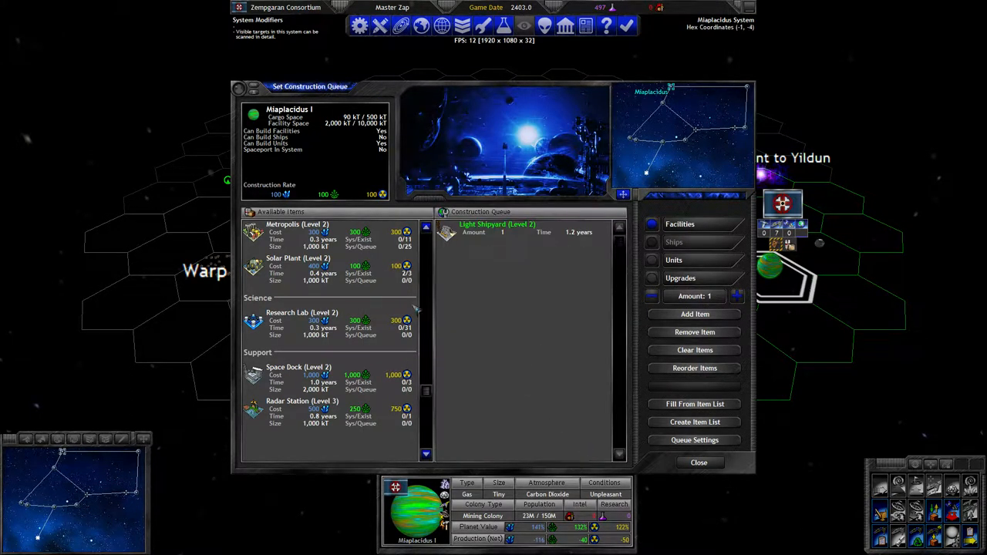
Step: Compare the Solar Plant, queue a Level 2 Space Dock instead, and request End Turn confirmation
left_click(299, 266)
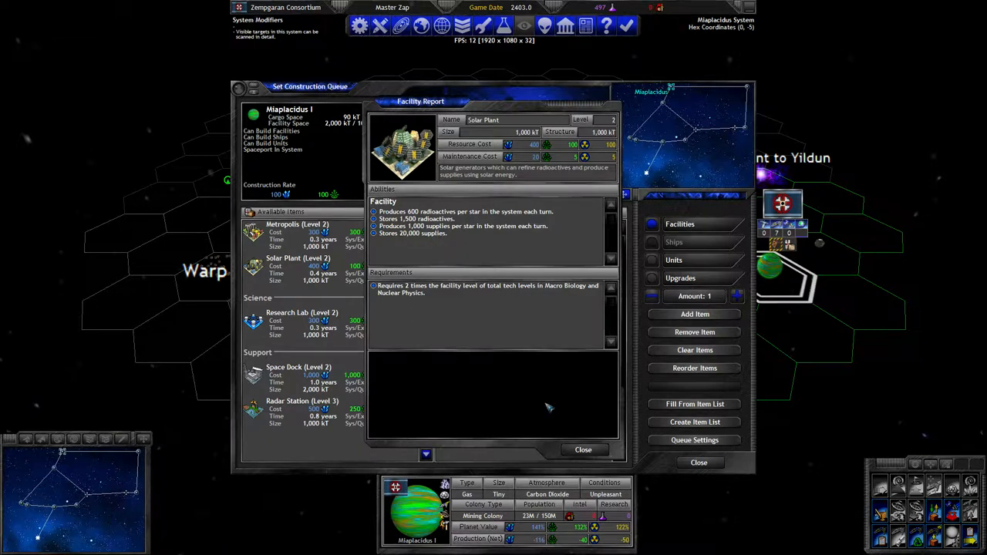
left_click(583, 449)
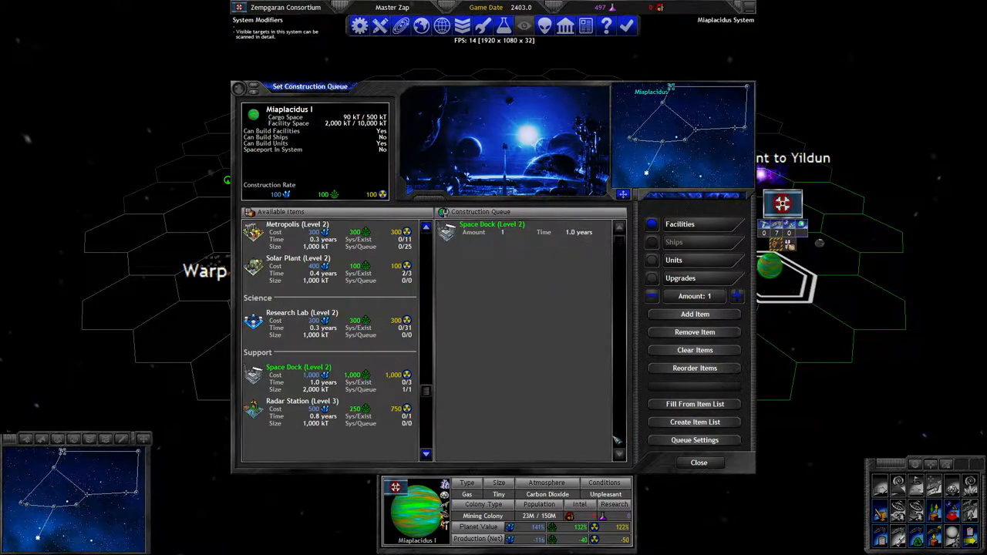
left_click(694, 462)
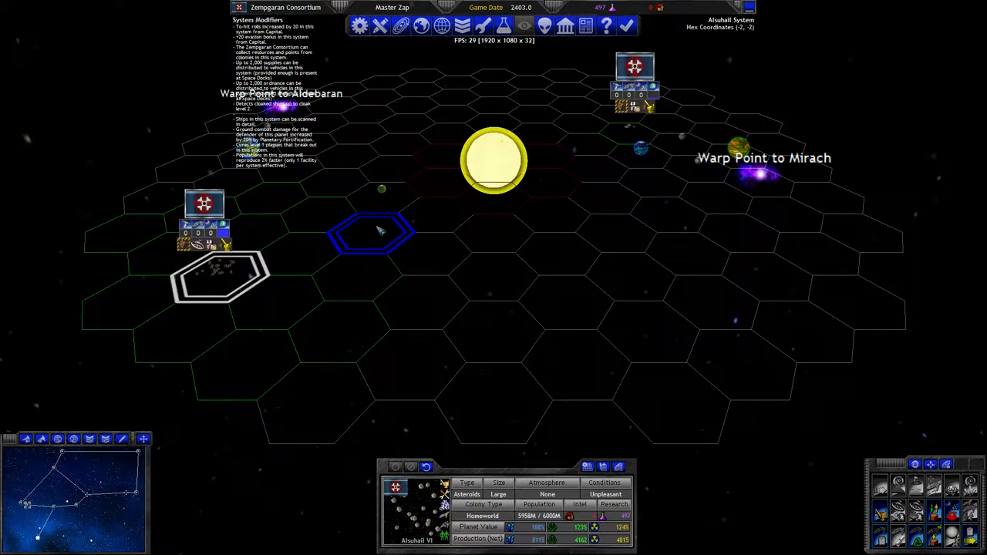
left_click(641, 27)
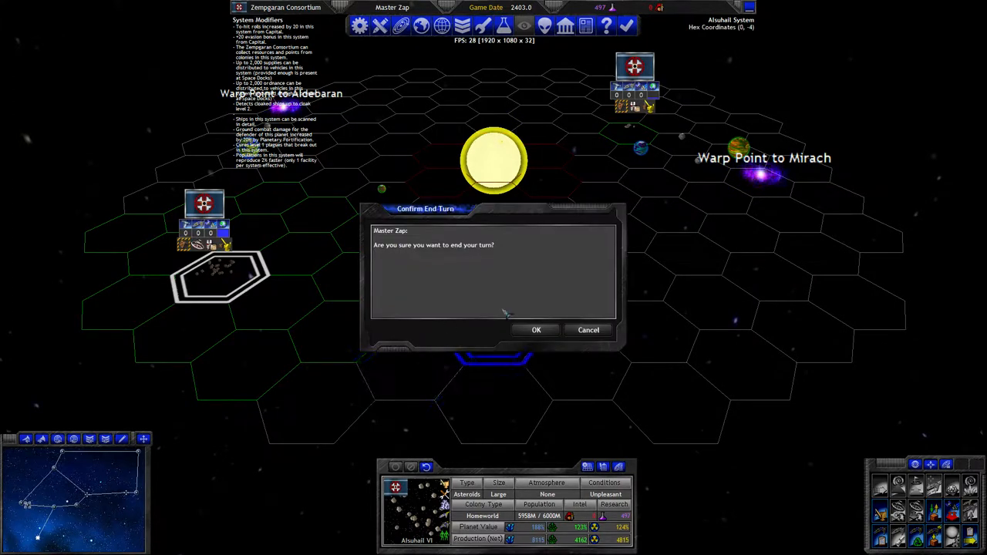